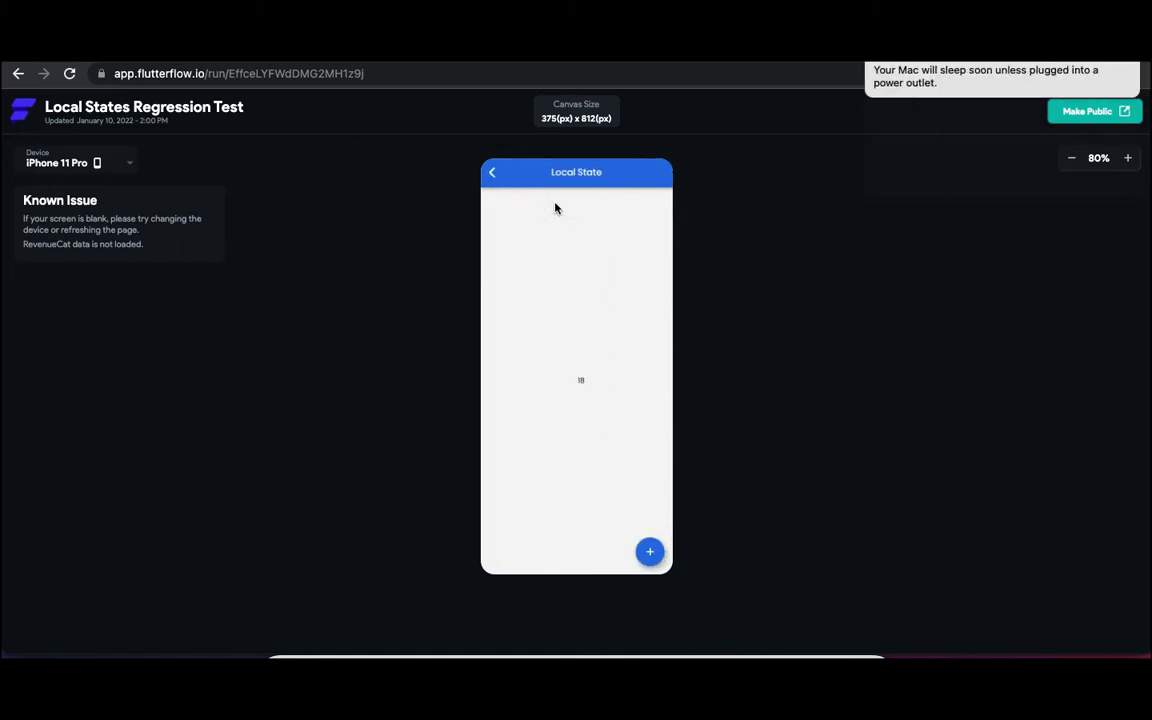
mouse_move(546, 250)
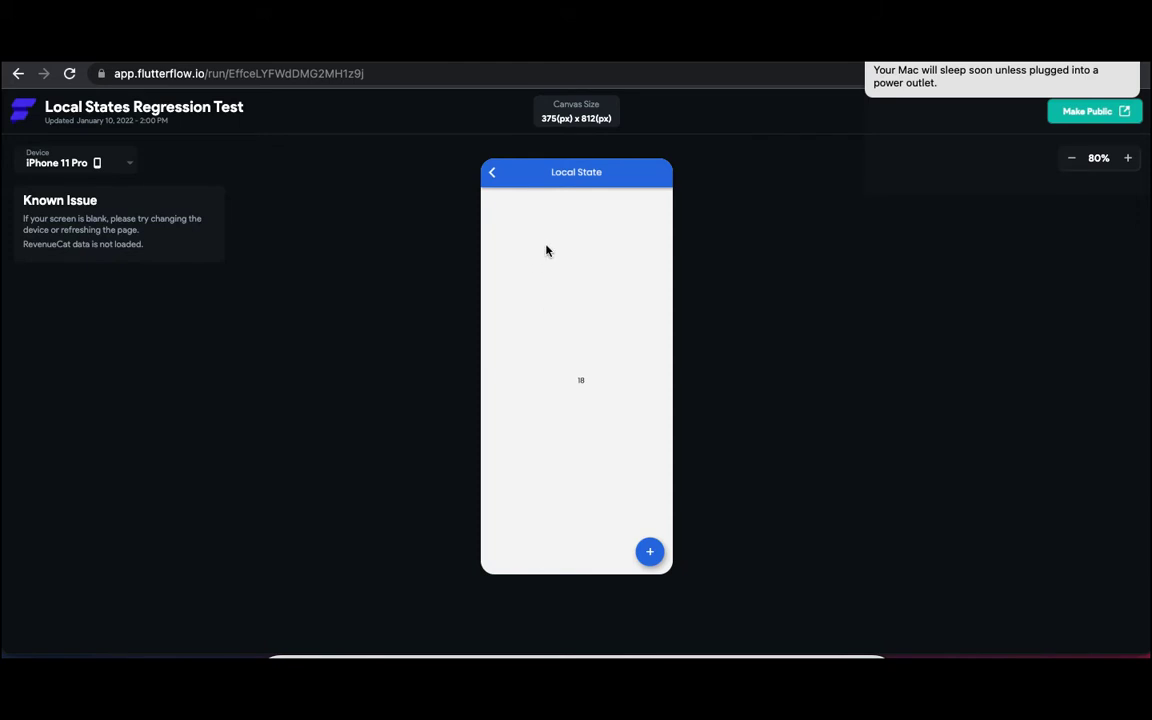
mouse_move(585, 387)
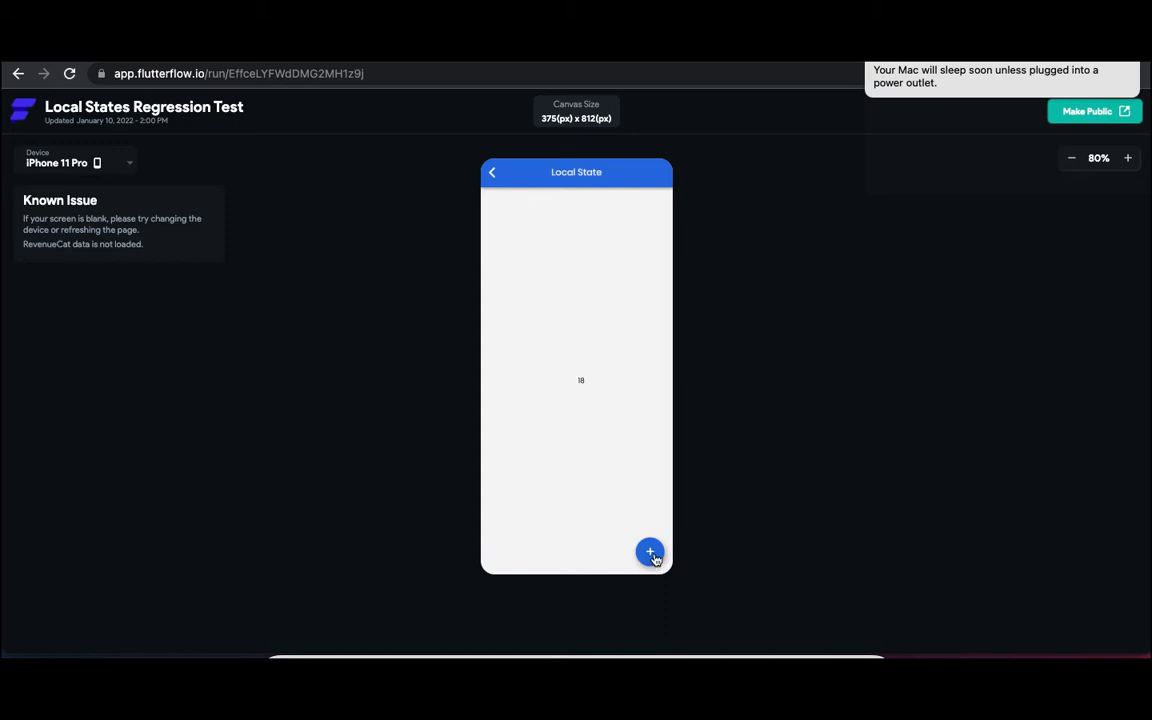
Increment the preview counter from 18 to 22 using the floating + button.
left_click(650, 551)
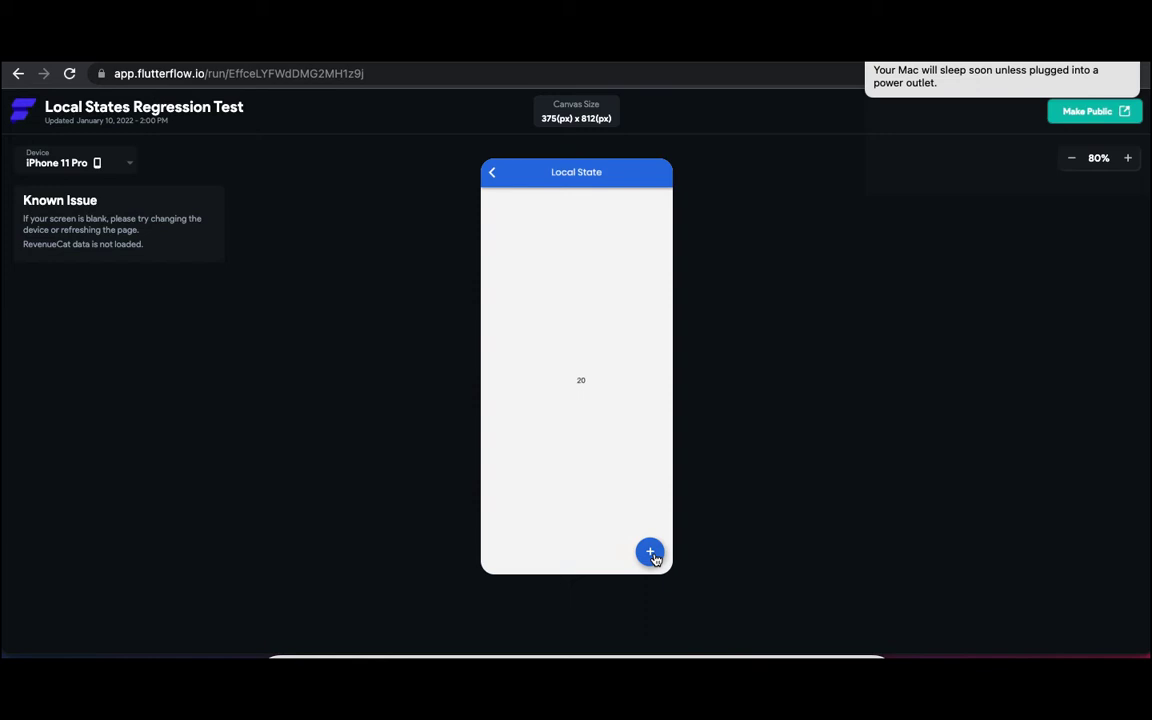
left_click(650, 551)
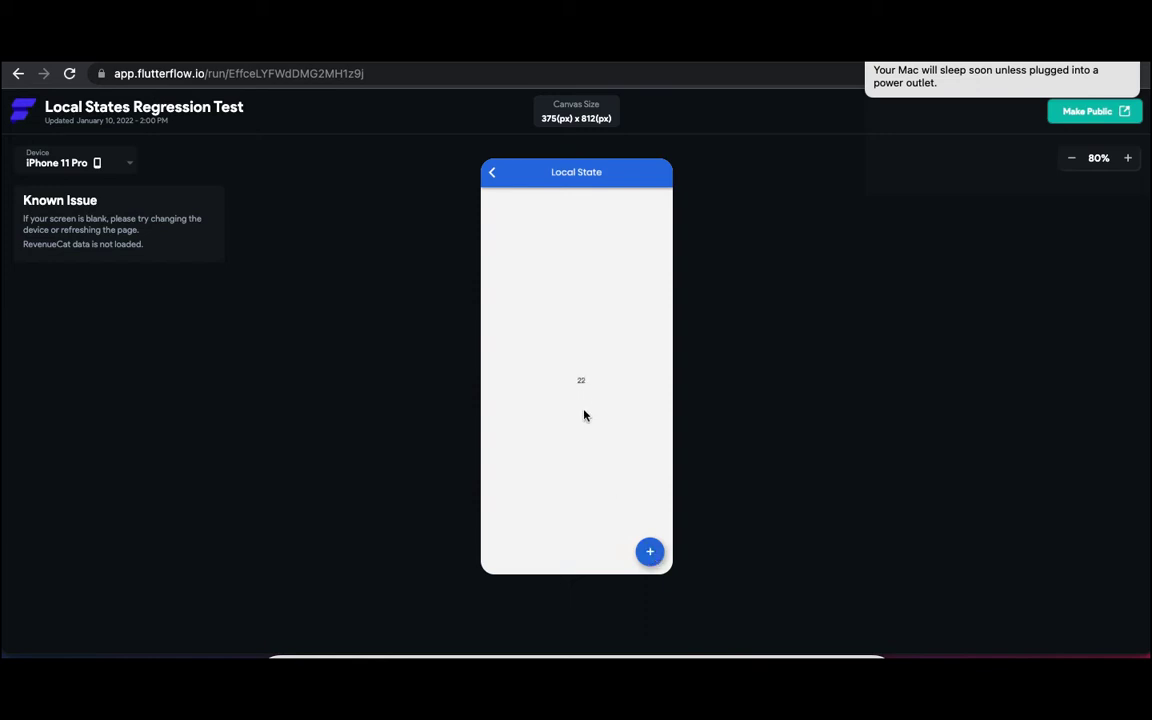
mouse_move(587, 401)
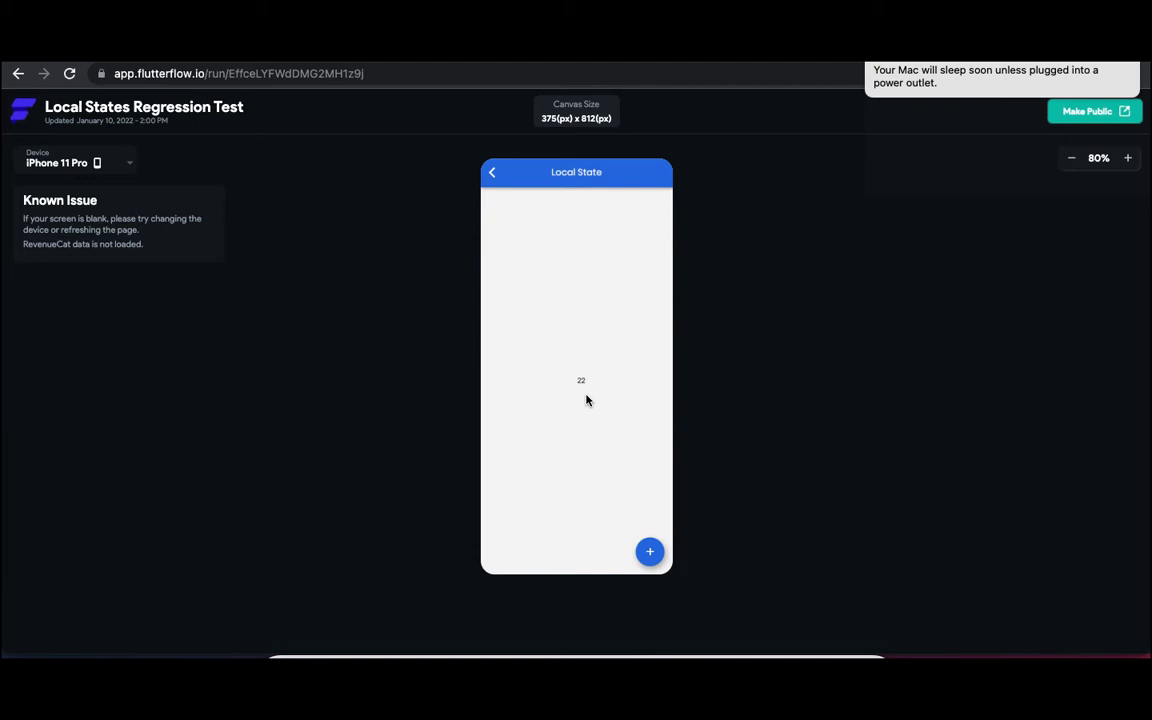
mouse_move(585, 403)
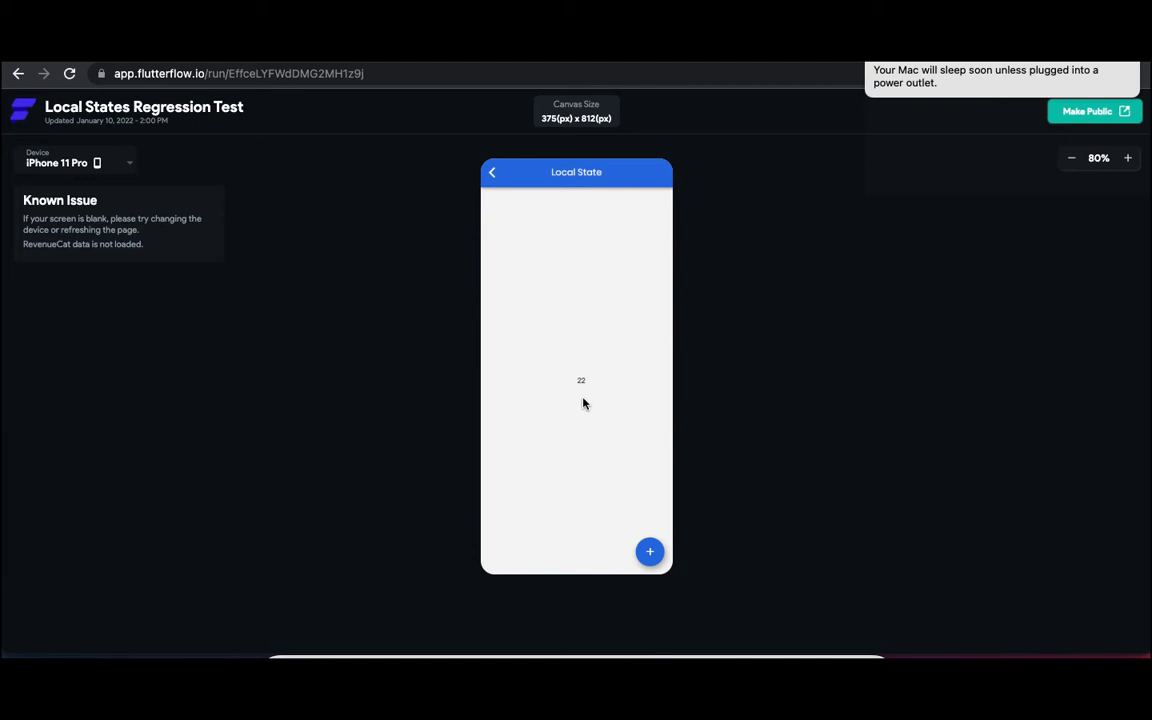
mouse_move(498, 192)
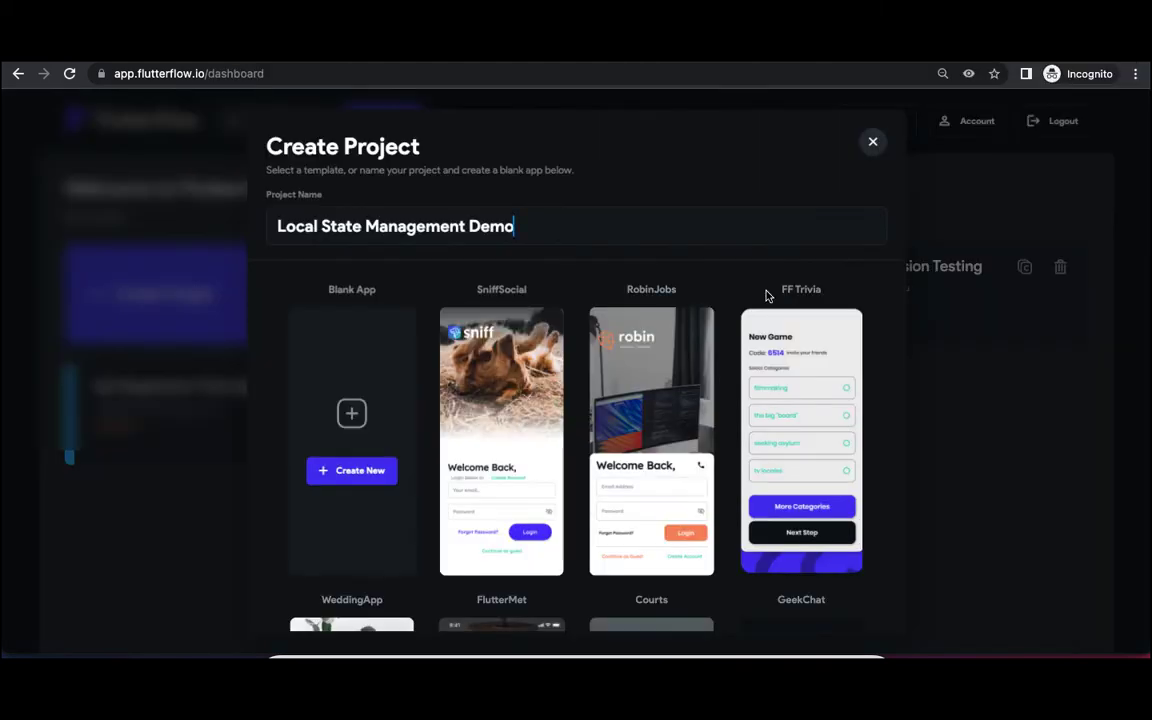
mouse_move(481, 270)
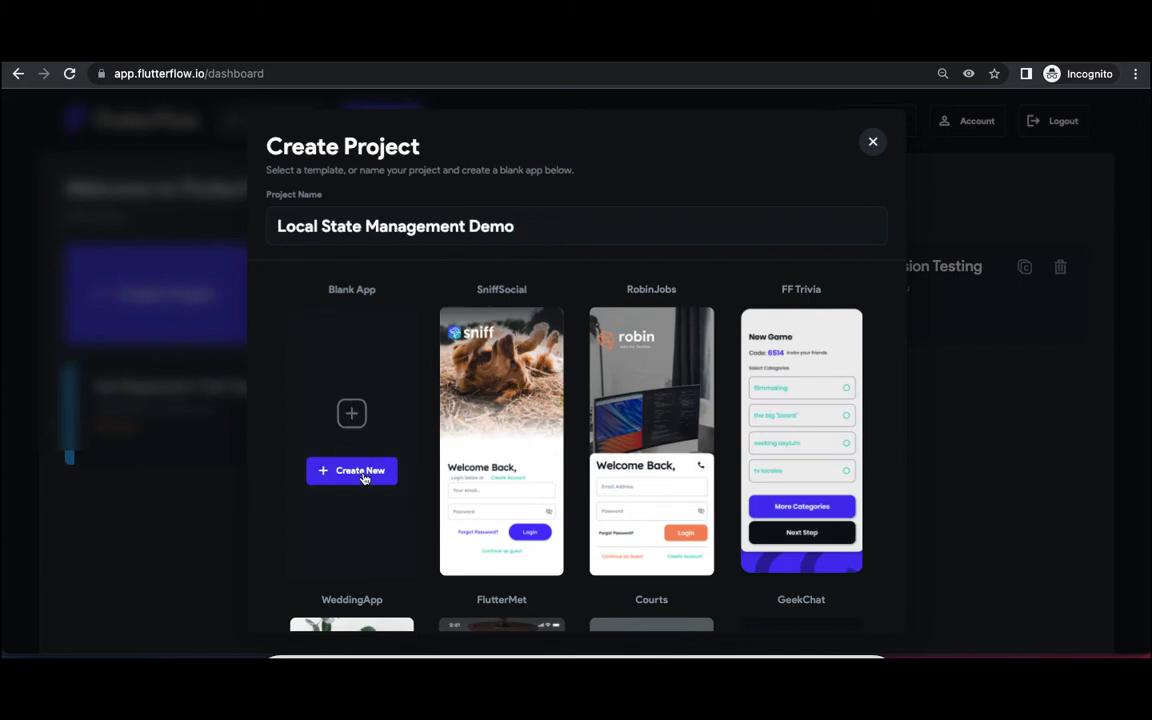
Create the blank 'Local State Management Demo' app, skipping project setup.
left_click(351, 470)
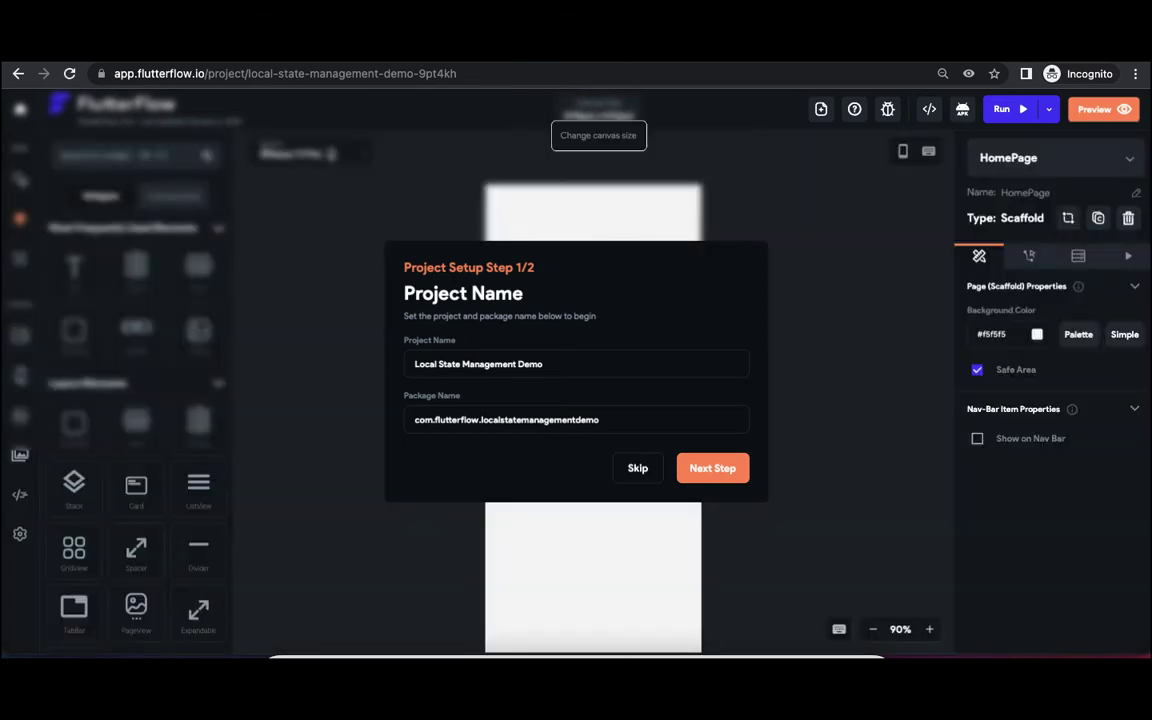
left_click(712, 468)
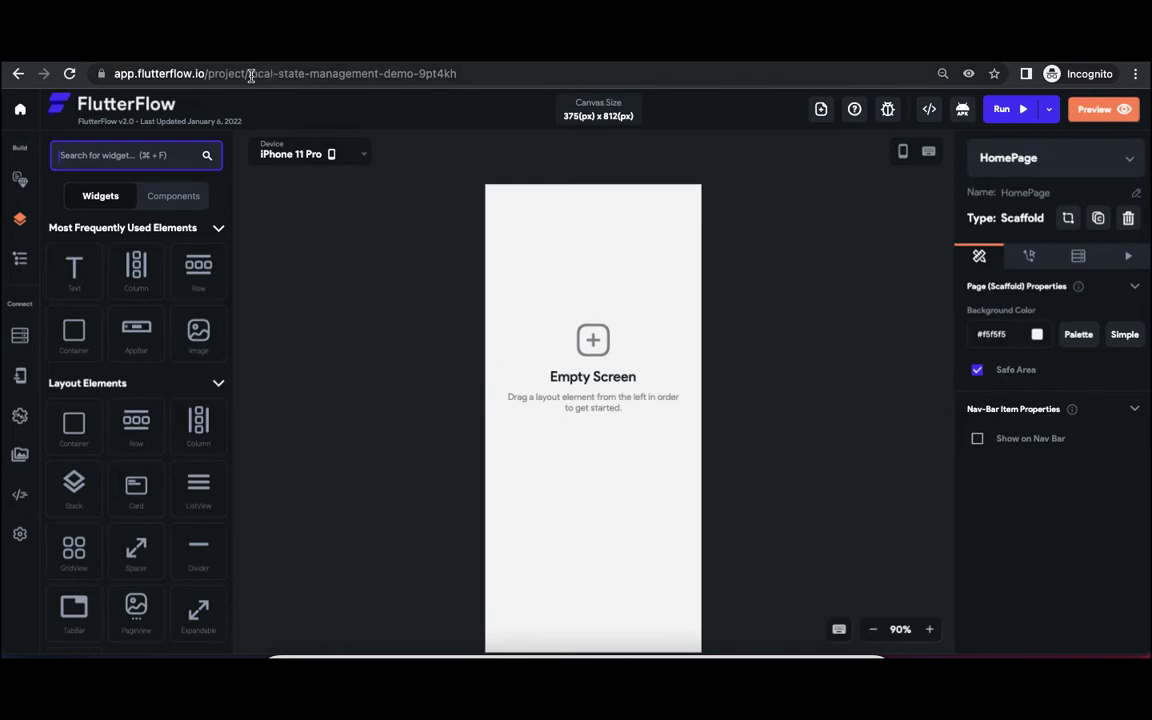
mouse_move(366, 215)
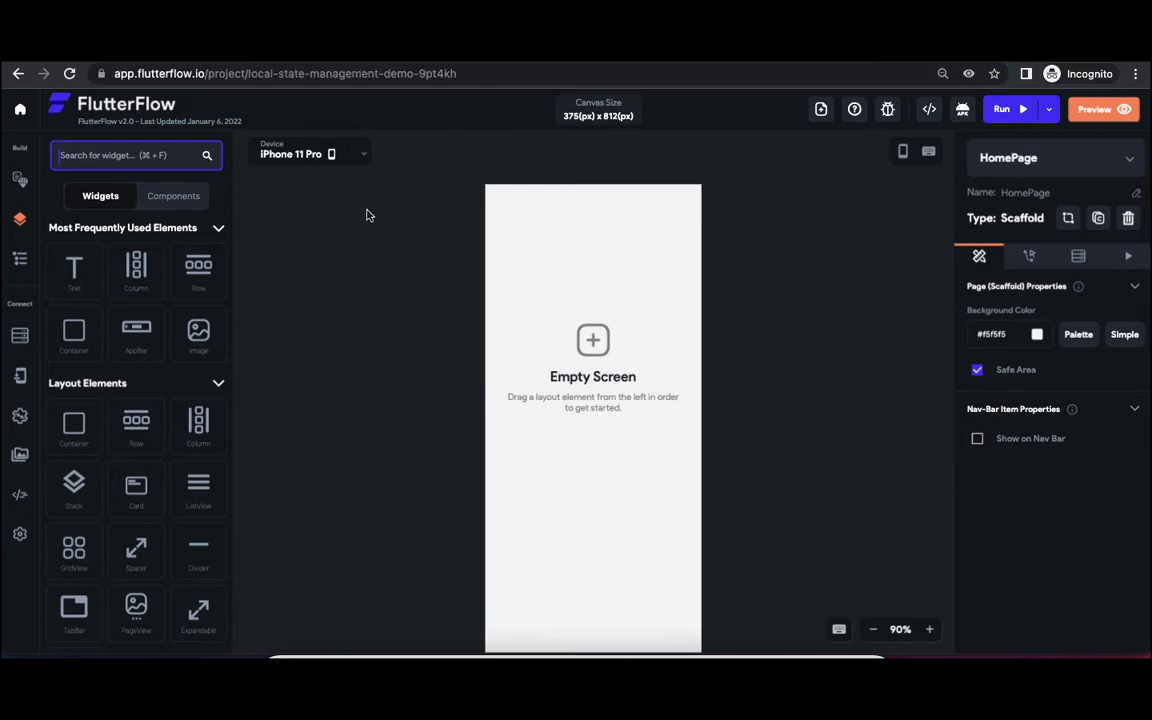
Search the widget library for 'app' to find the AppBar widget.
left_click(120, 155)
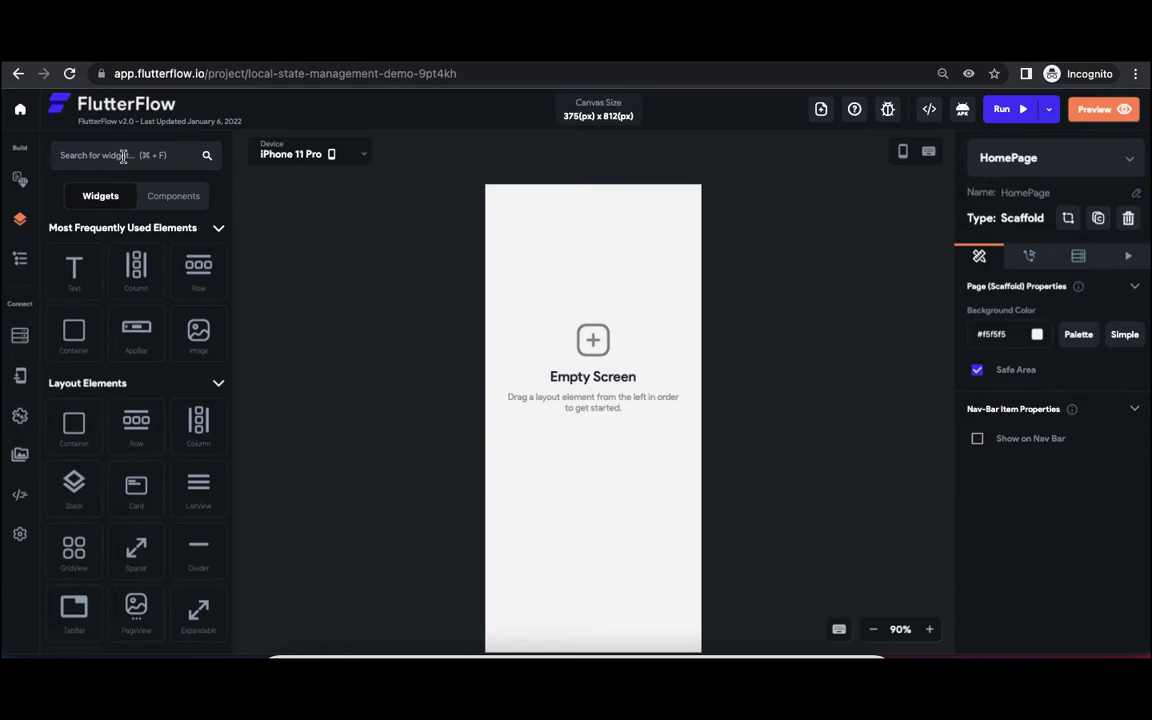
type("app")
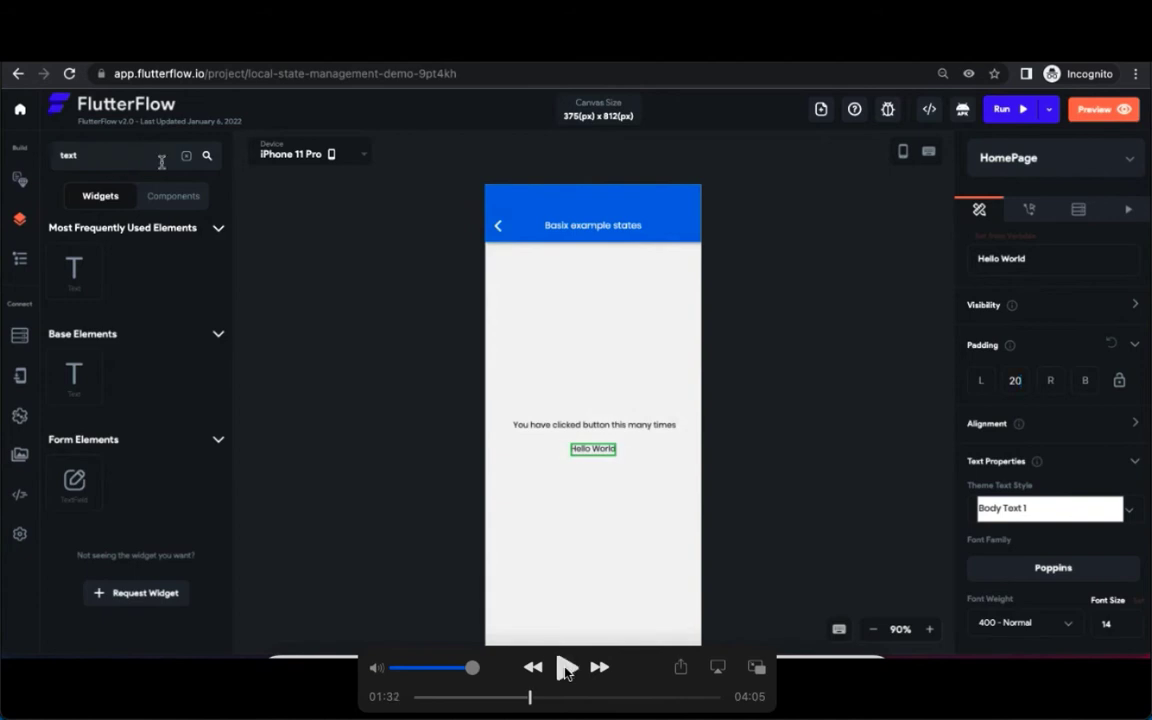
mouse_move(591, 505)
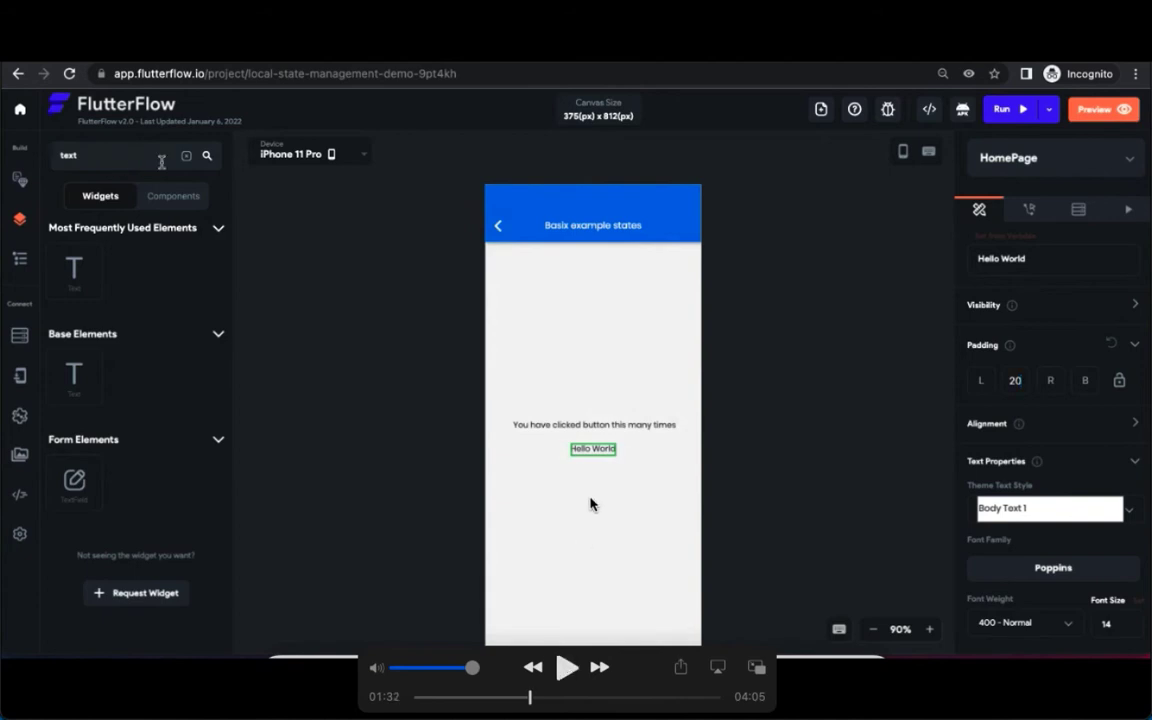
mouse_move(601, 400)
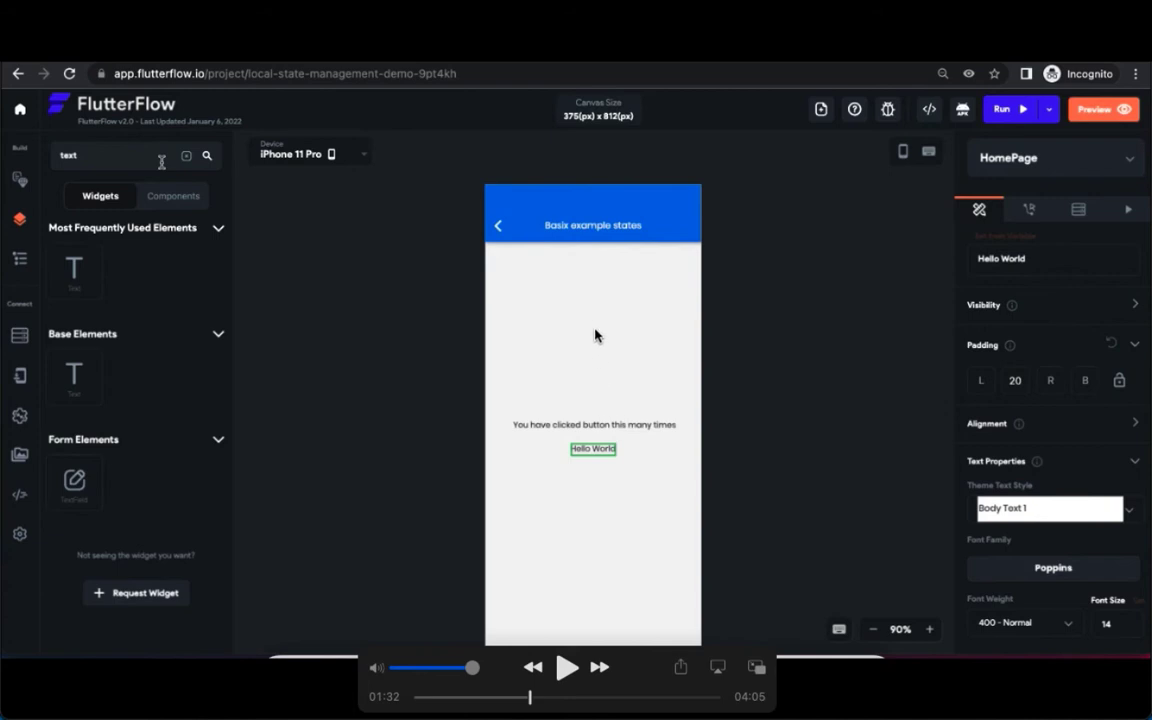
mouse_move(535, 437)
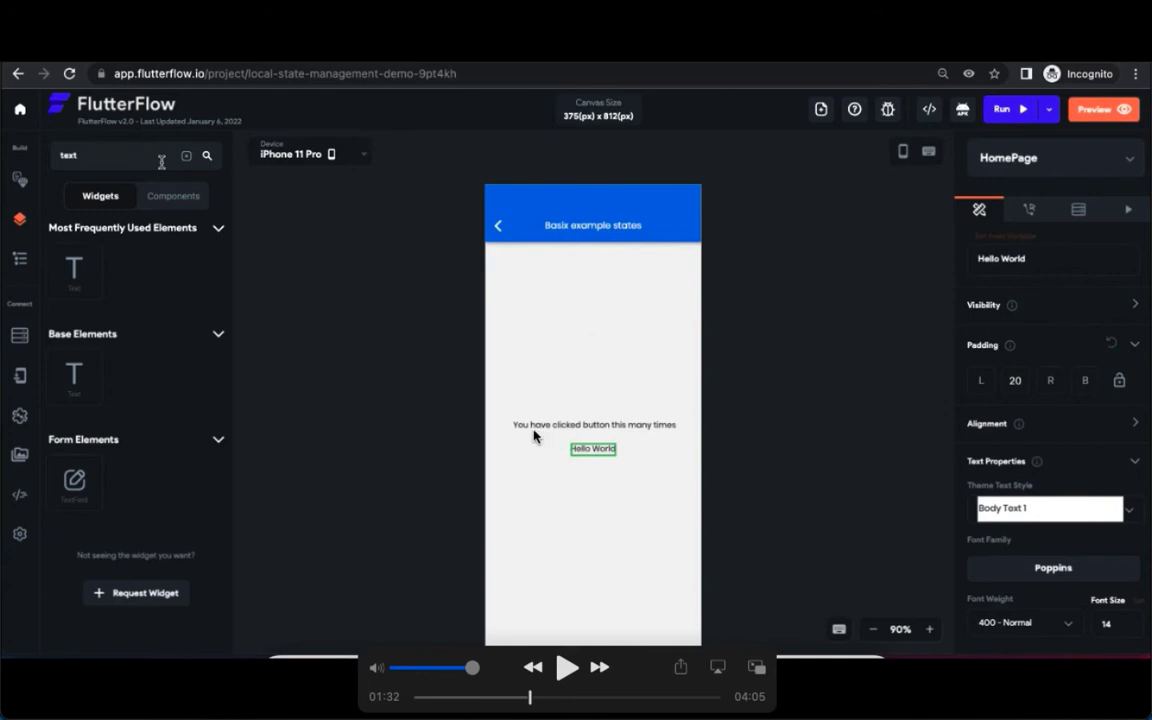
mouse_move(627, 438)
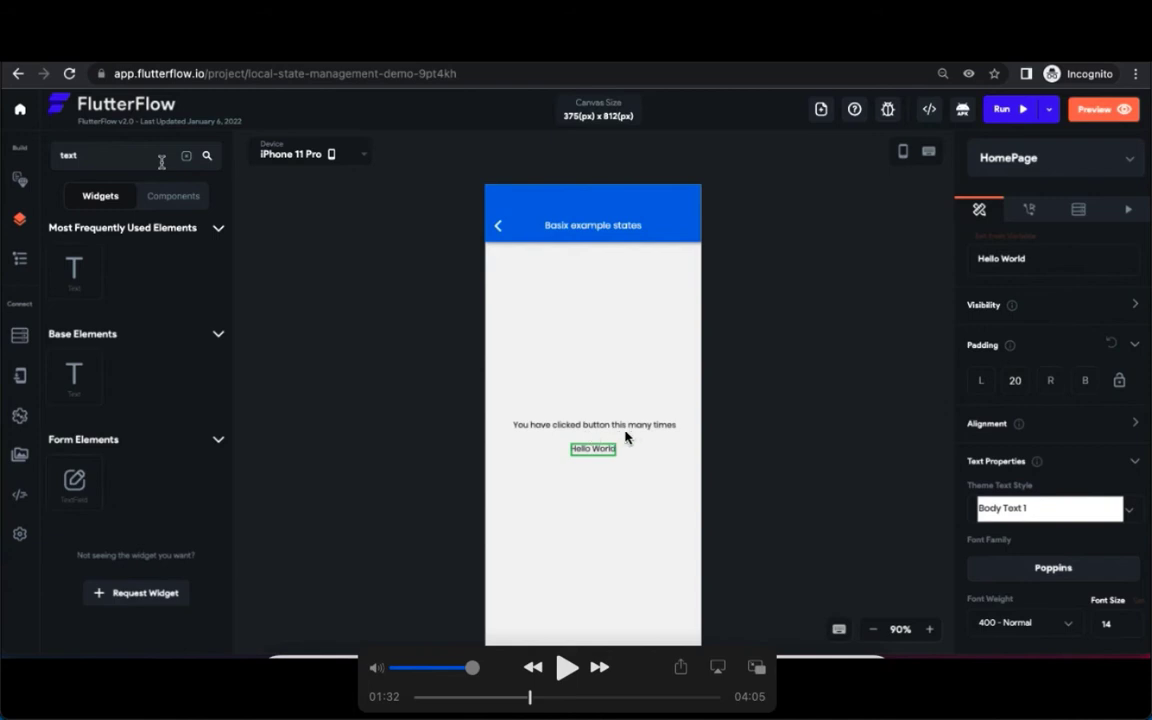
mouse_move(583, 457)
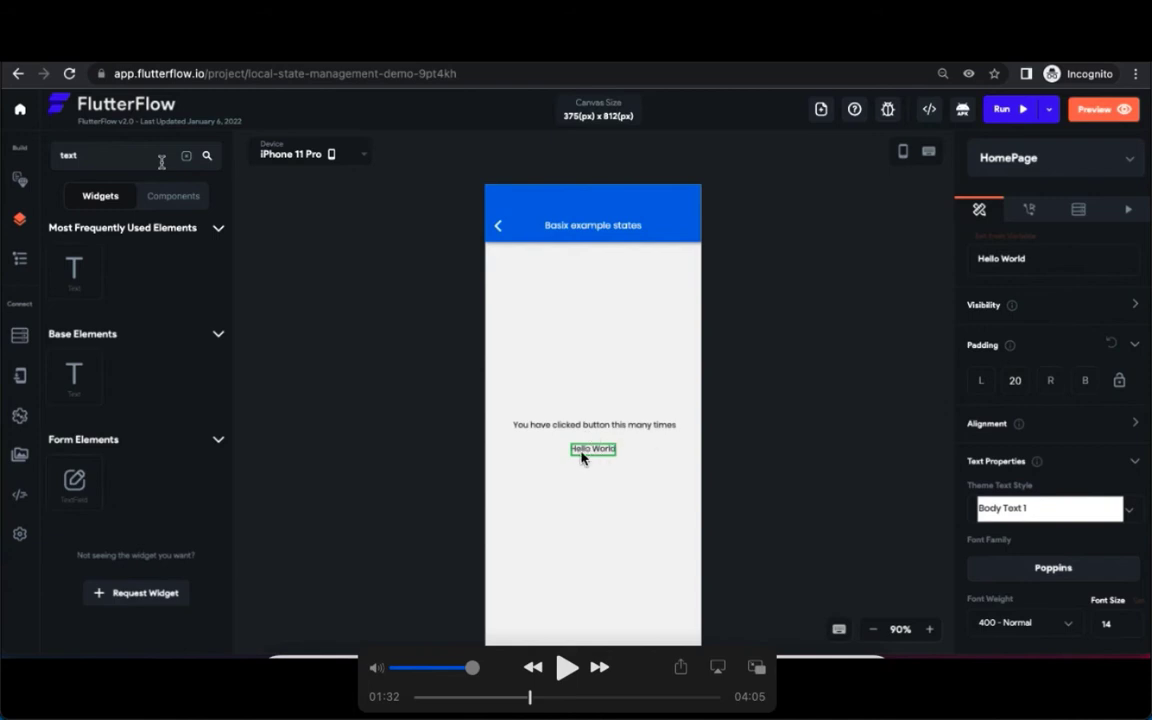
mouse_move(602, 458)
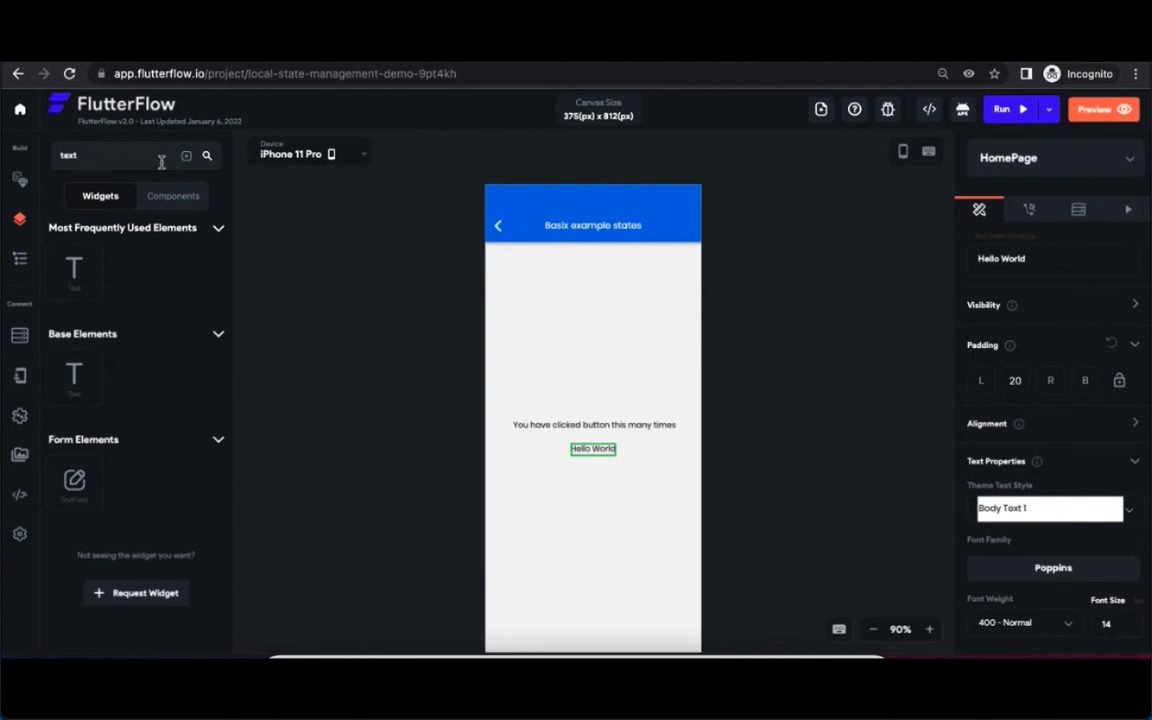
mouse_move(567, 670)
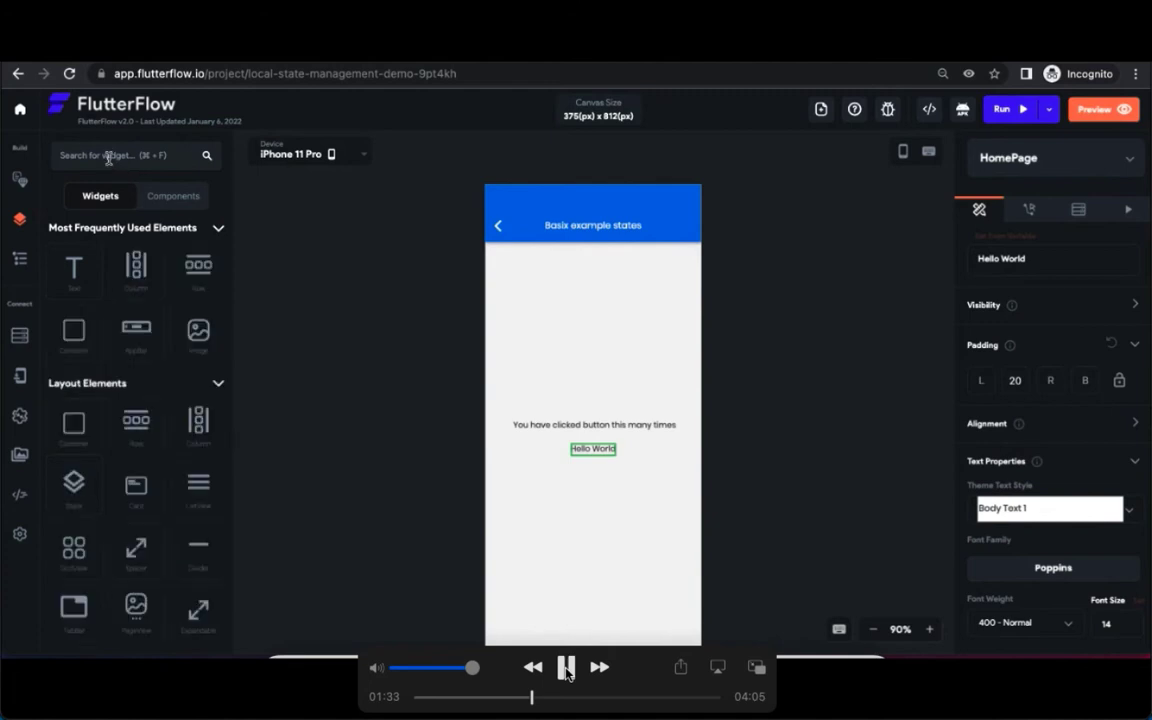
Add a plus-icon FloatingActionButton and correct the header to 'Basic example states'.
type("flc")
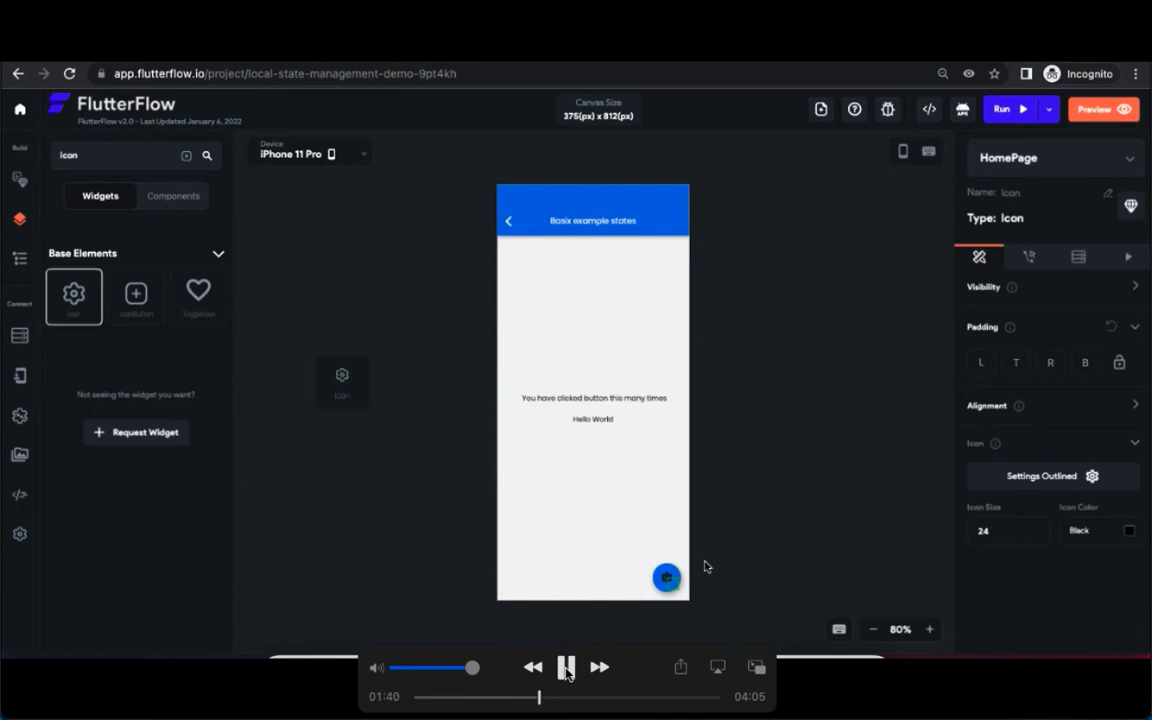
left_click(592, 220)
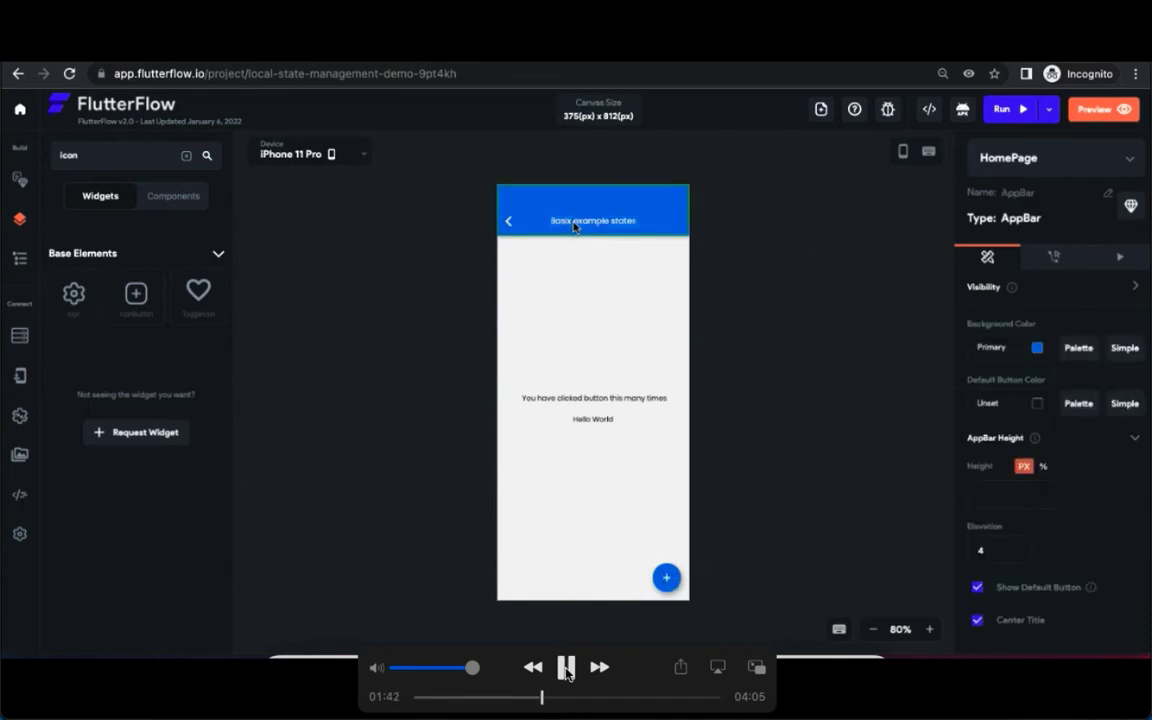
left_click(592, 220)
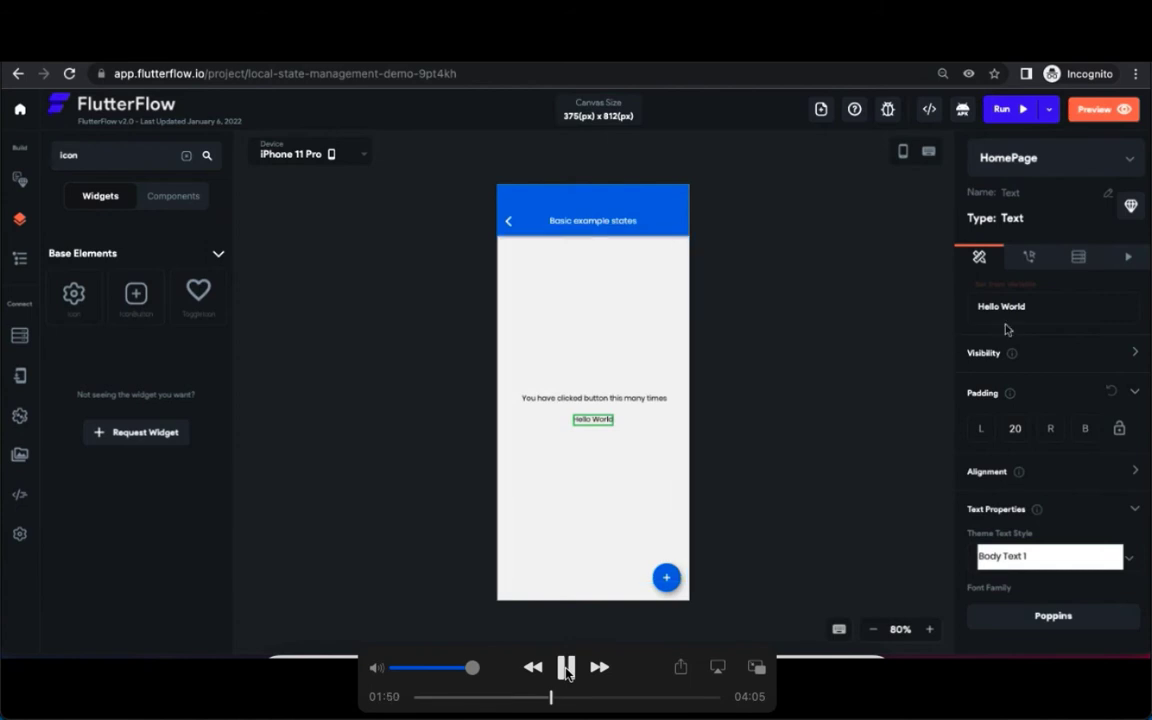
mouse_move(46, 398)
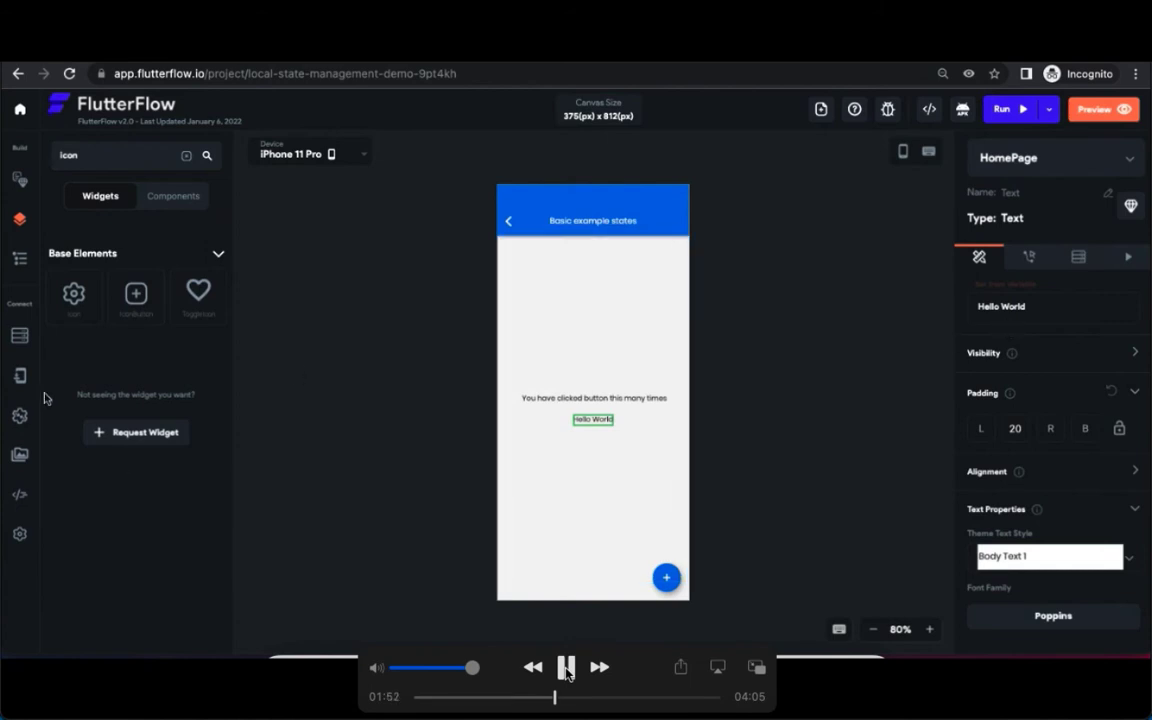
left_click(20, 378)
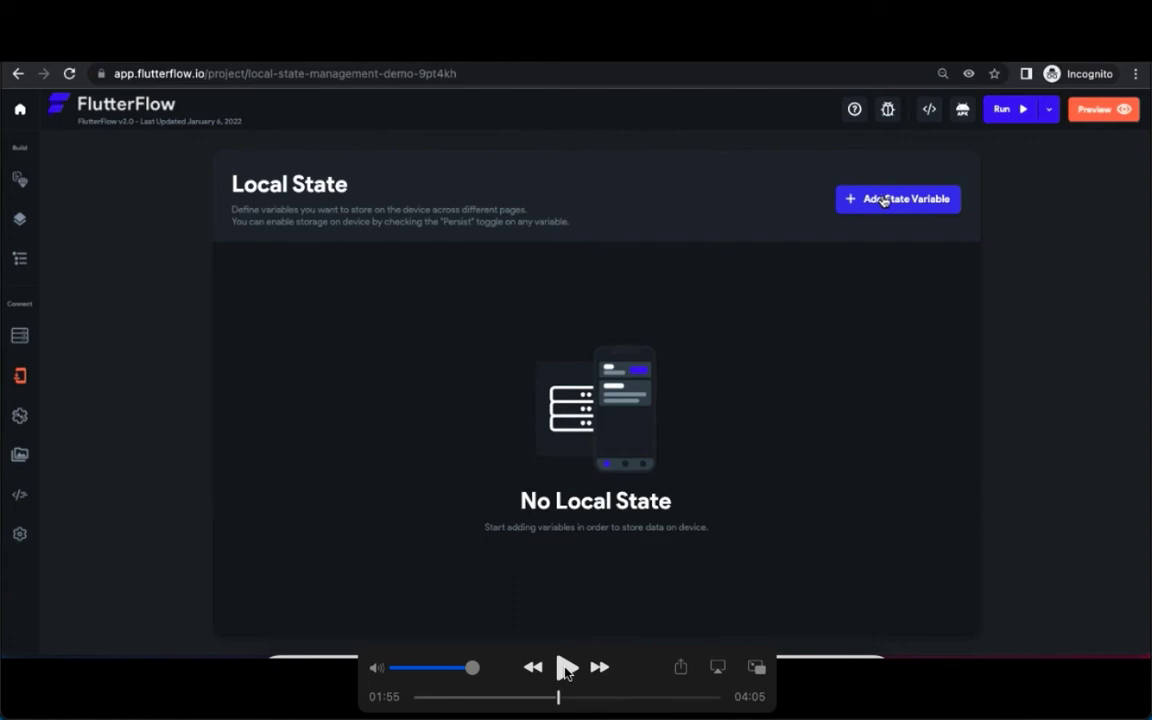
Add a local state field 'value' of type Integer with Persisted on.
left_click(897, 198)
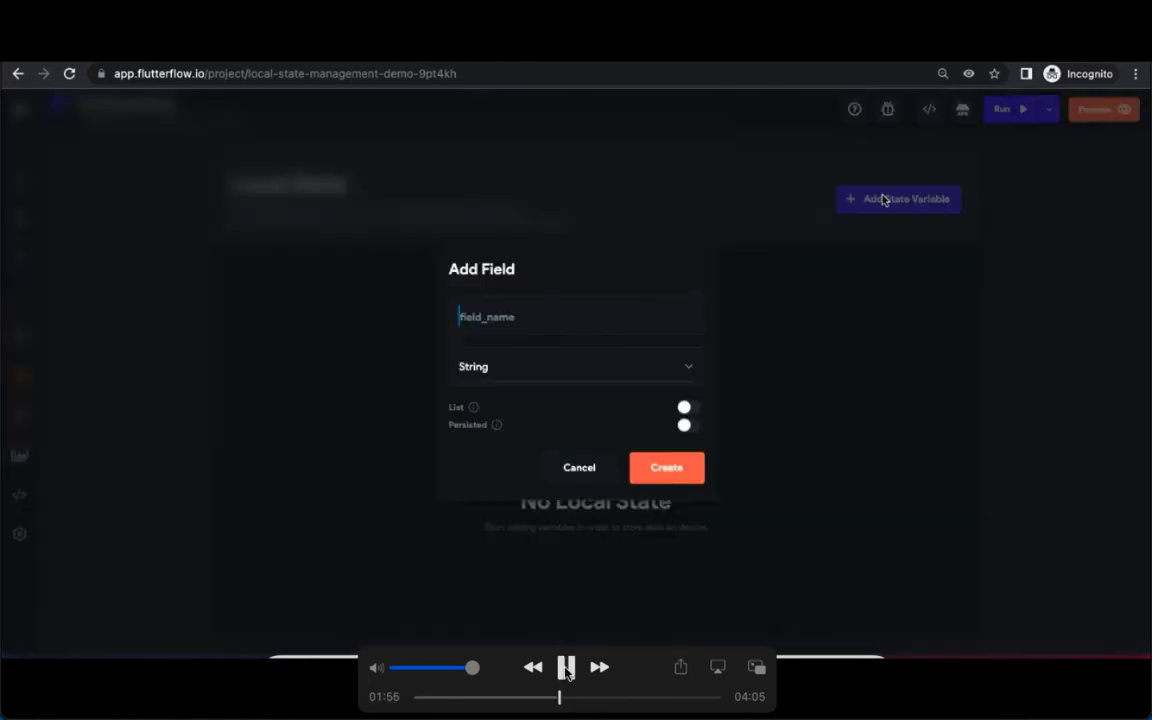
type("value")
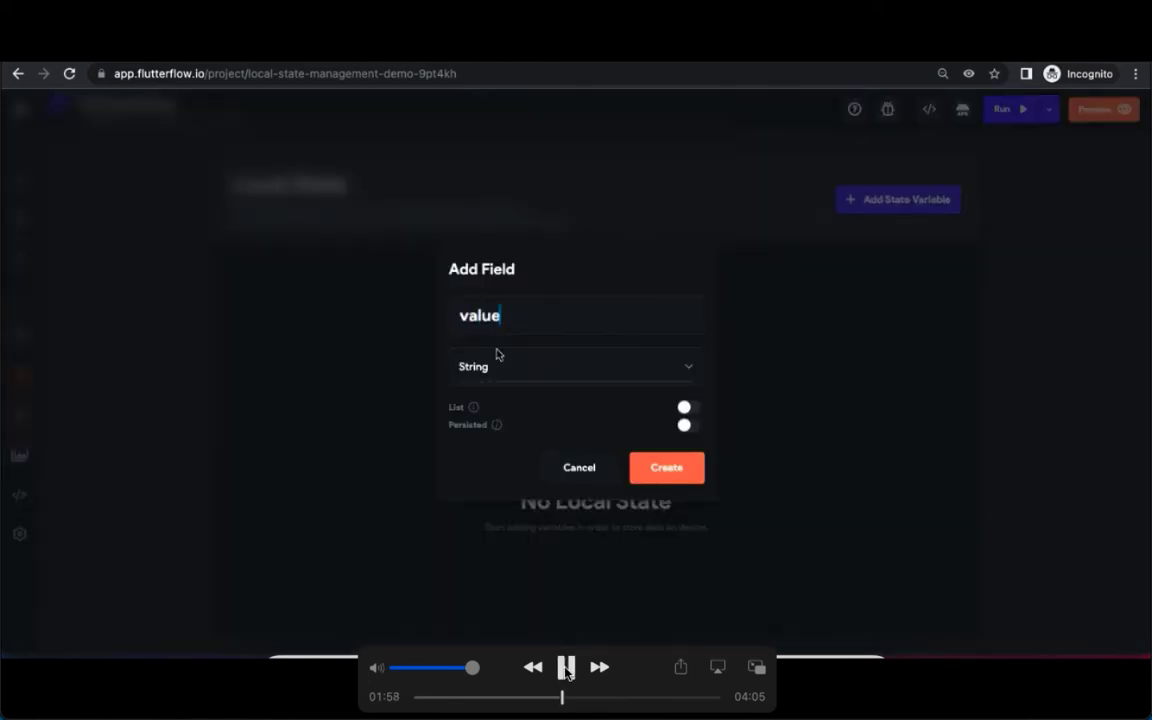
left_click(575, 366)
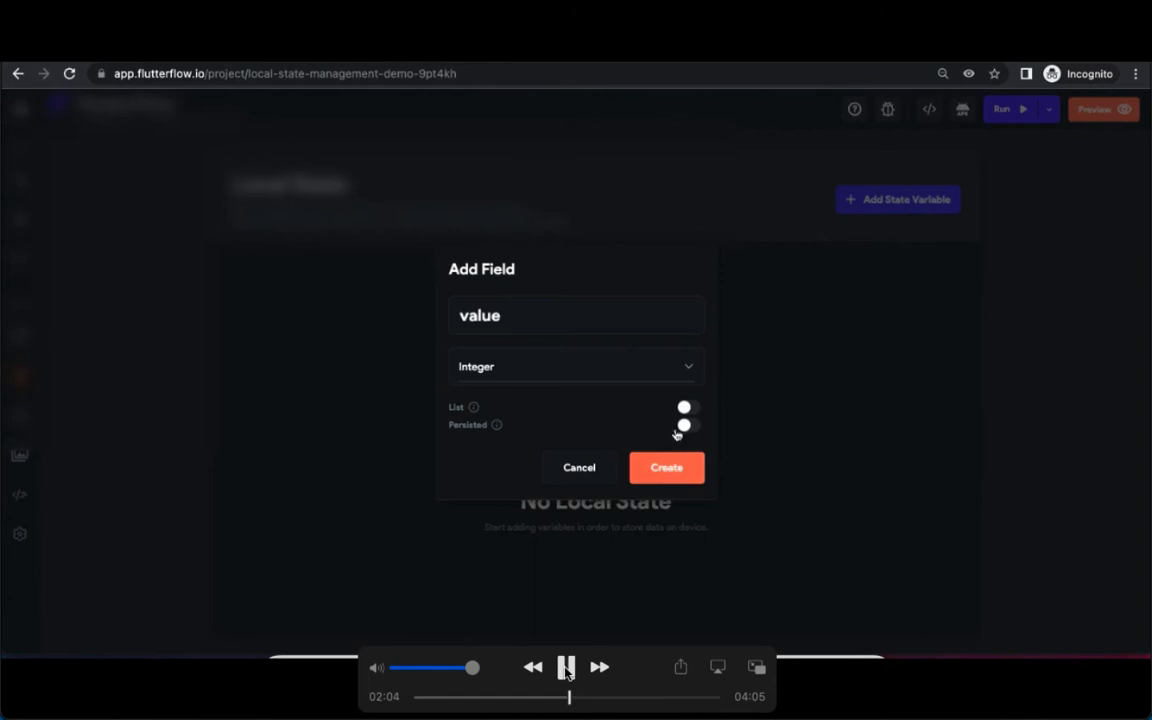
left_click(684, 425)
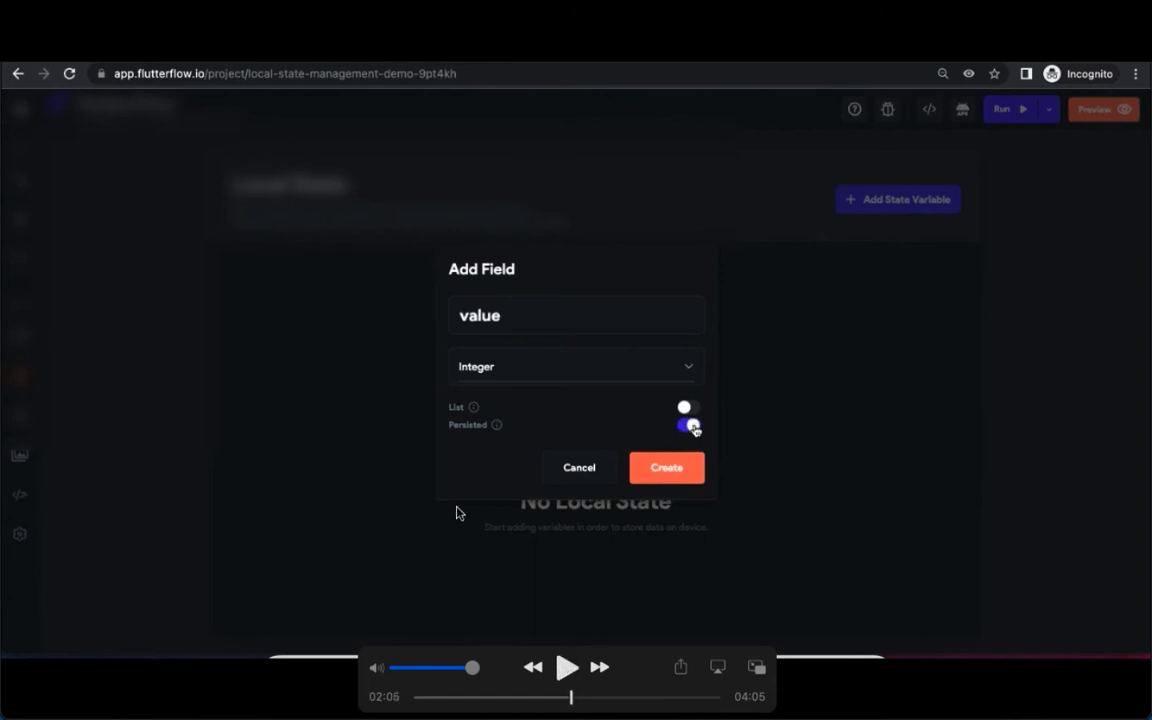
mouse_move(461, 417)
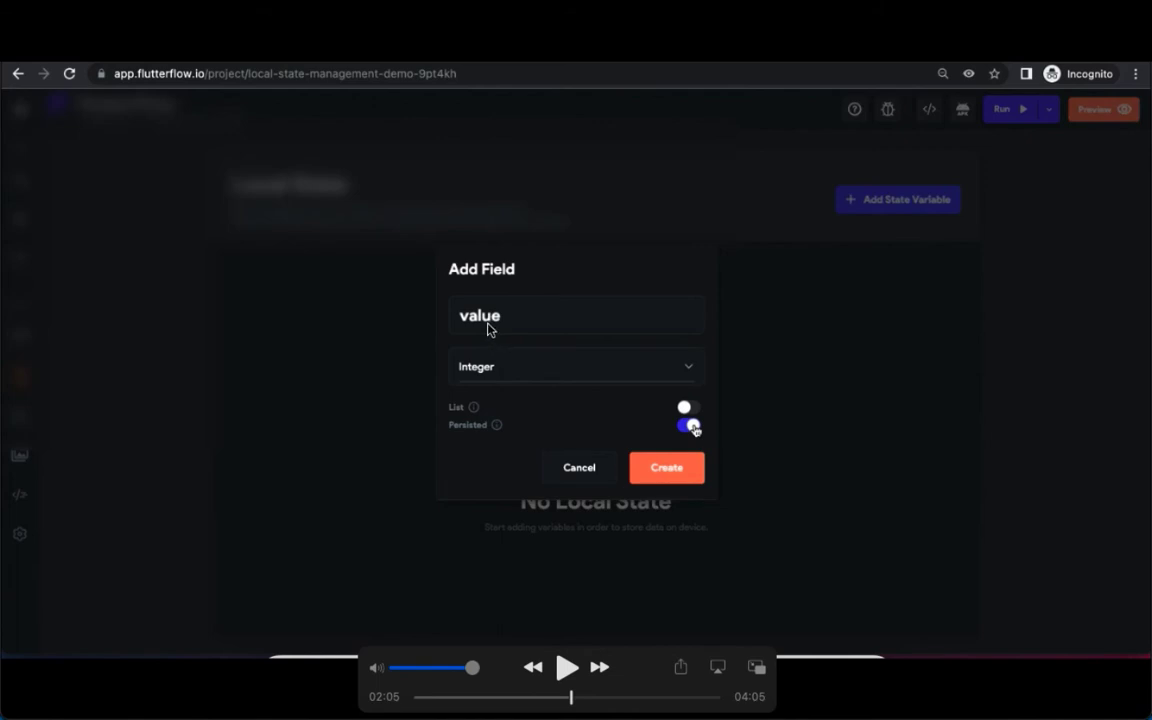
mouse_move(570, 331)
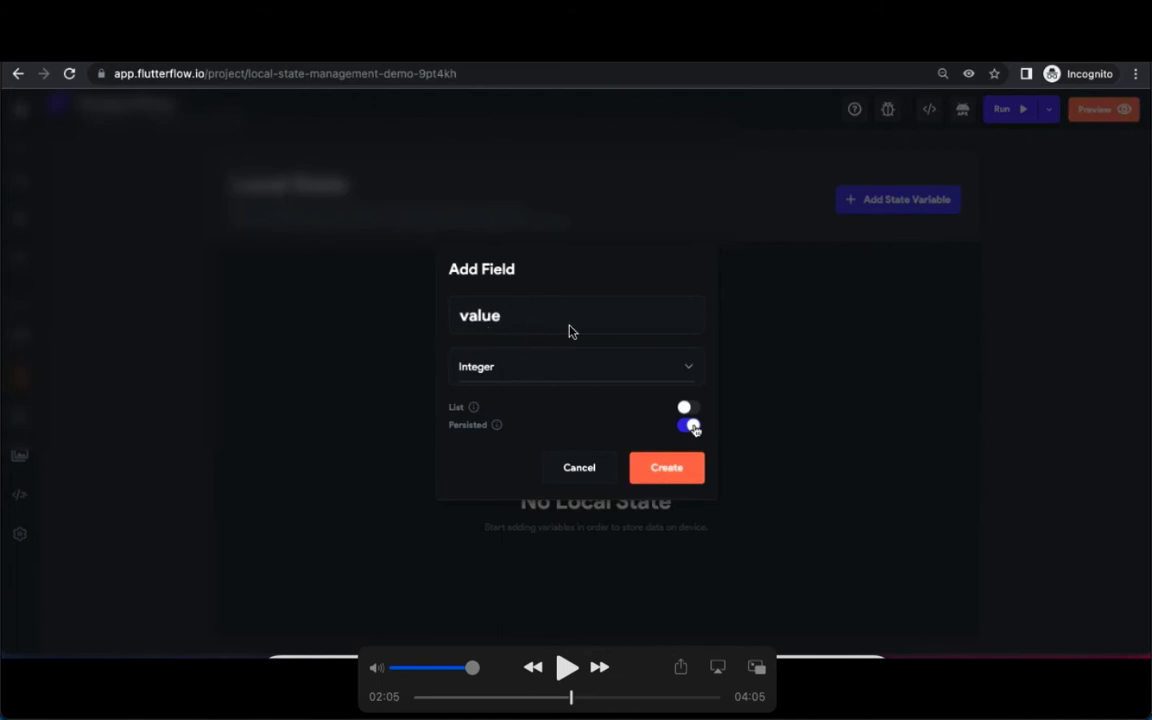
mouse_move(604, 435)
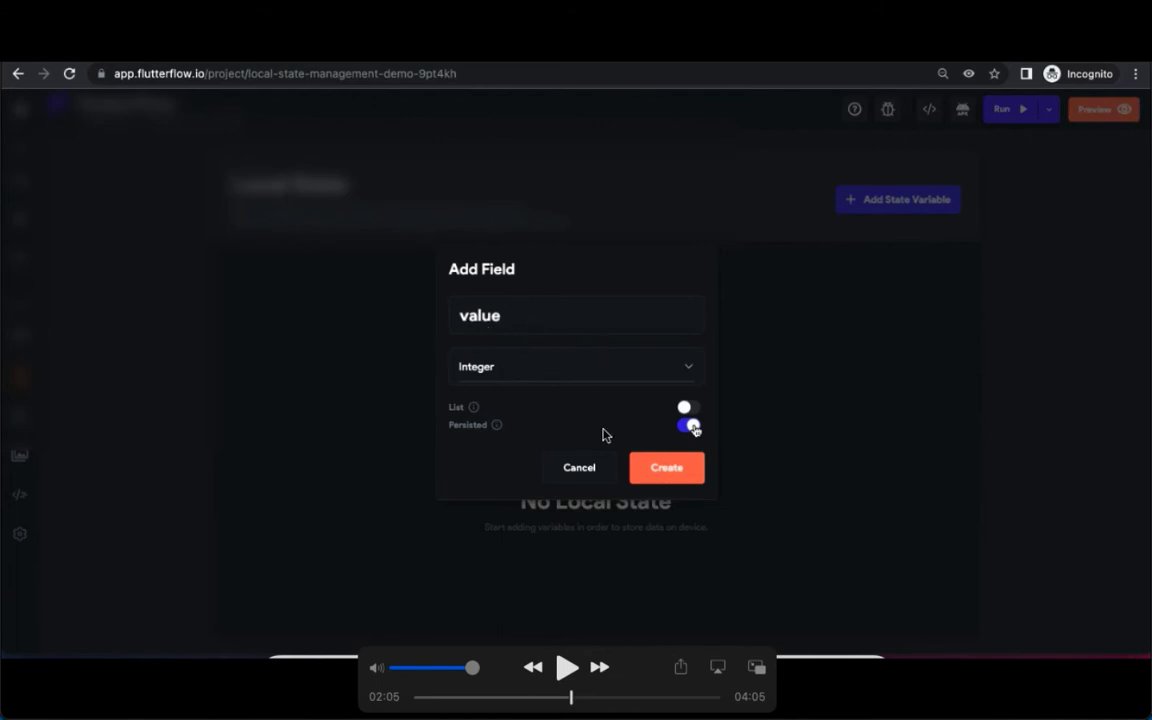
mouse_move(472, 444)
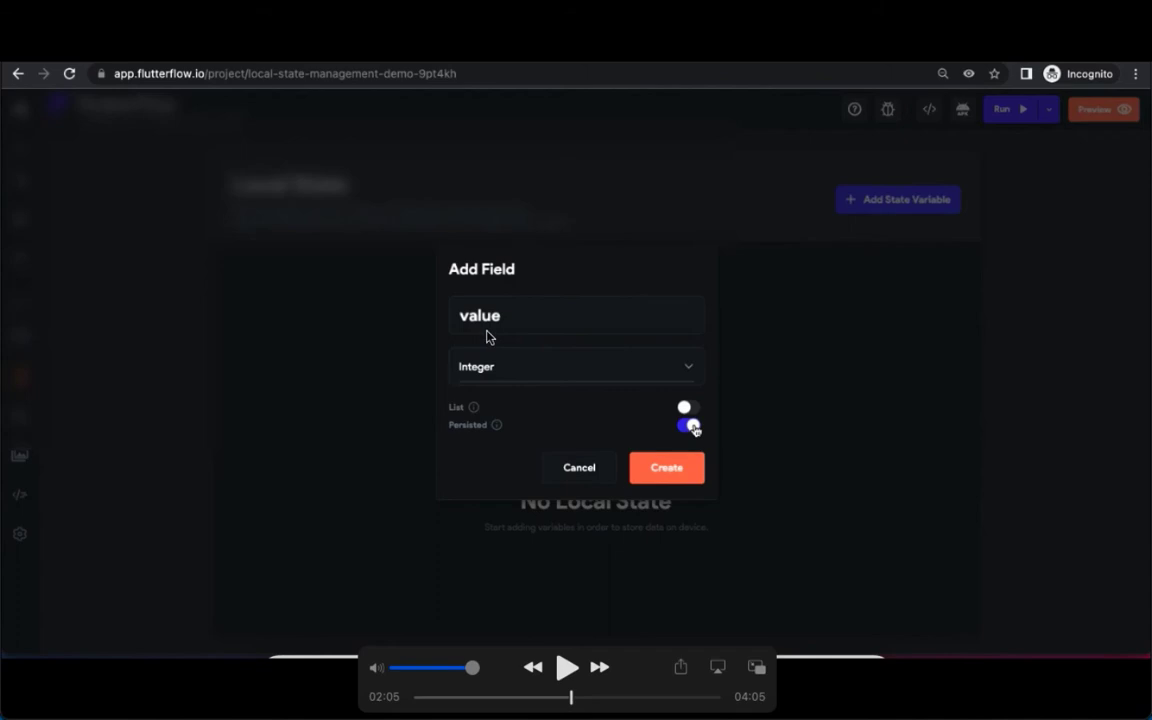
mouse_move(508, 429)
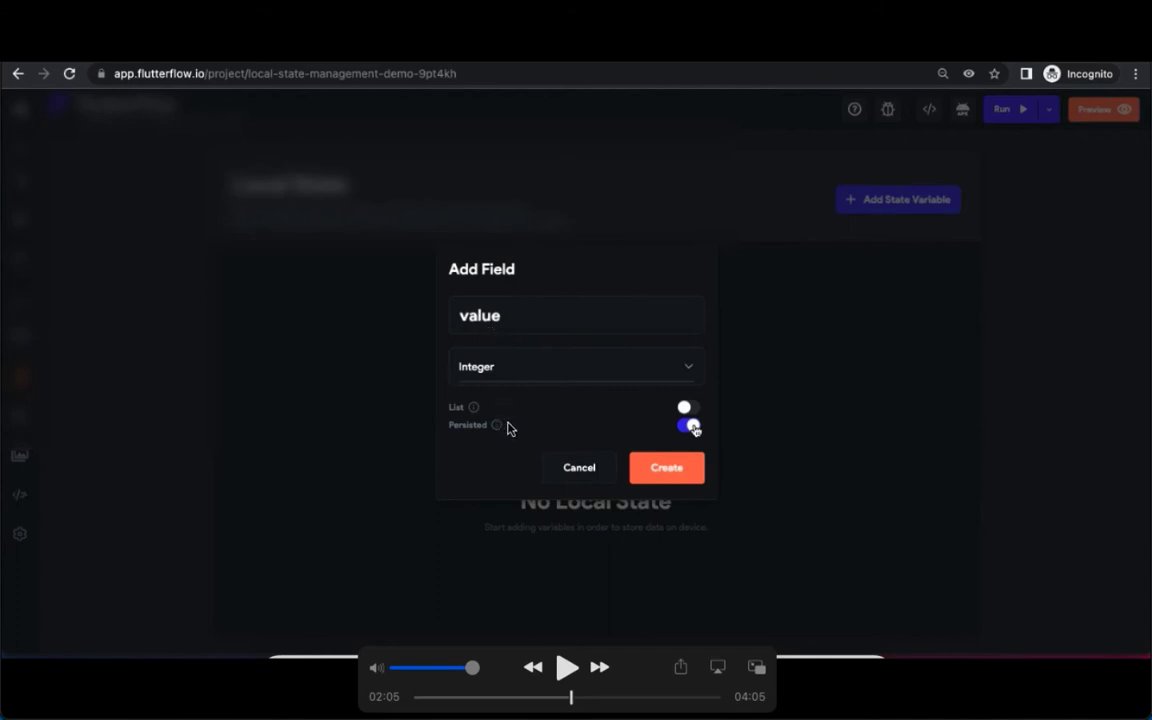
mouse_move(510, 330)
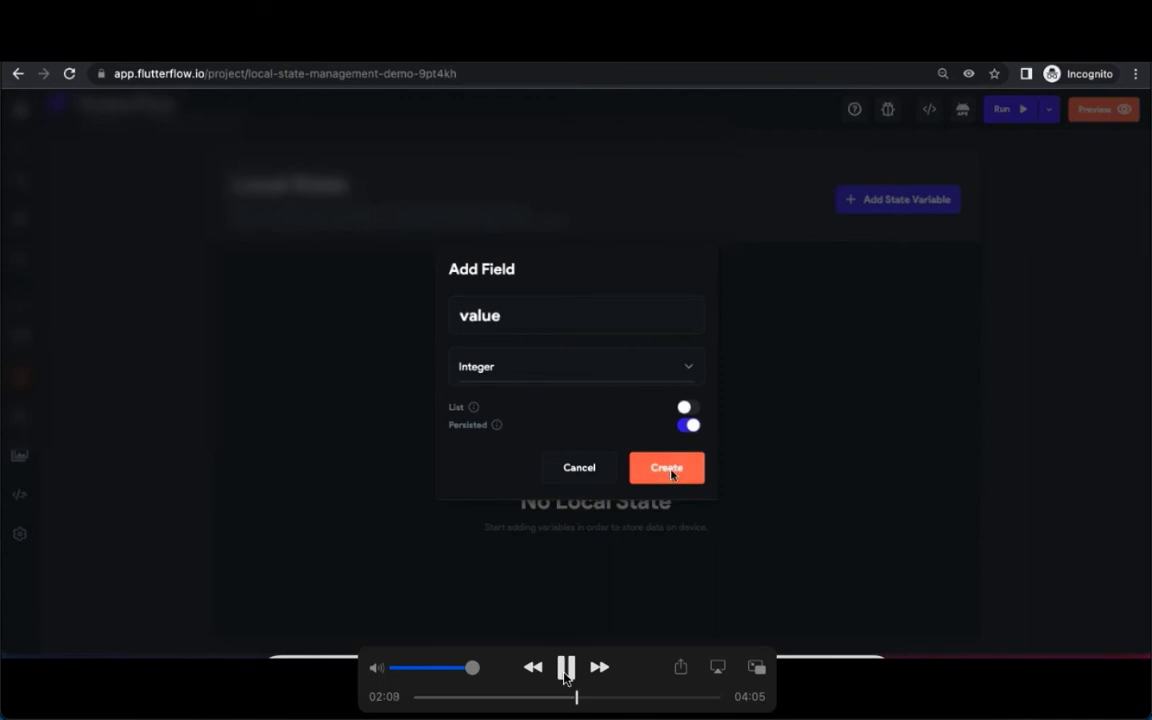
left_click(666, 467)
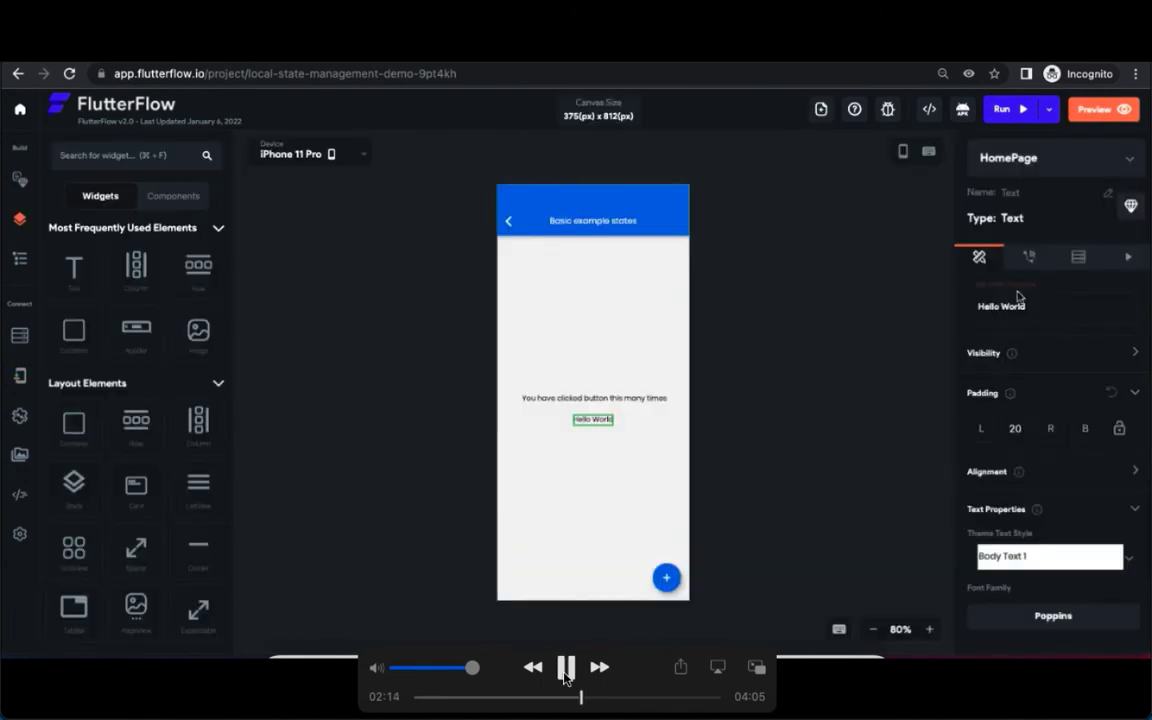
Bind the Hello World text to the 'value' local state variable, default 0.
left_click(565, 667)
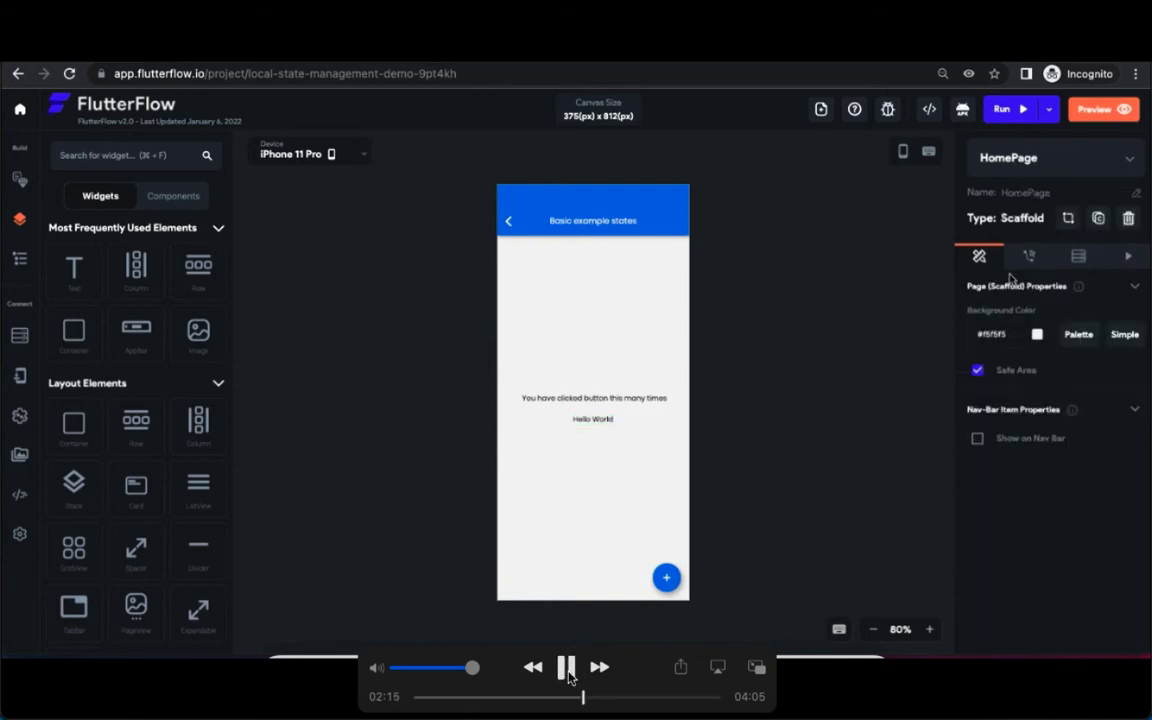
left_click(592, 419)
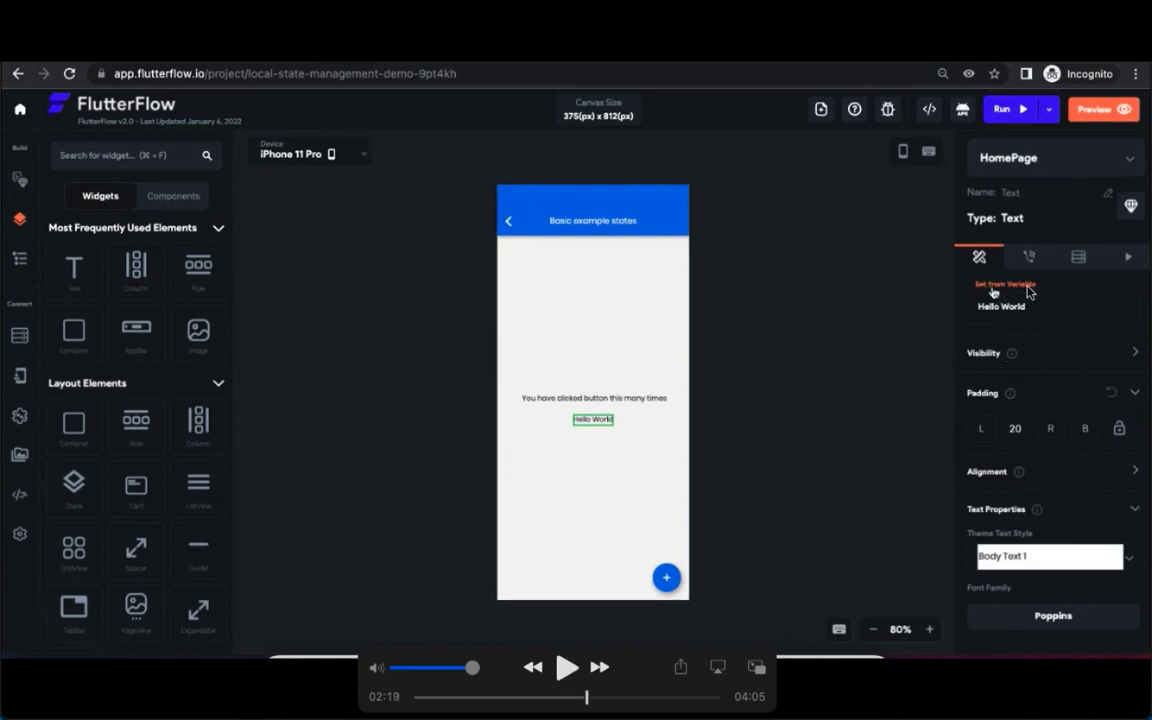
left_click(567, 667)
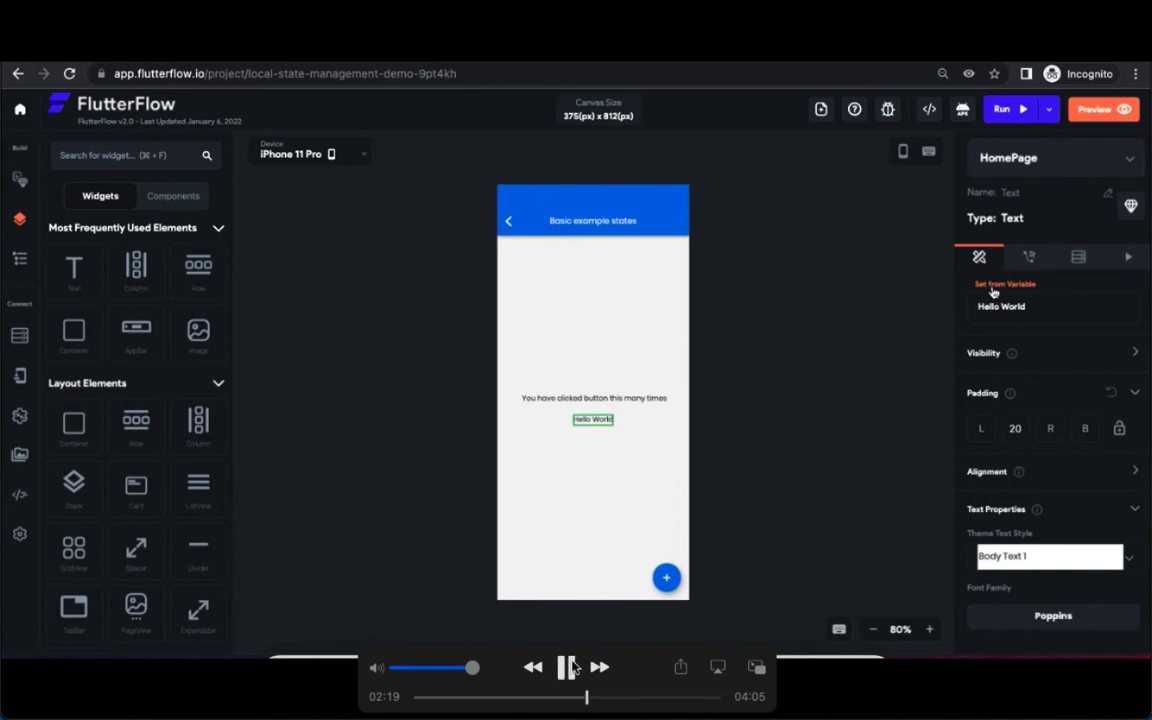
left_click(1005, 290)
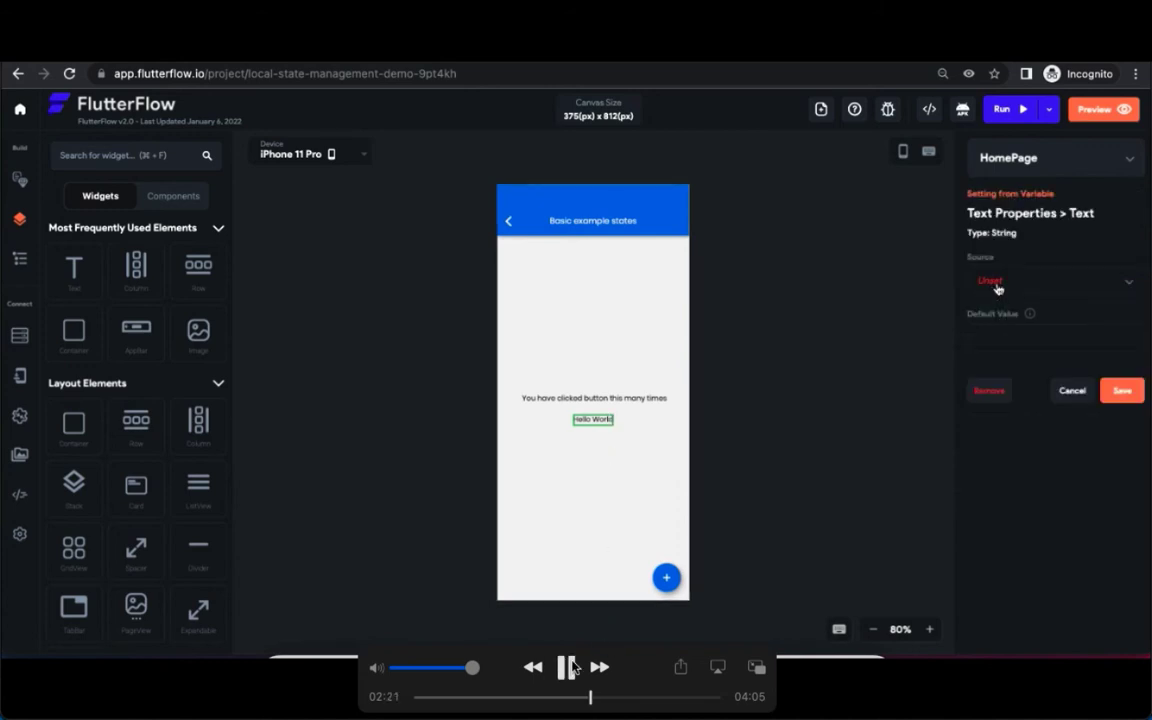
left_click(1050, 281)
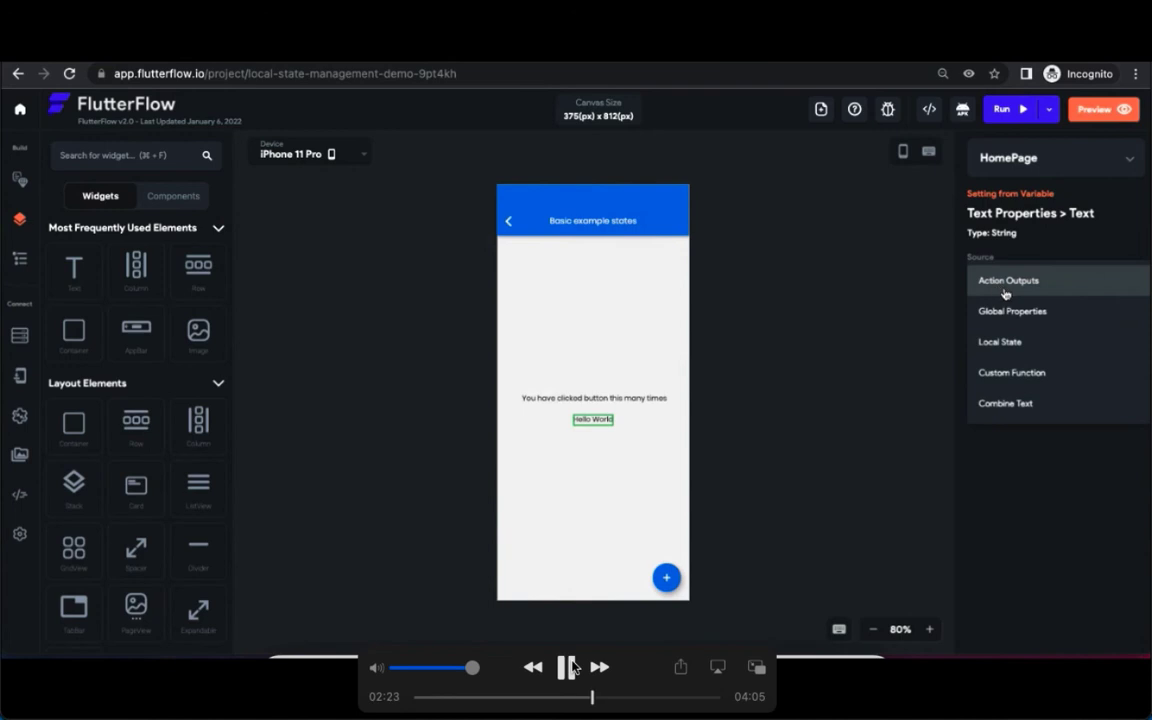
mouse_move(997, 350)
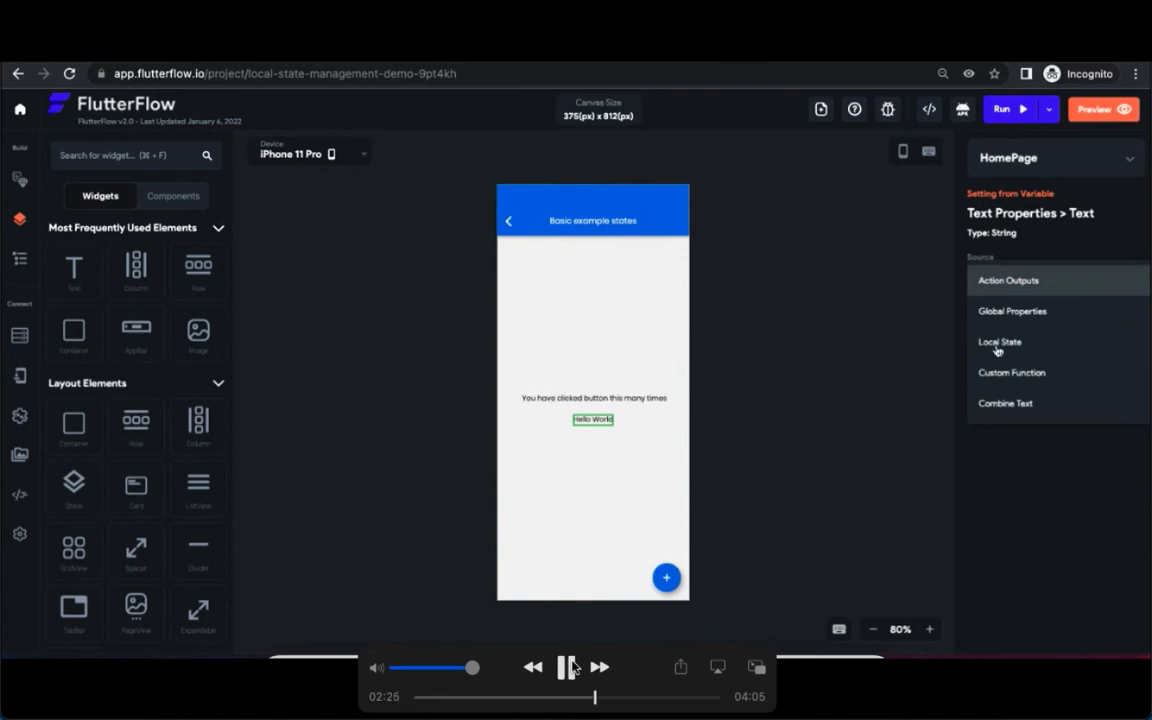
left_click(999, 342)
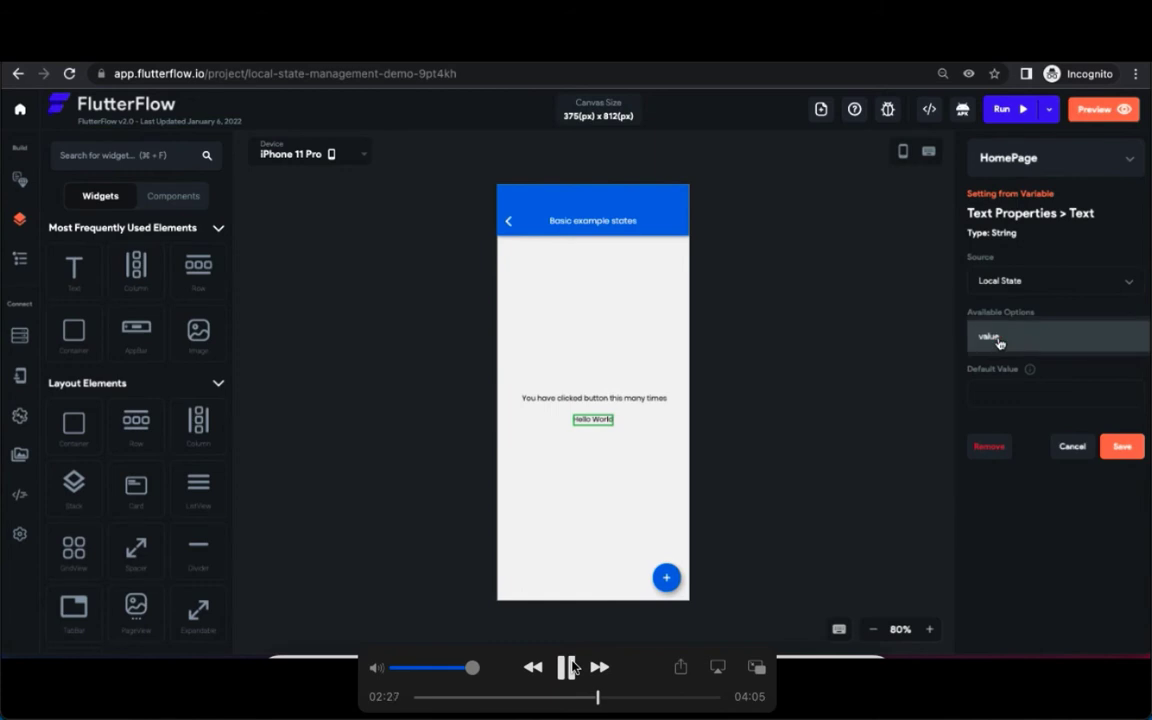
left_click(1055, 336)
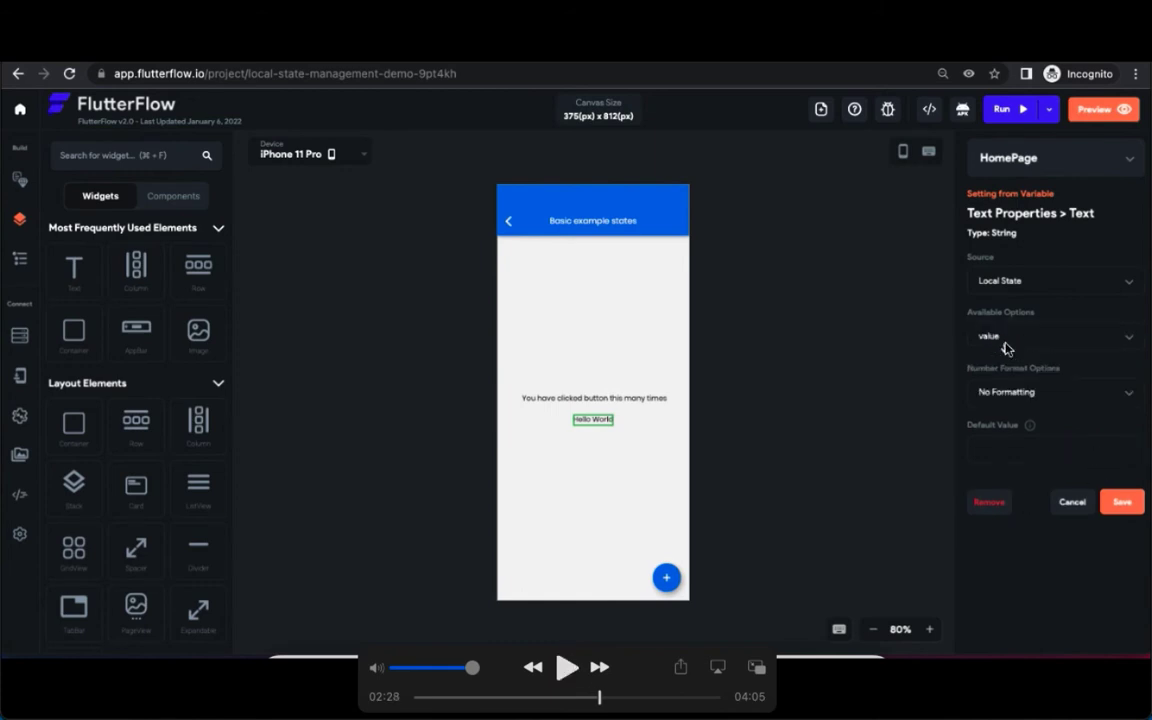
mouse_move(1000, 360)
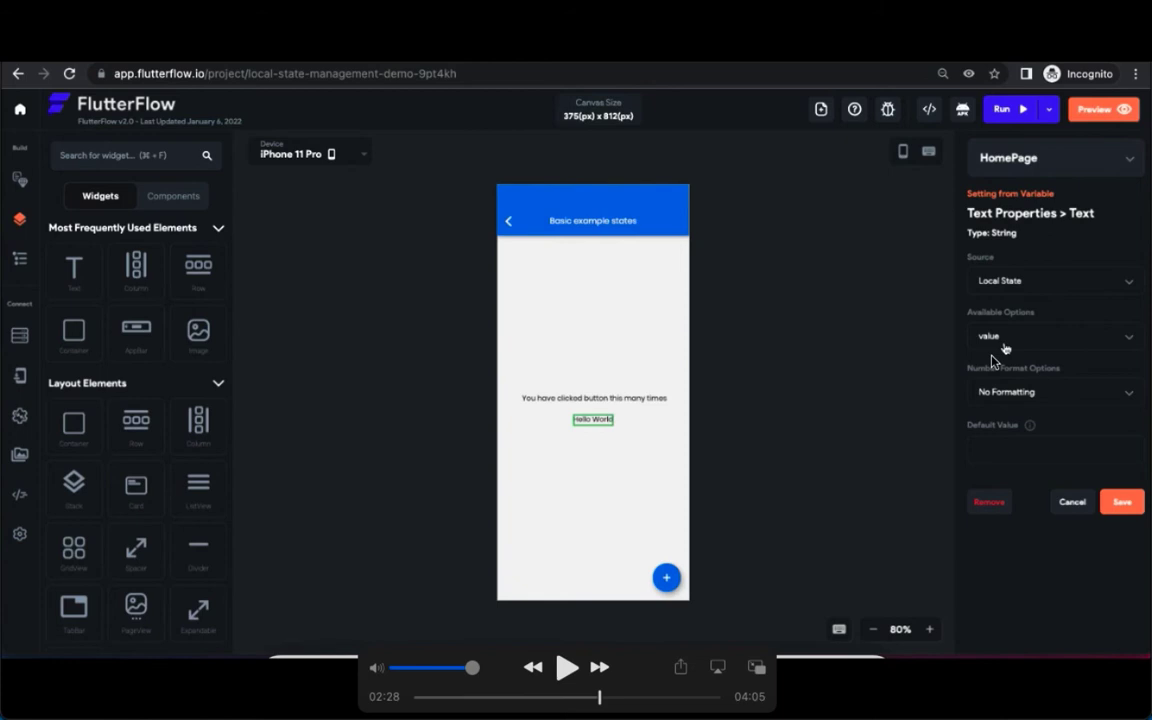
mouse_move(230, 430)
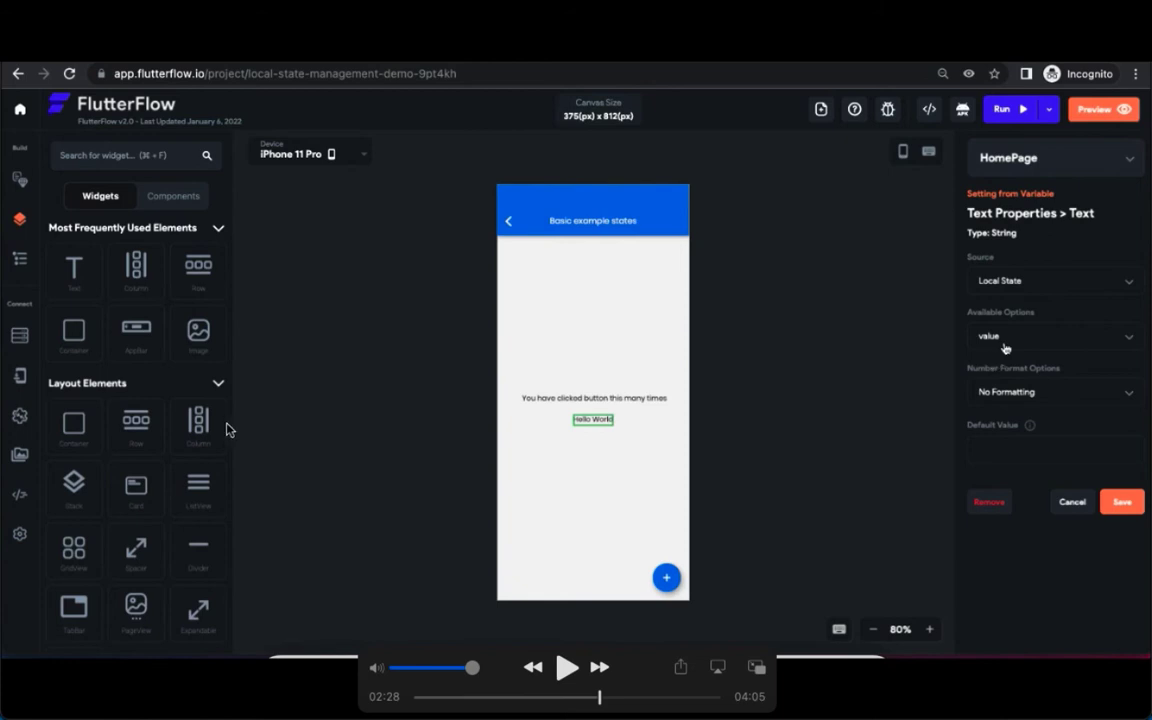
mouse_move(30, 383)
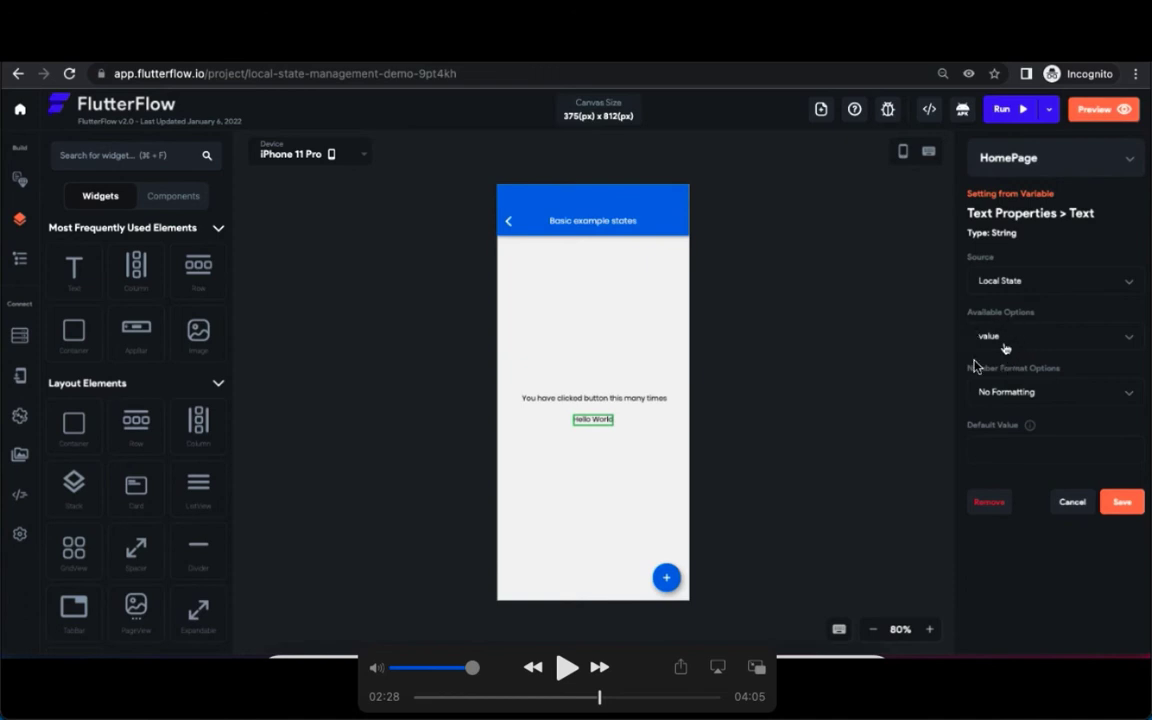
left_click(567, 667)
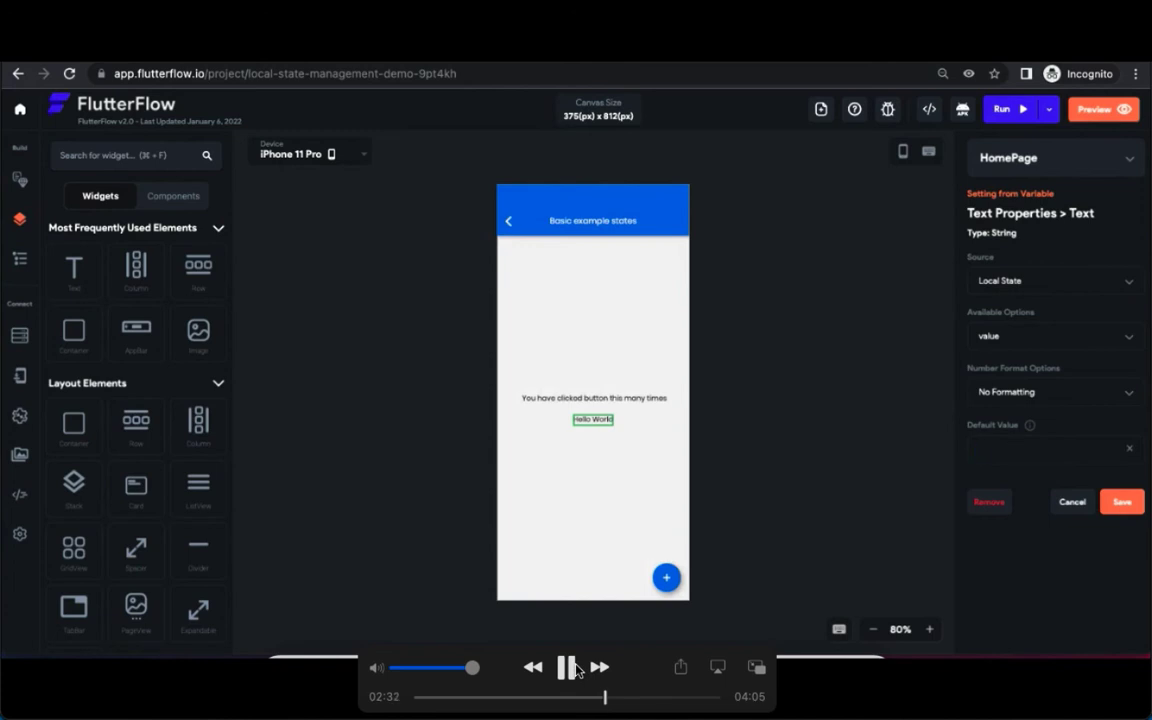
type("c")
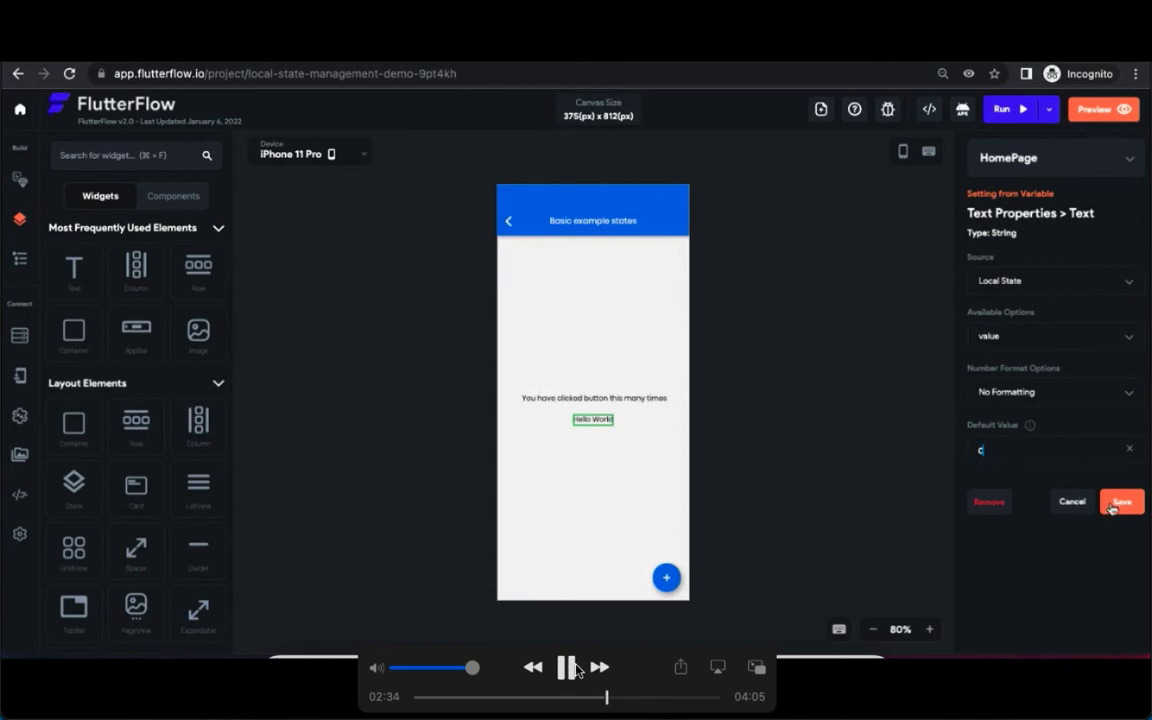
left_click(1120, 501)
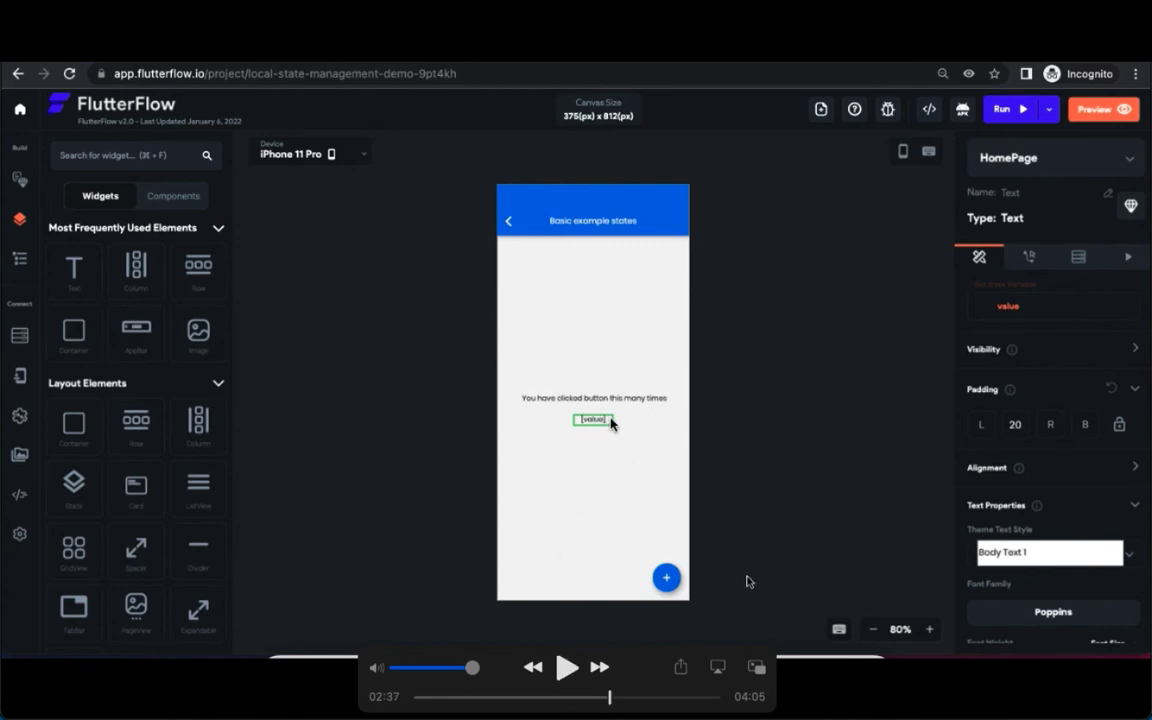
mouse_move(1024, 314)
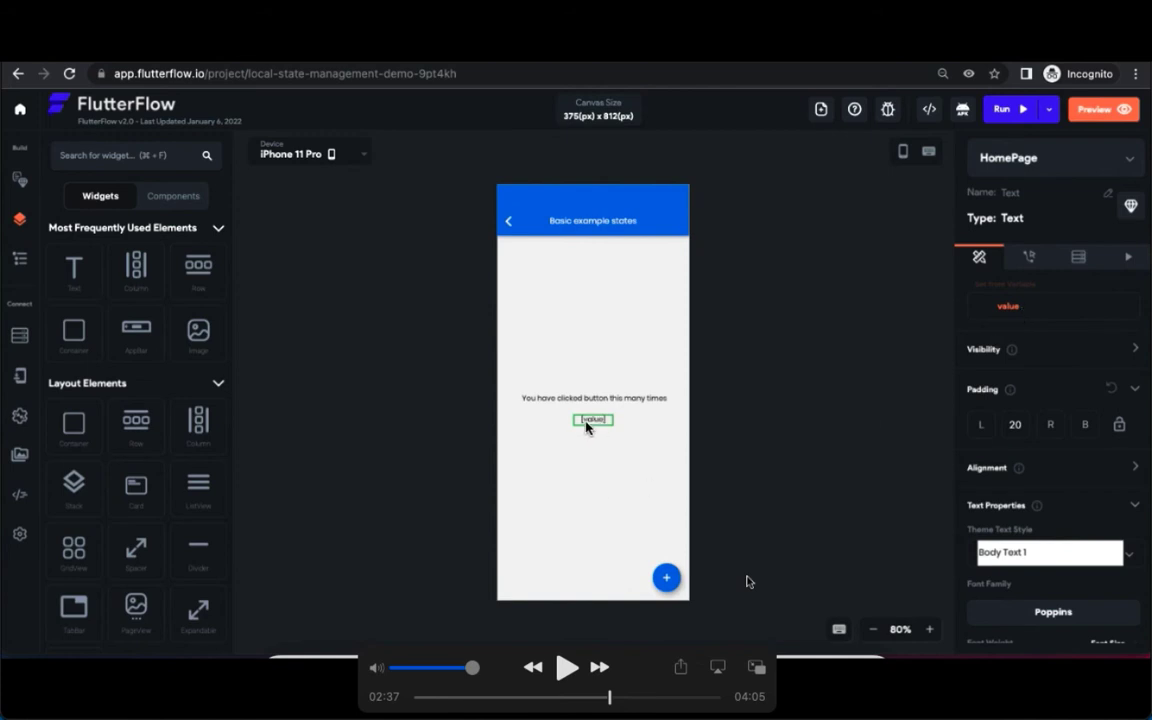
mouse_move(586, 438)
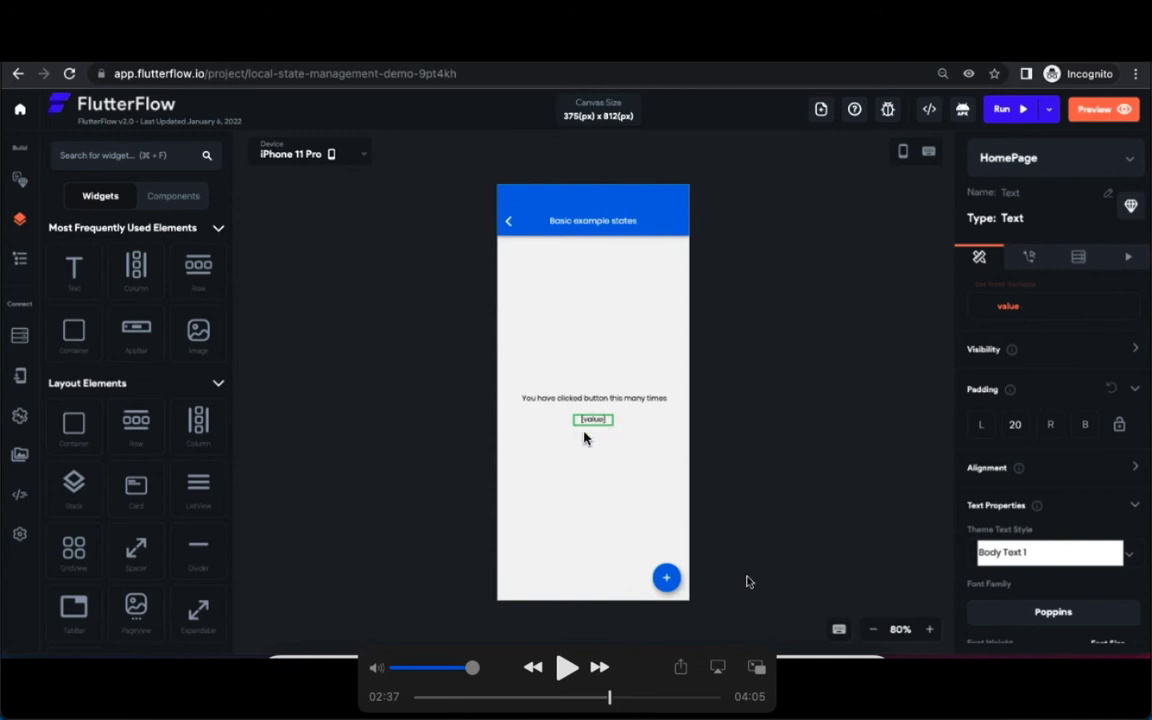
left_click(567, 667)
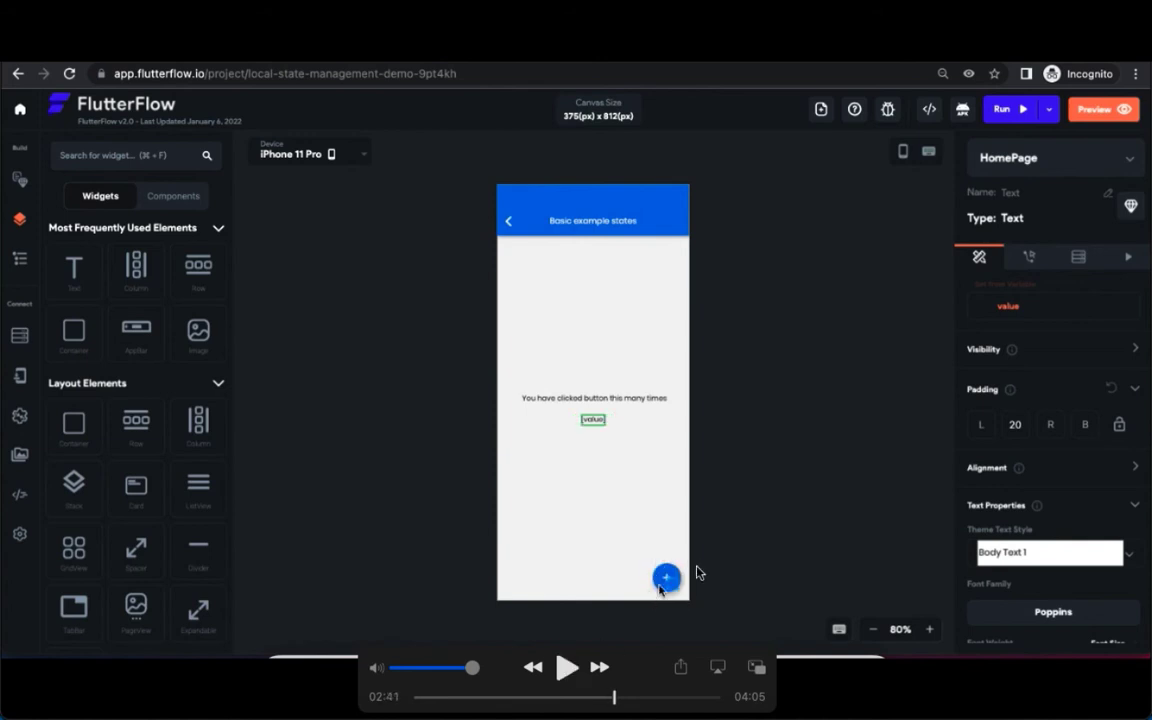
mouse_move(591, 504)
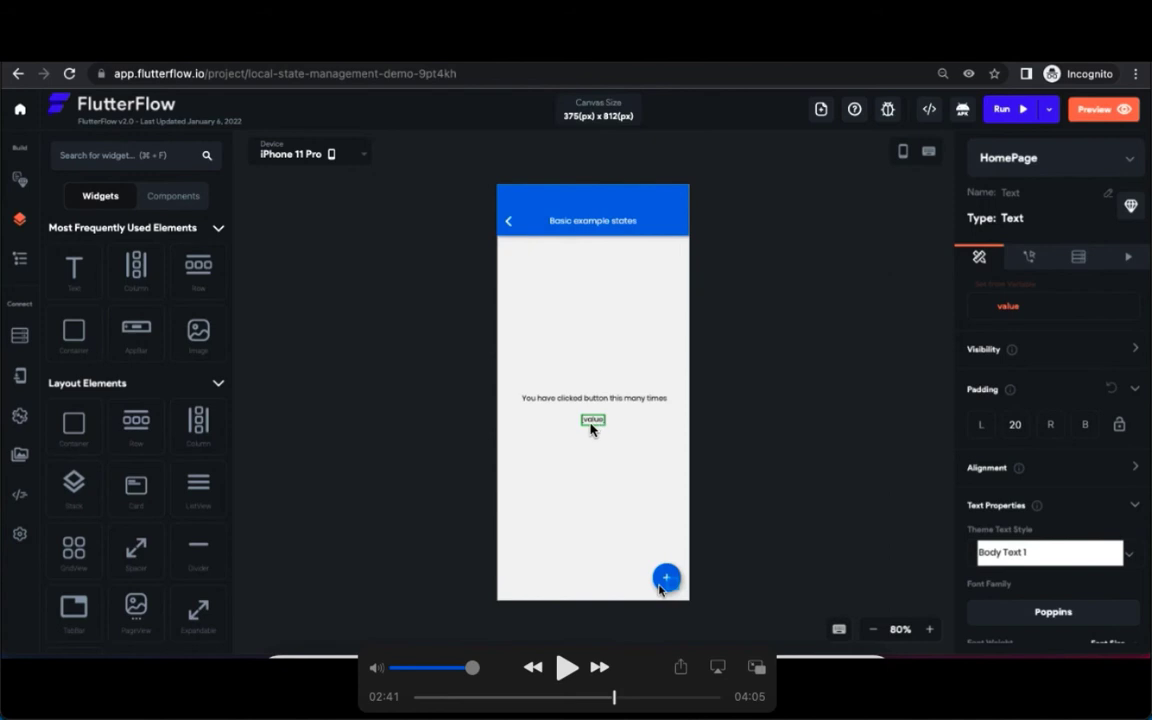
mouse_move(610, 430)
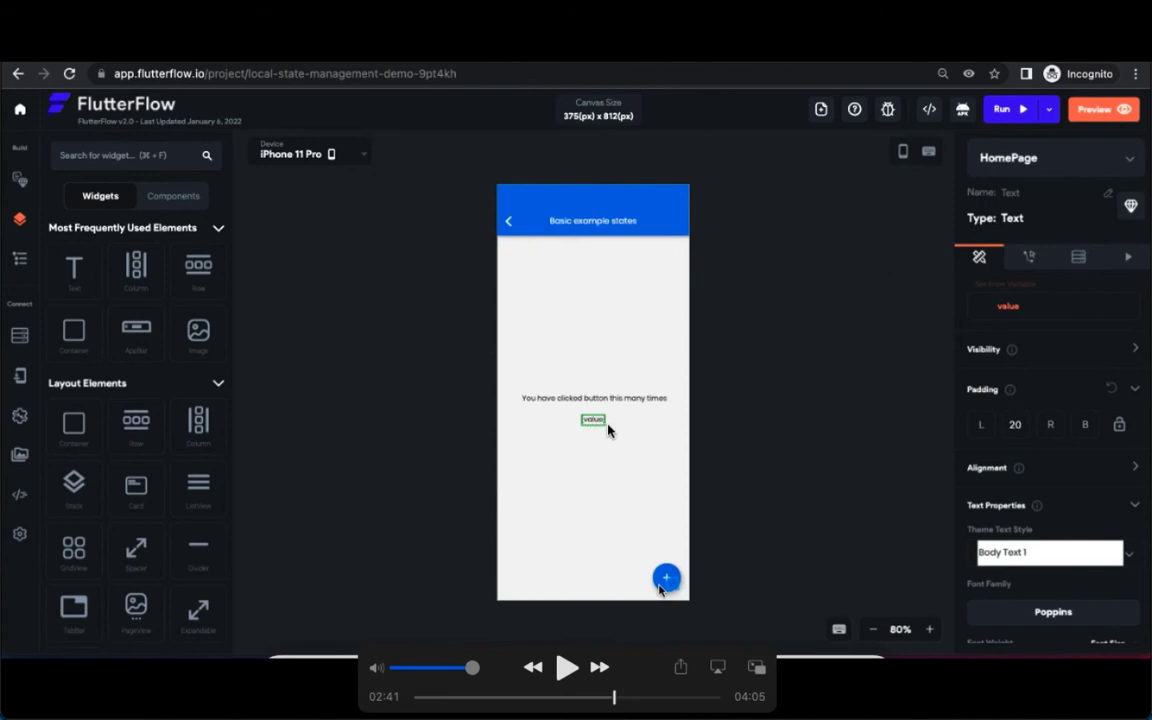
mouse_move(628, 600)
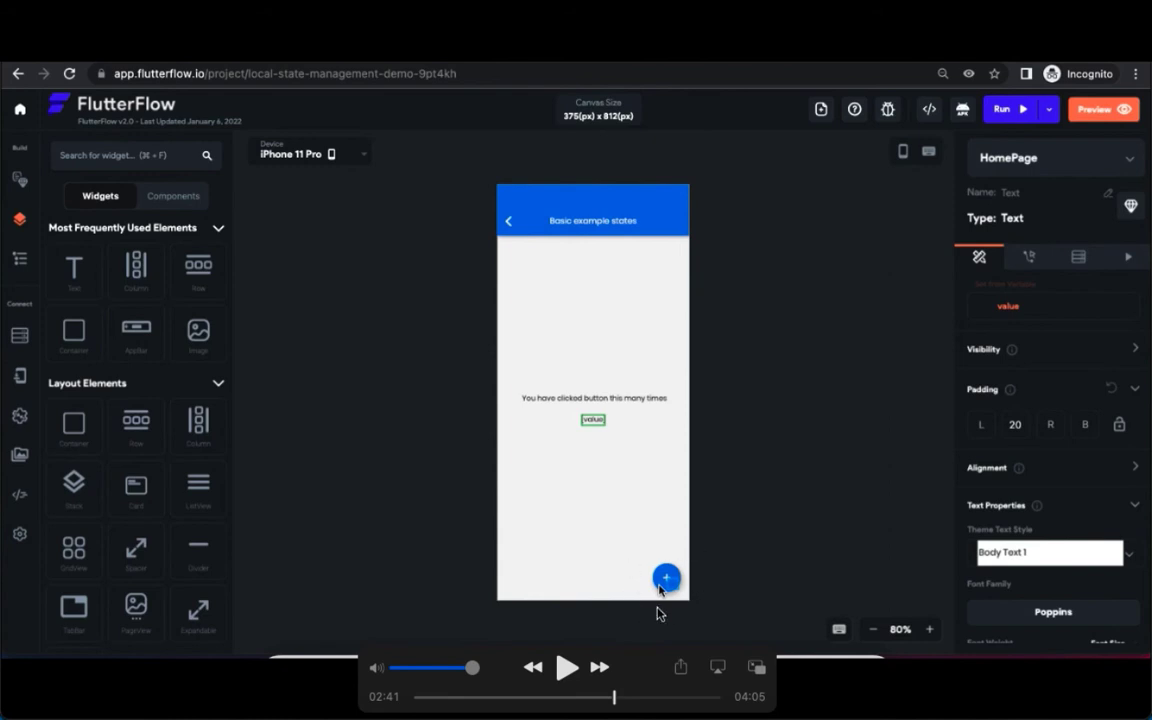
left_click(567, 667)
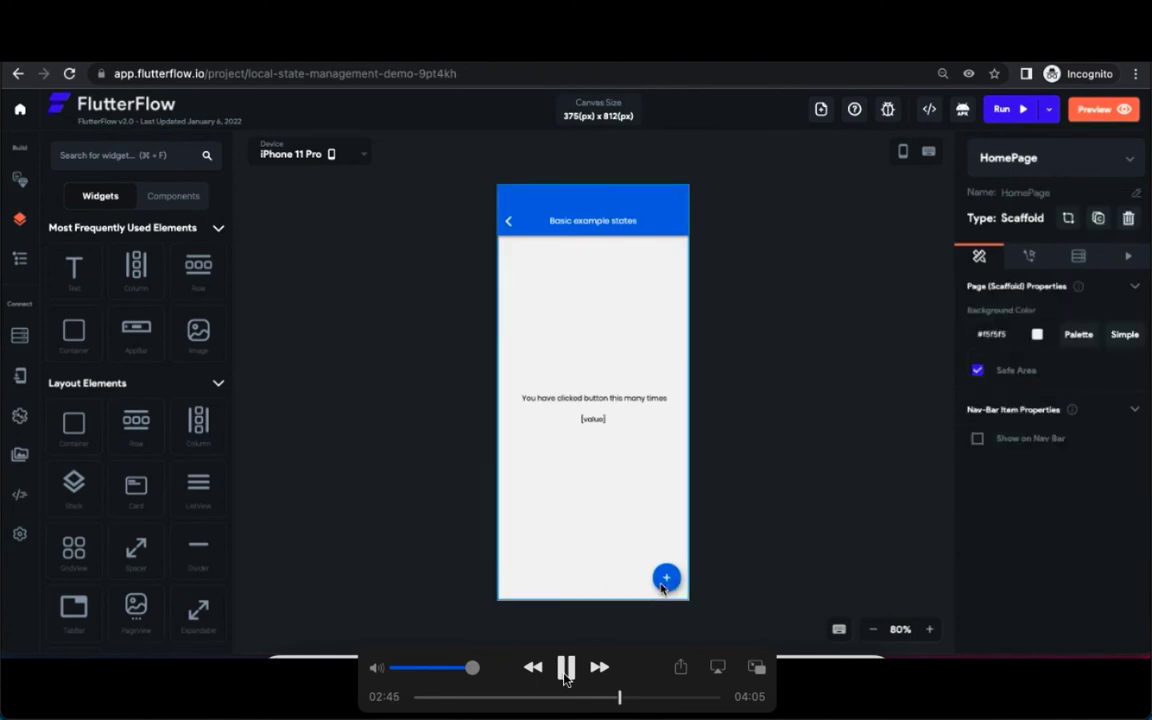
Set the floating button's on-tap action to Update Local State on integer 'value'.
left_click(666, 578)
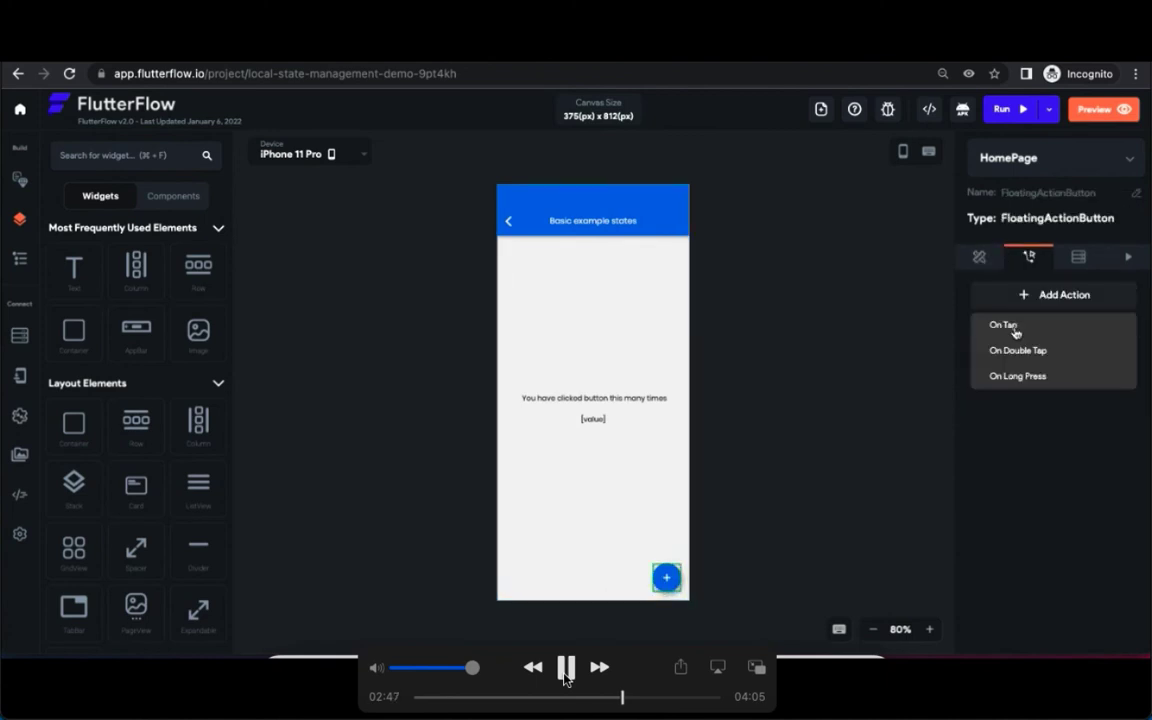
left_click(1003, 324)
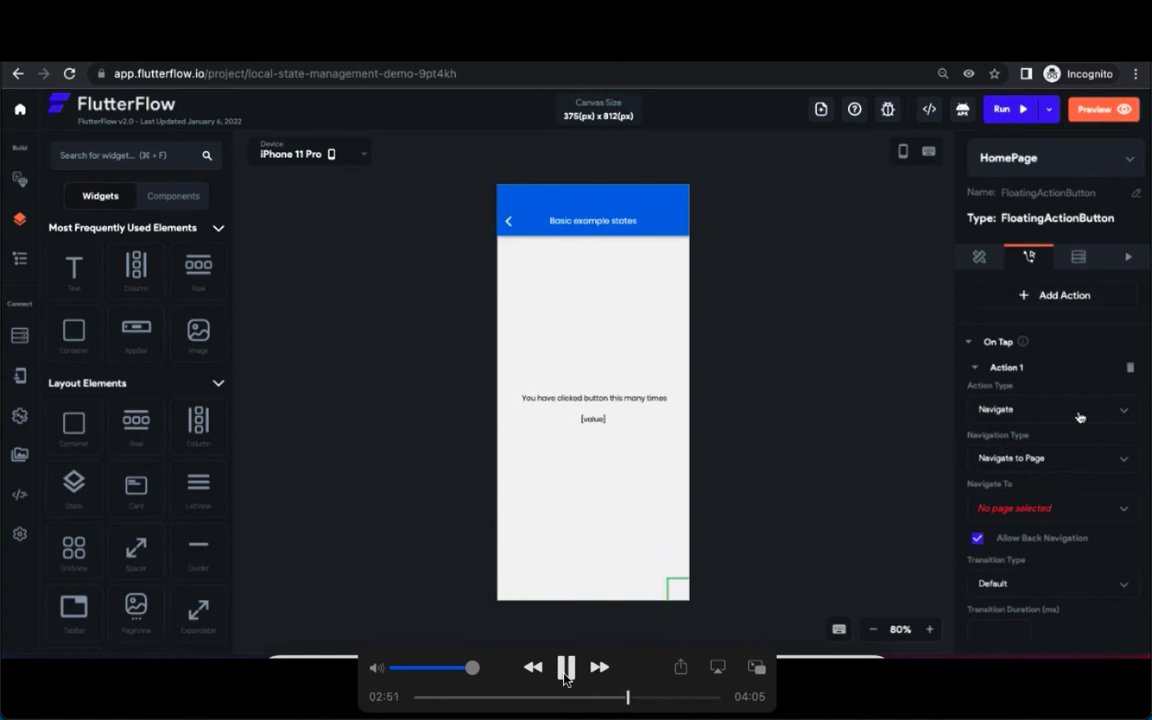
left_click(1050, 409)
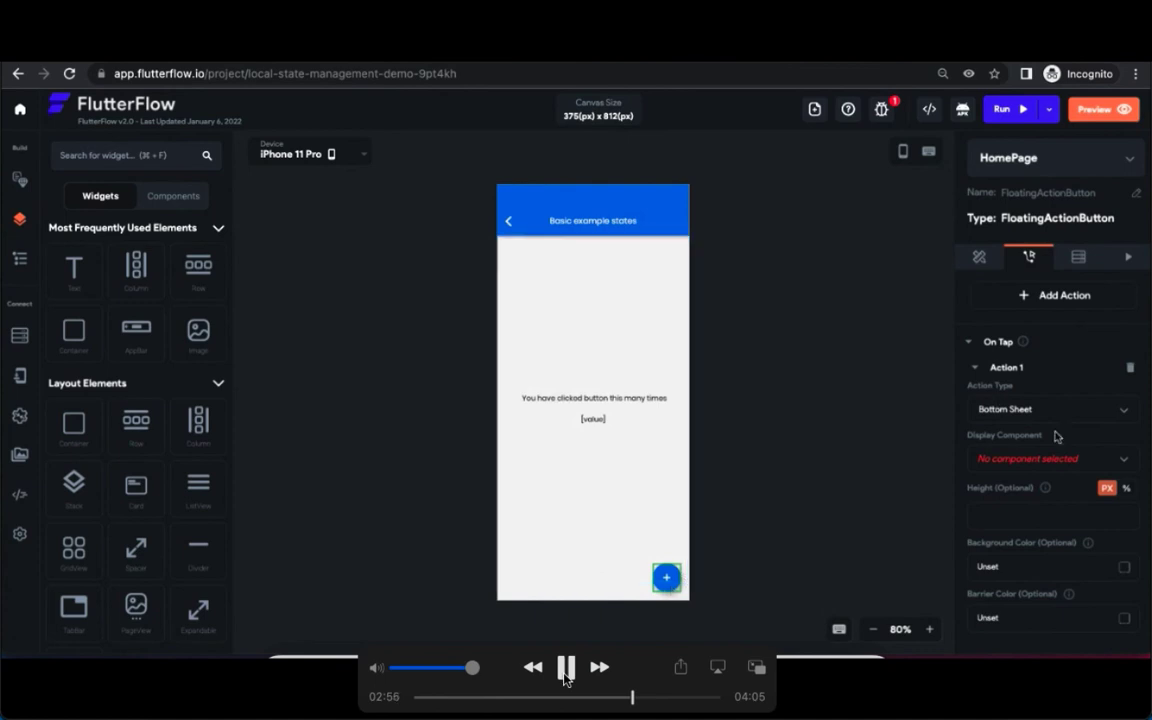
left_click(565, 667)
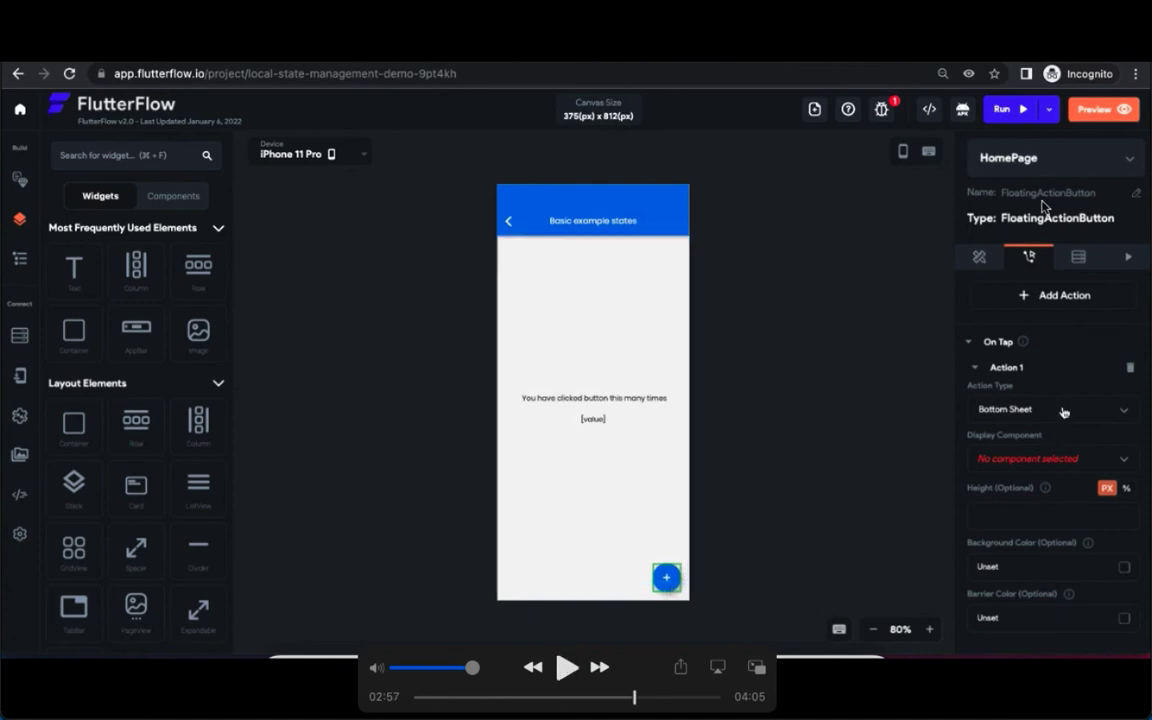
mouse_move(570, 685)
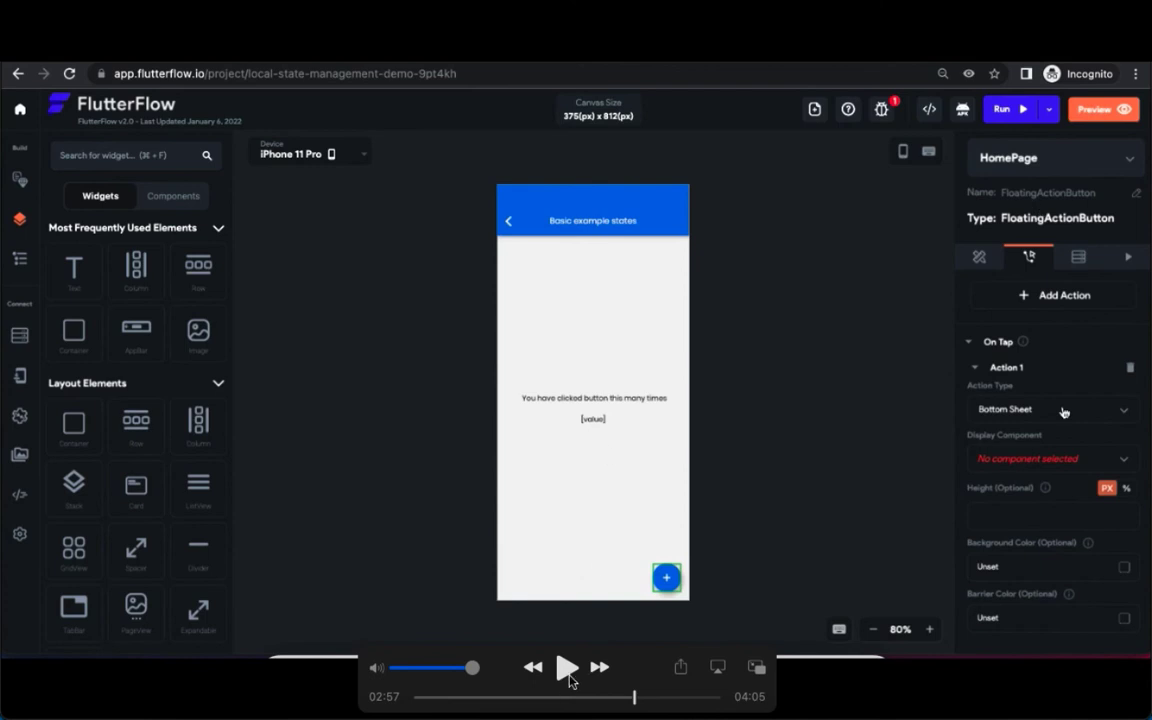
left_click(1050, 409)
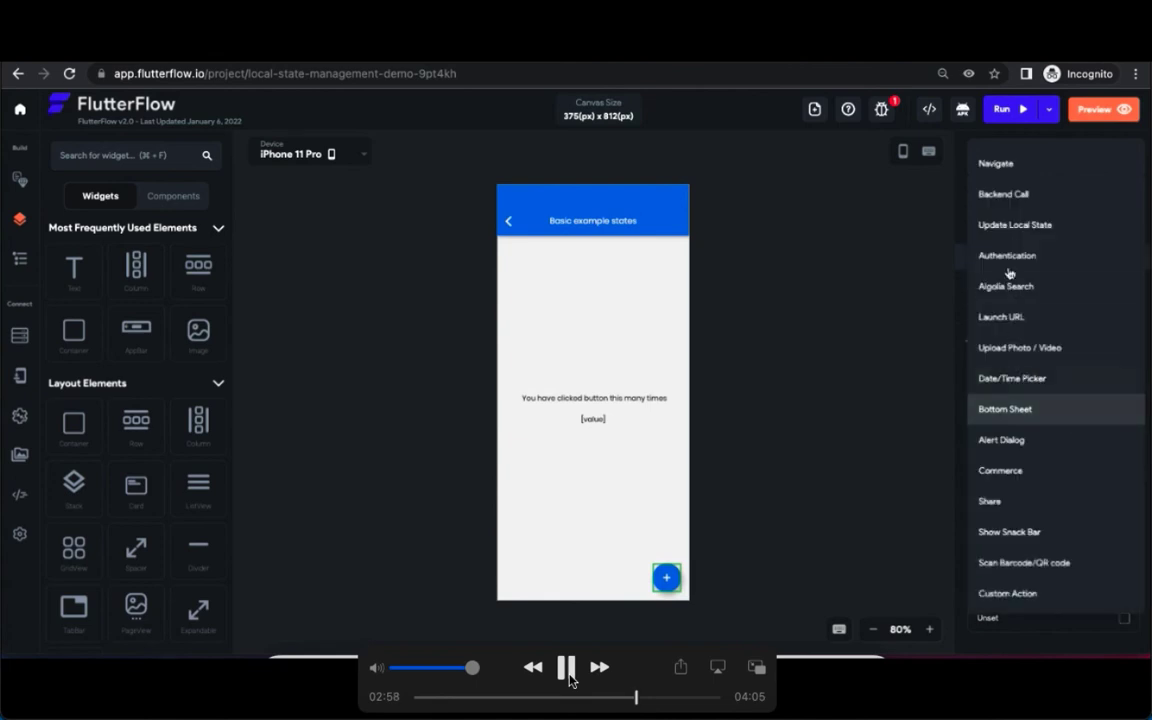
left_click(1015, 224)
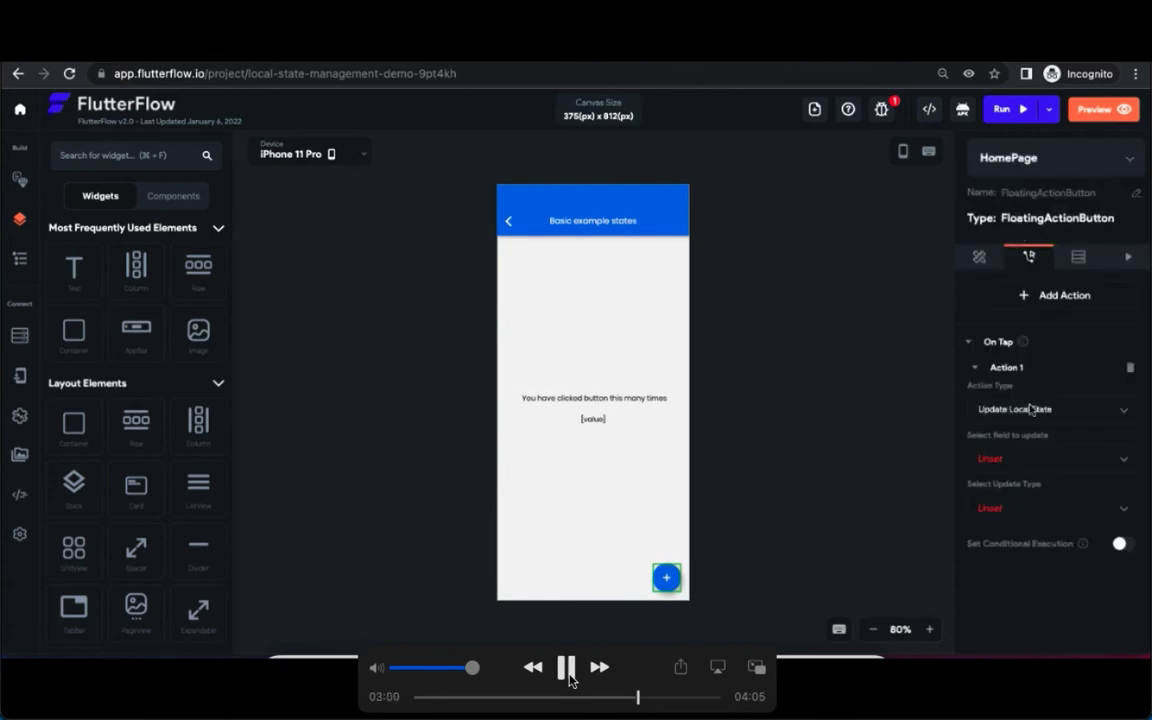
left_click(1050, 458)
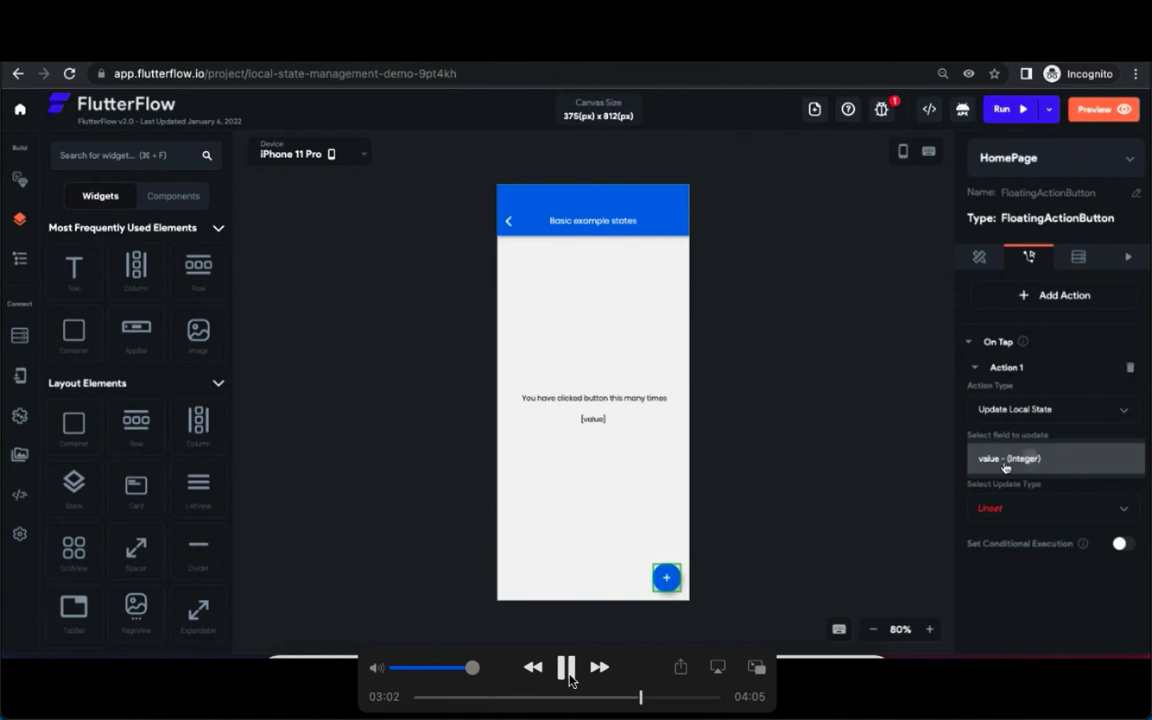
left_click(1050, 508)
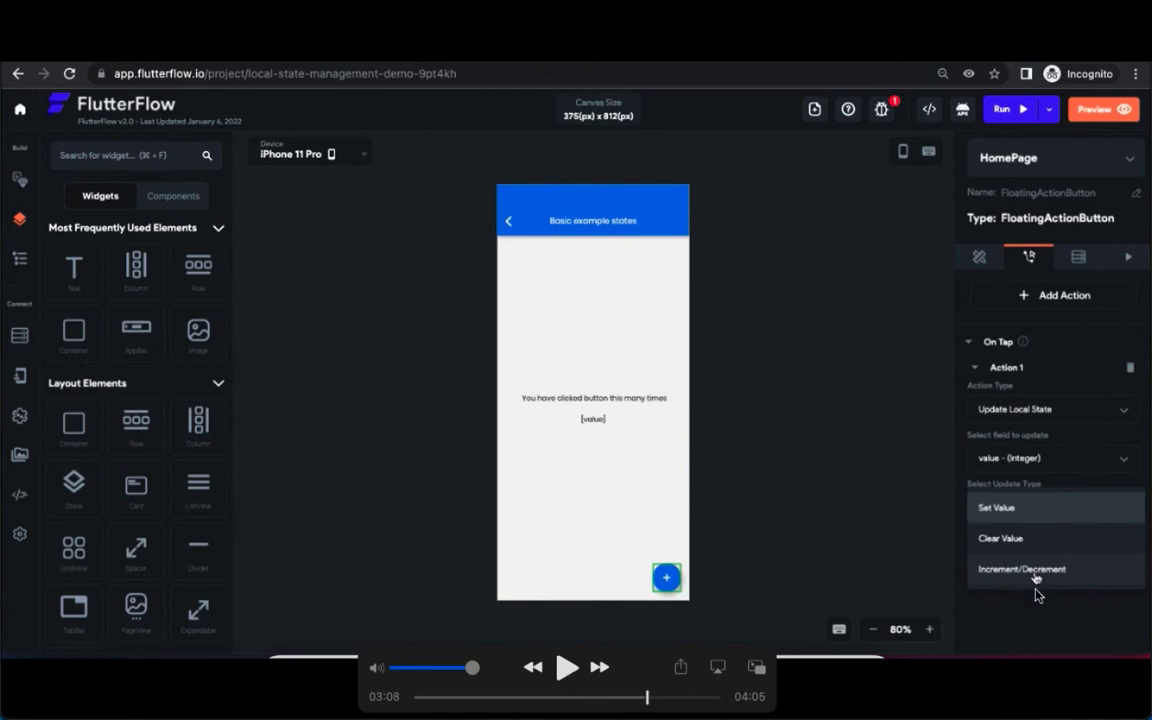
mouse_move(652, 512)
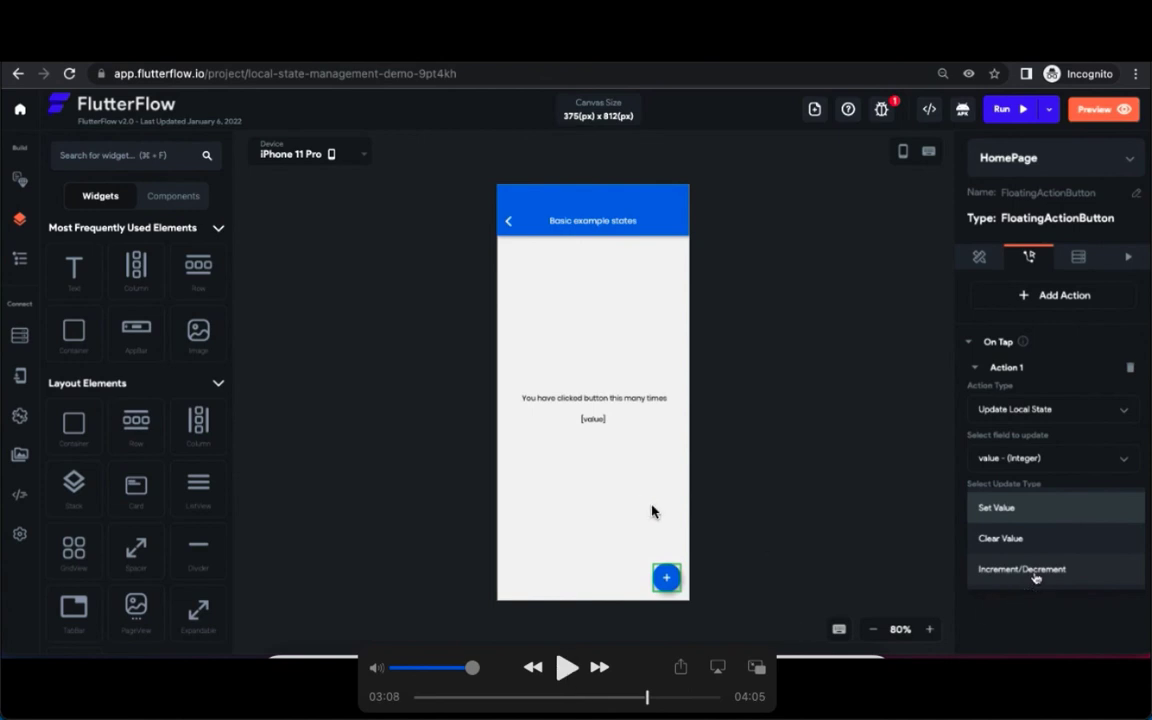
mouse_move(968, 582)
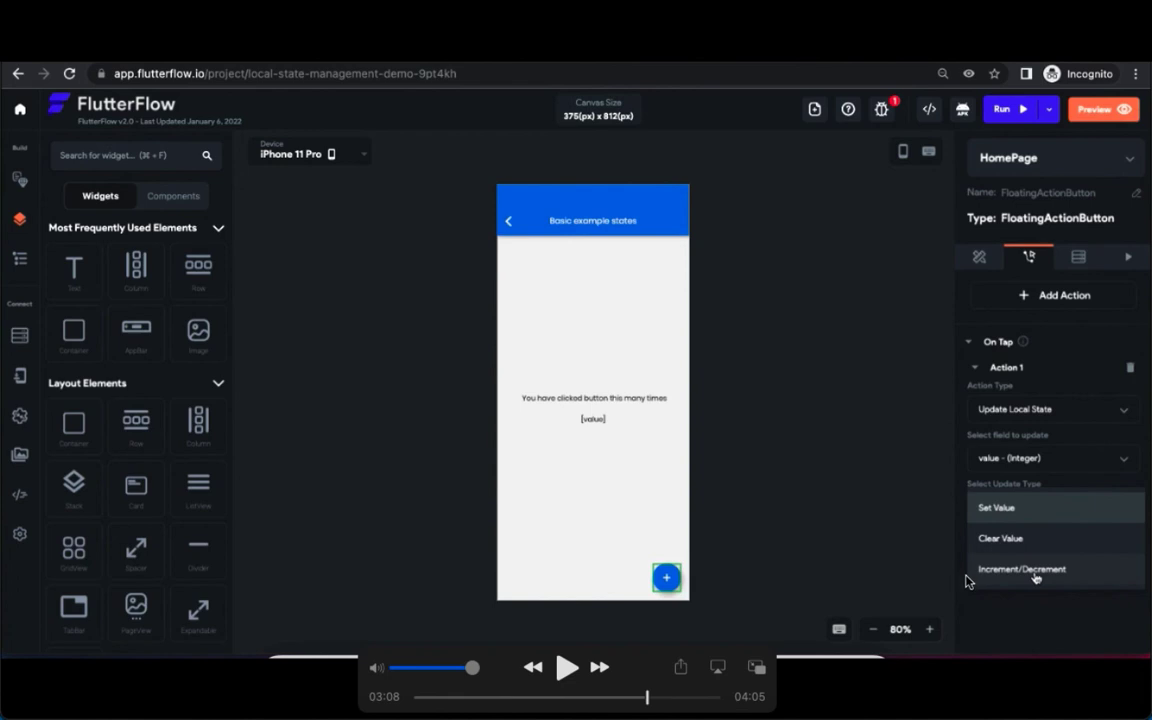
mouse_move(978, 578)
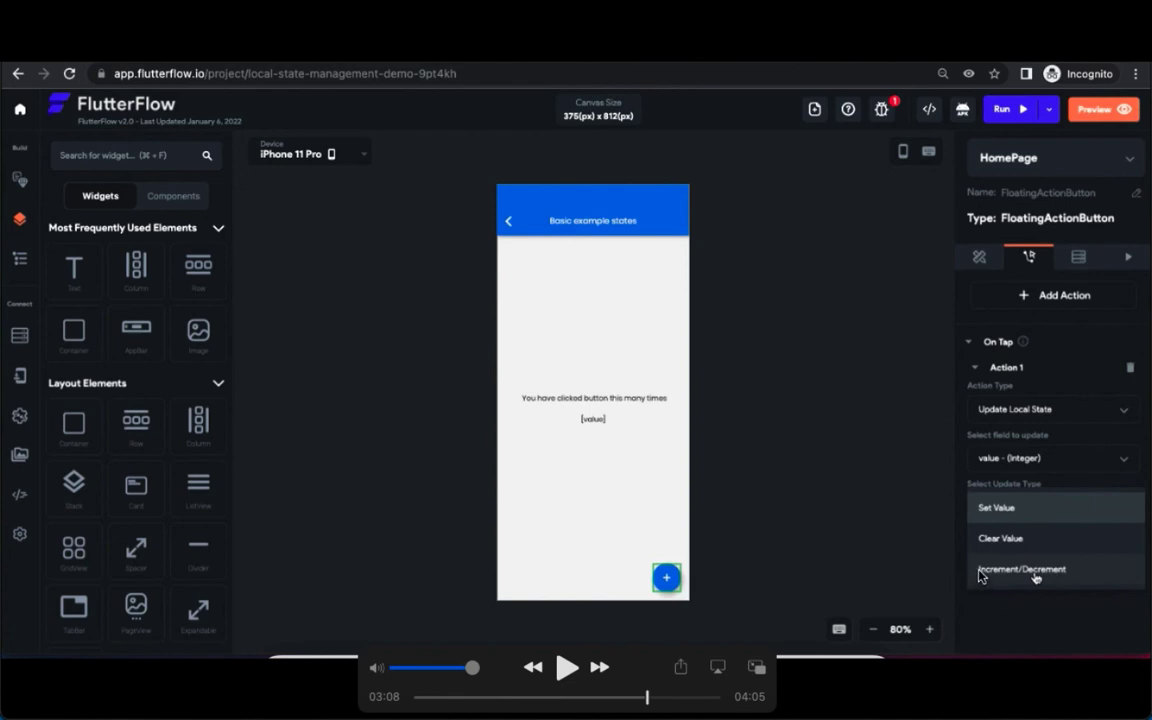
mouse_move(984, 522)
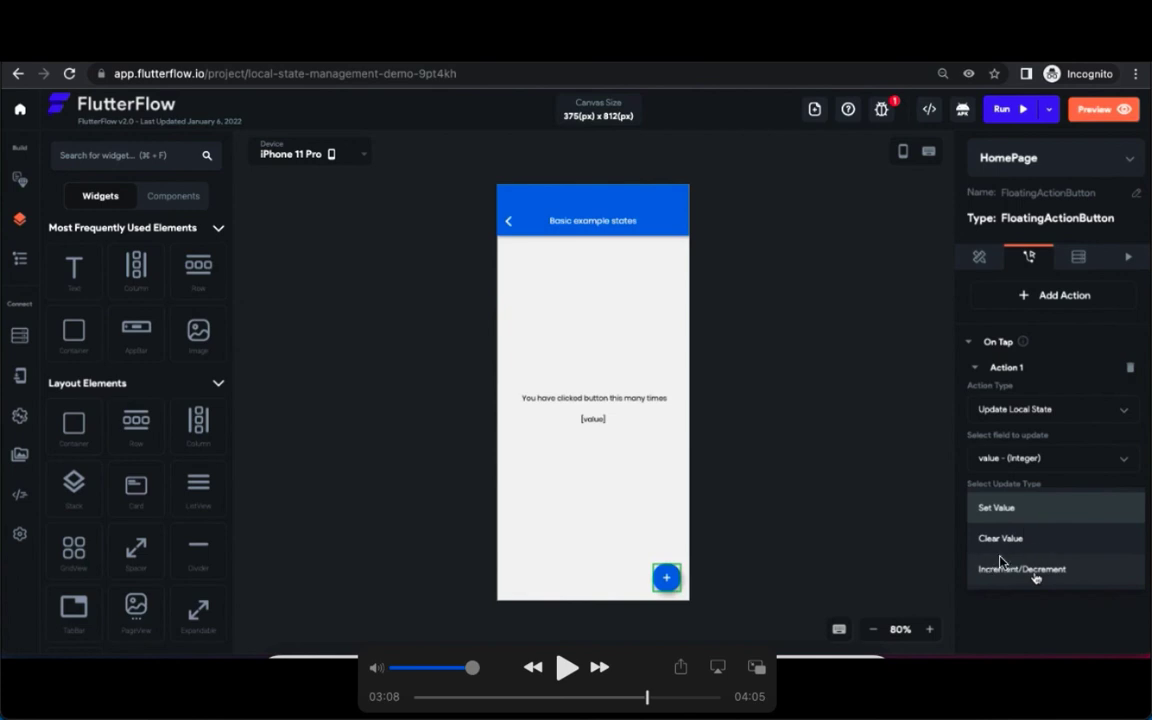
mouse_move(1008, 538)
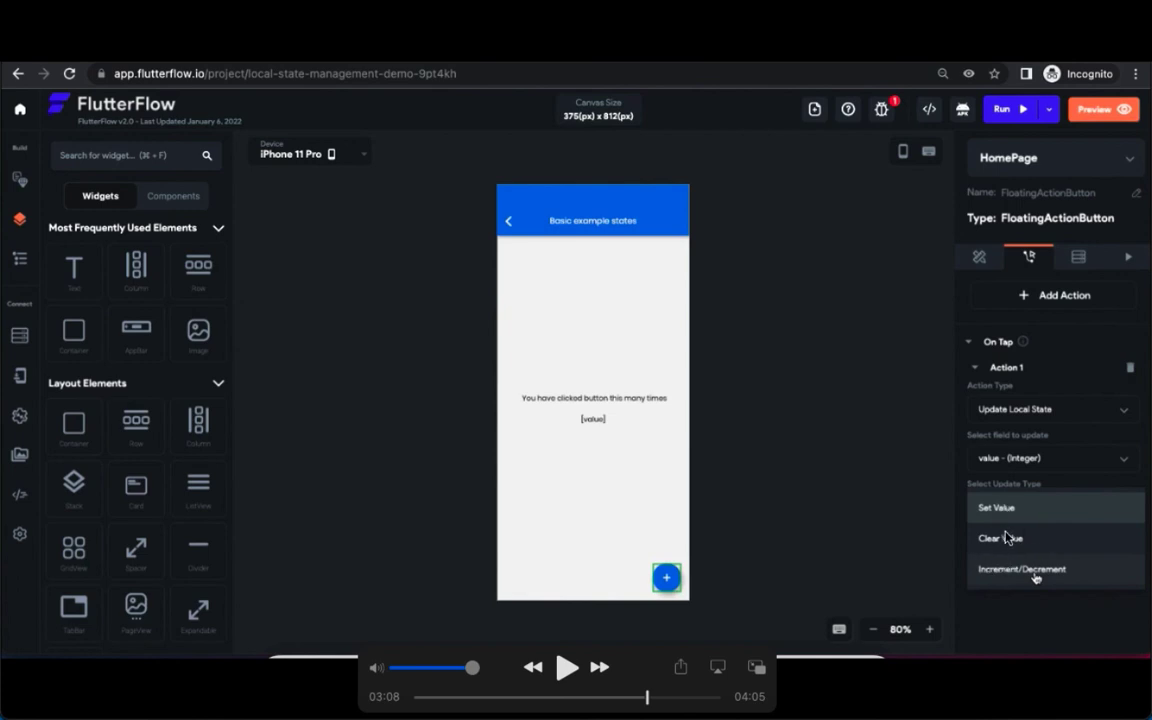
mouse_move(24, 387)
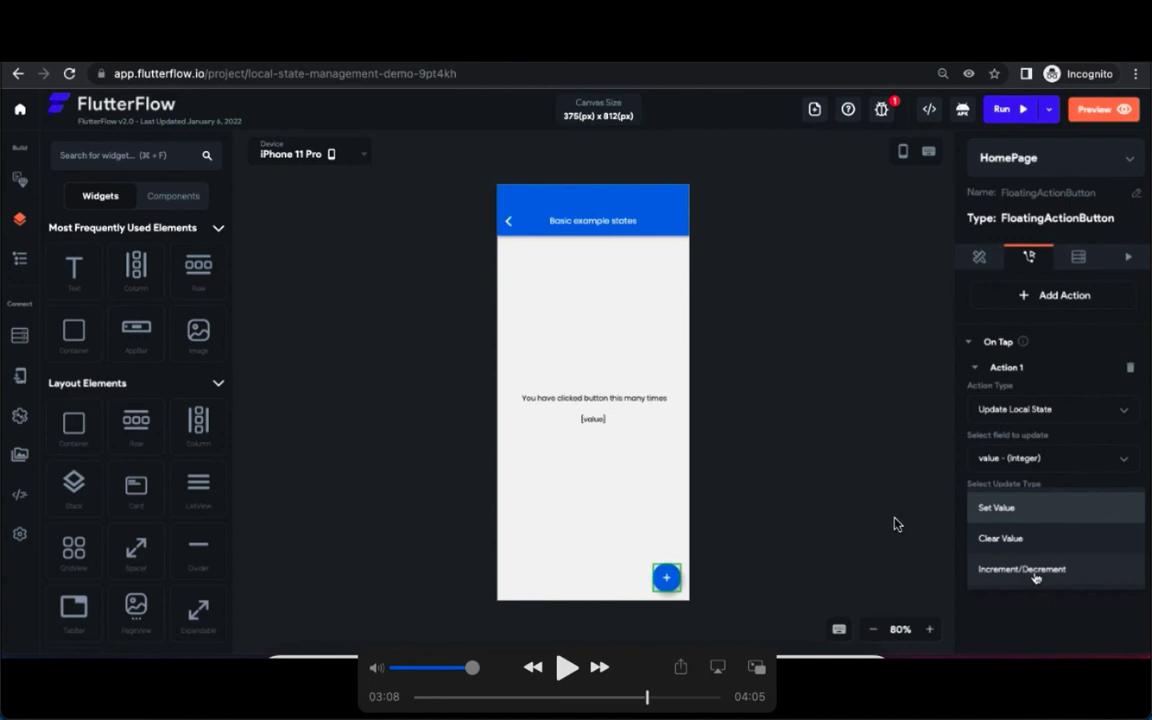
mouse_move(970, 537)
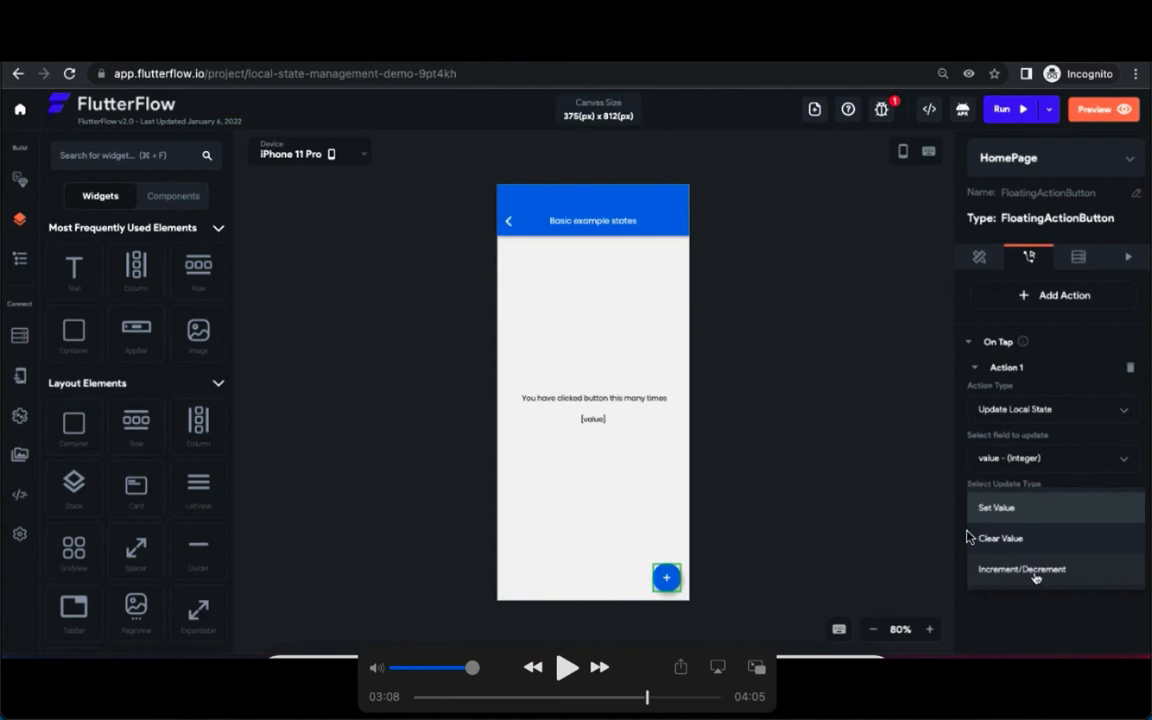
mouse_move(1008, 587)
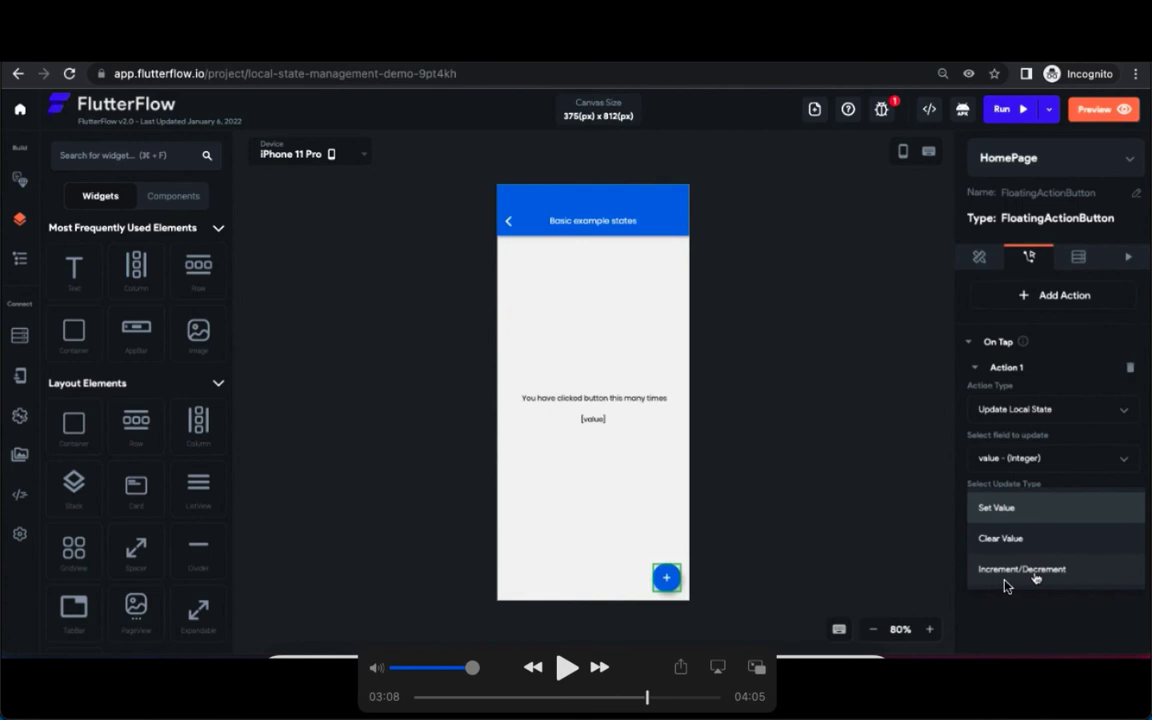
mouse_move(567, 668)
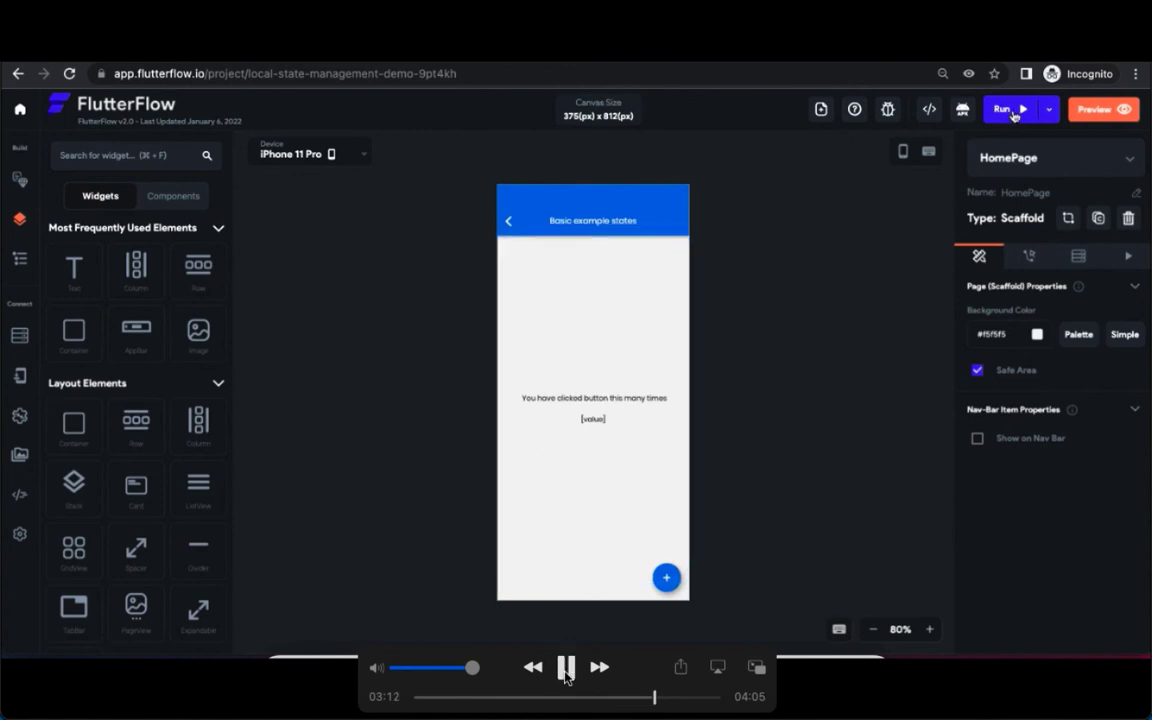
Run the app in preview mode, with the counter showing 40.
left_click(565, 667)
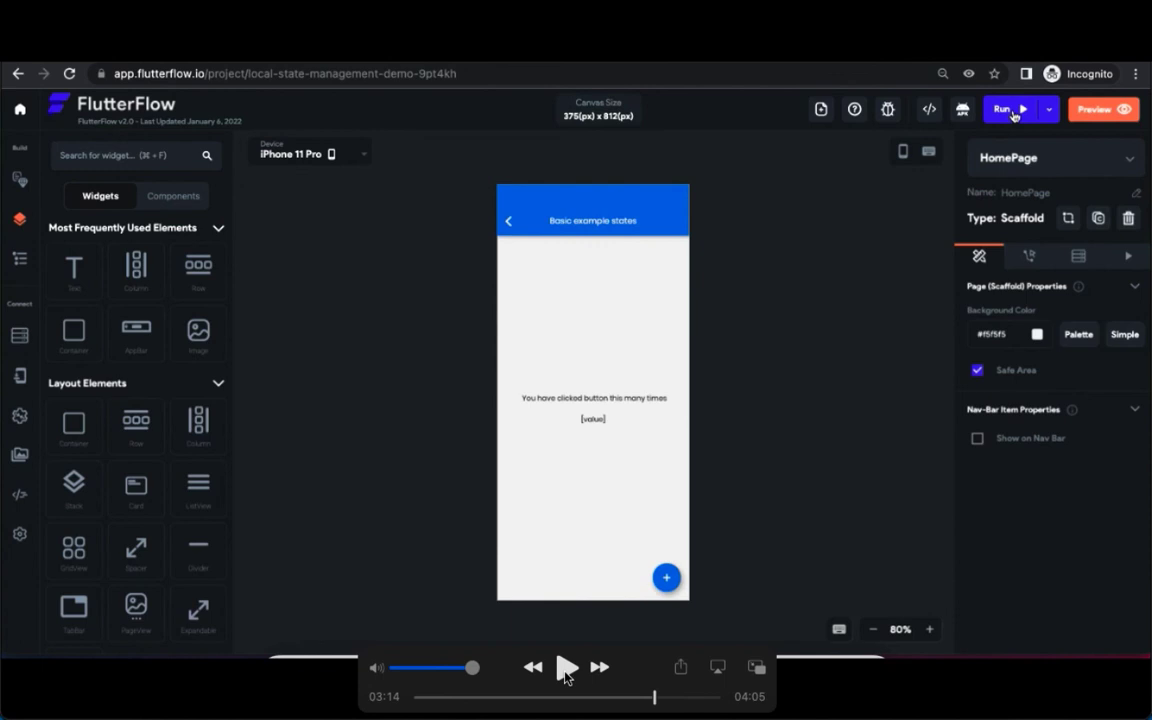
left_click(566, 667)
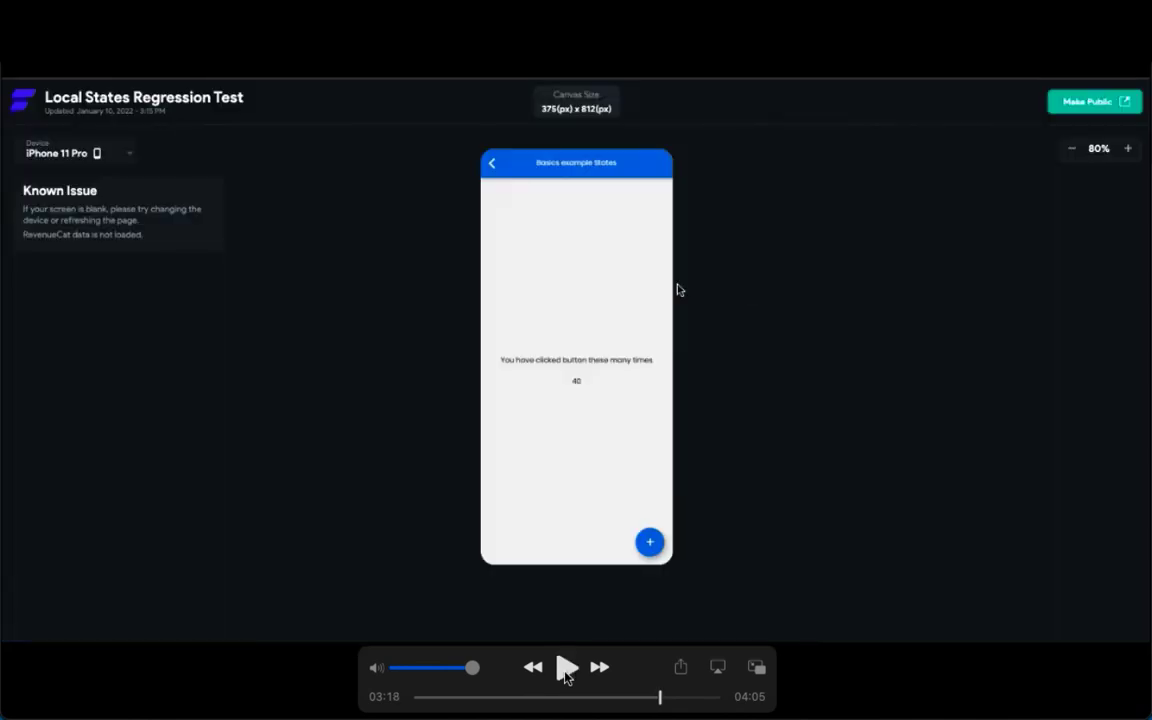
Increment the preview counter from 40 to 47 with repeated + button presses.
left_click(649, 541)
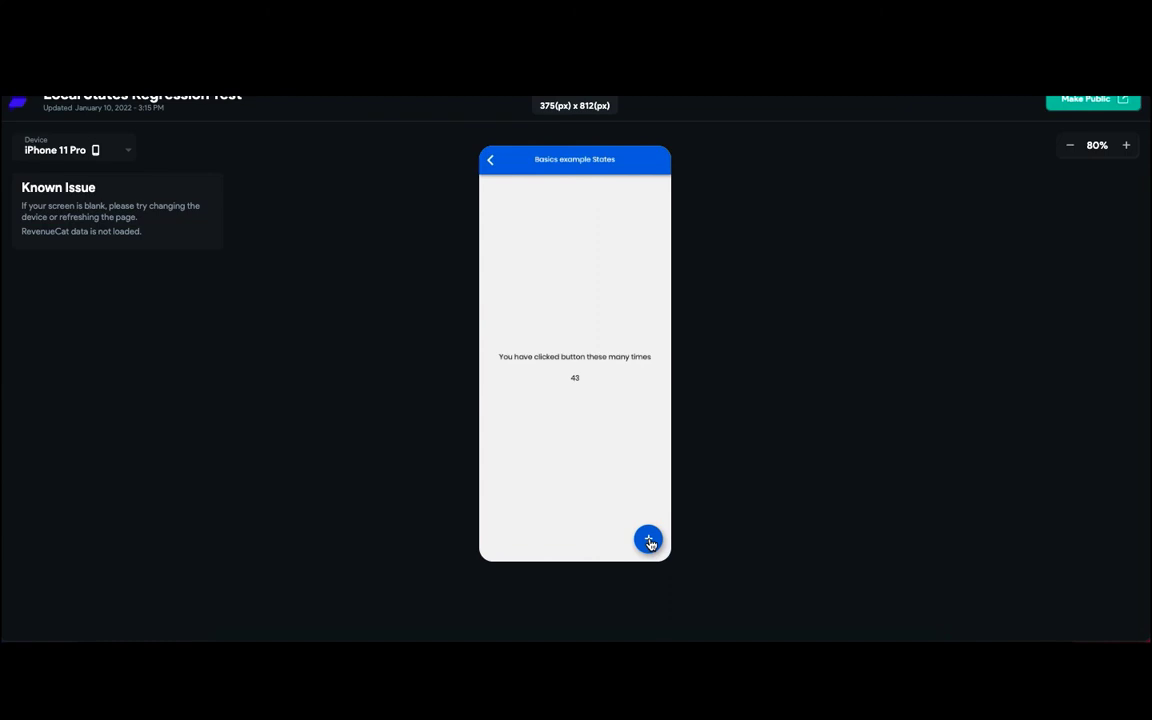
mouse_move(584, 410)
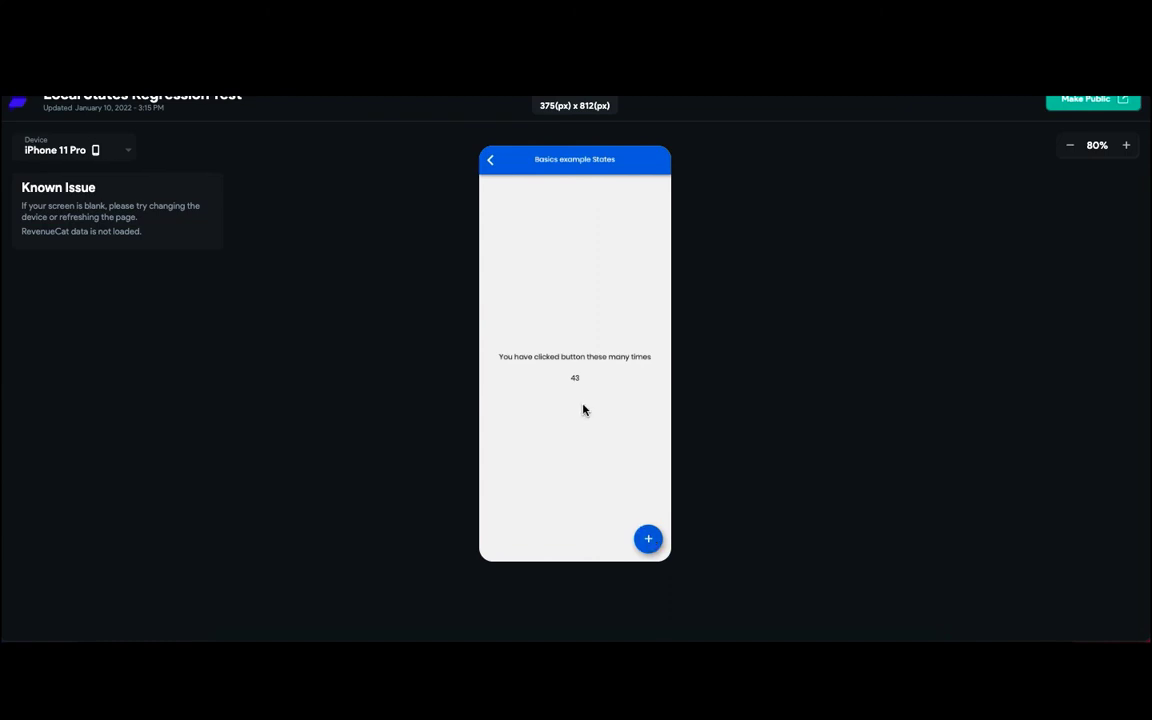
left_click(648, 539)
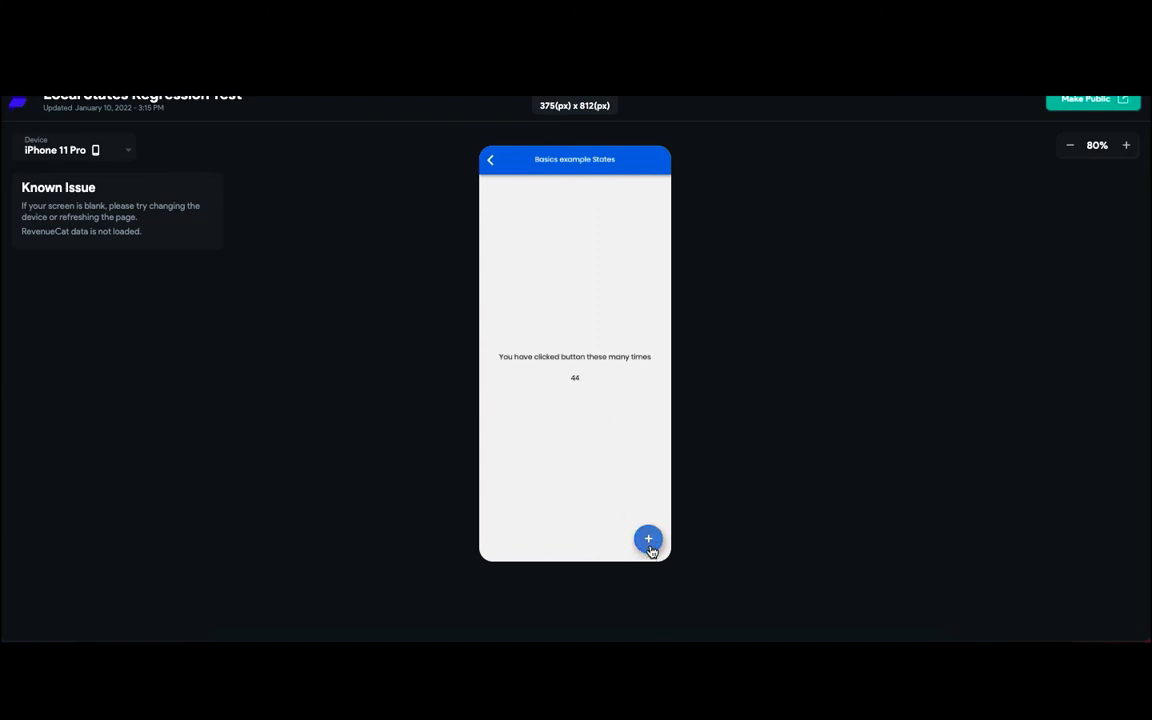
left_click(648, 539)
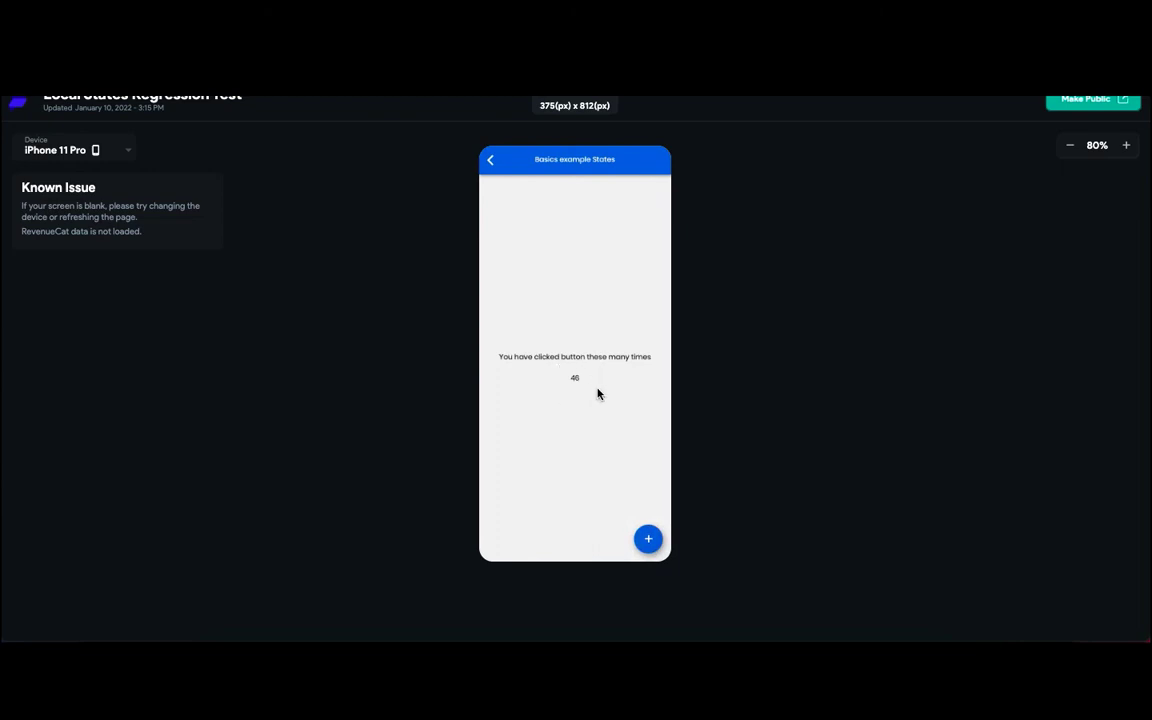
left_click(648, 539)
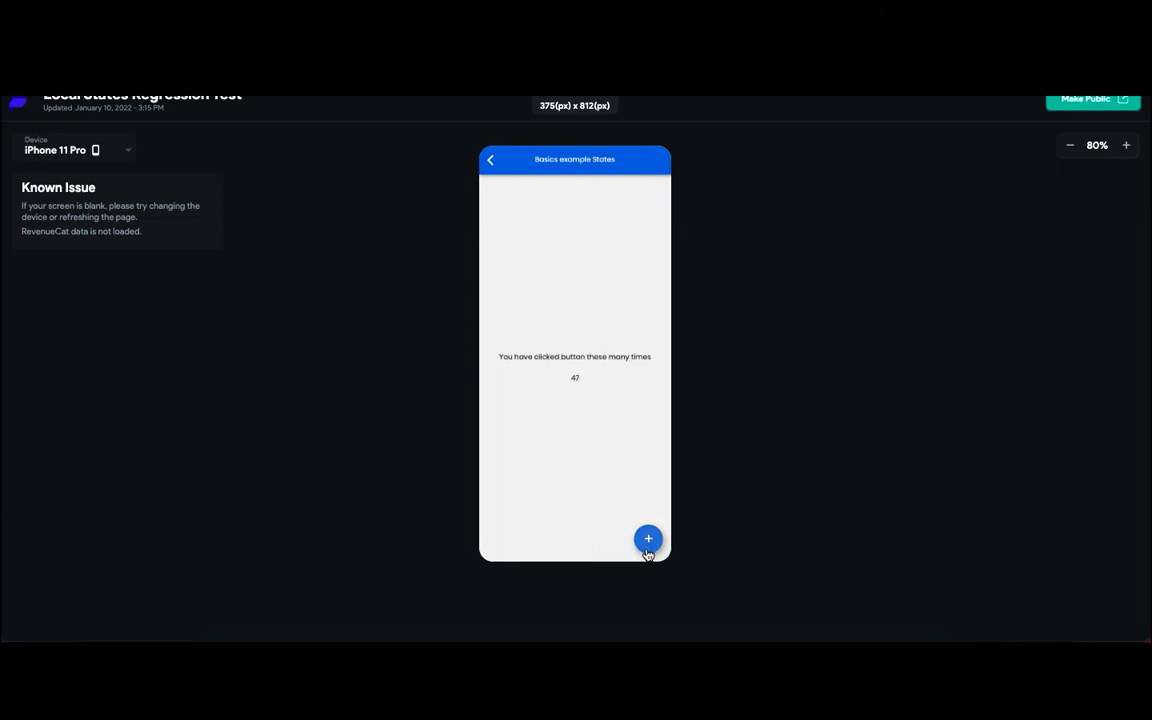
mouse_move(675, 536)
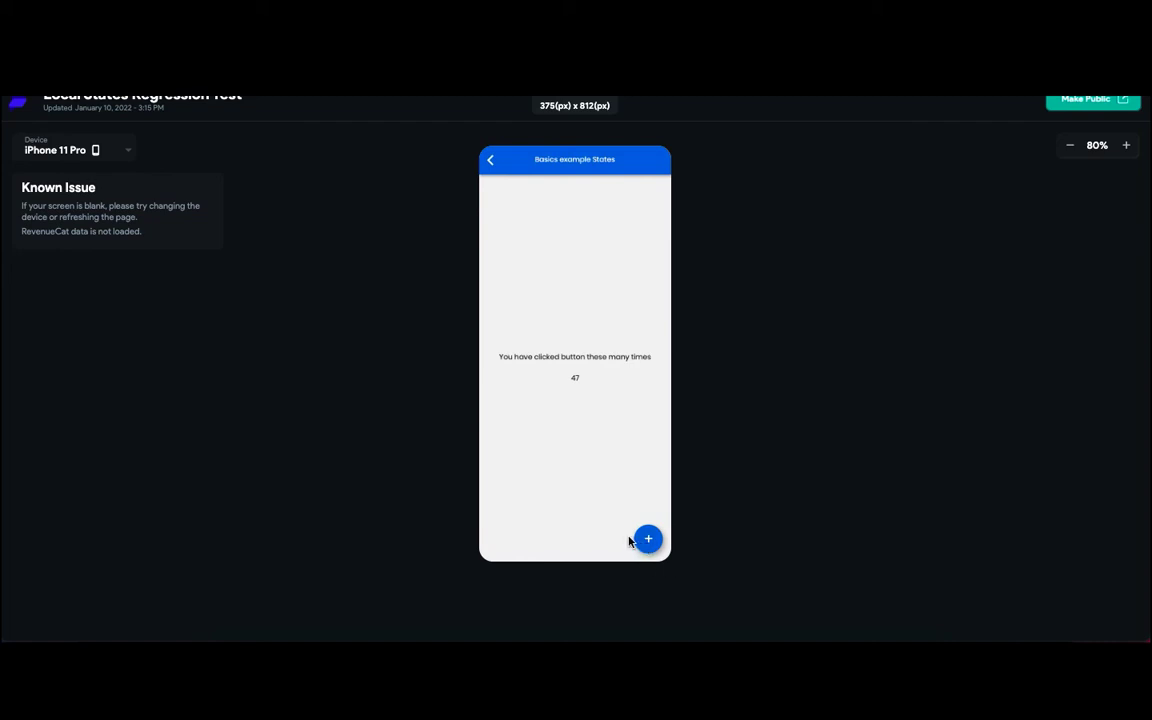
mouse_move(648, 539)
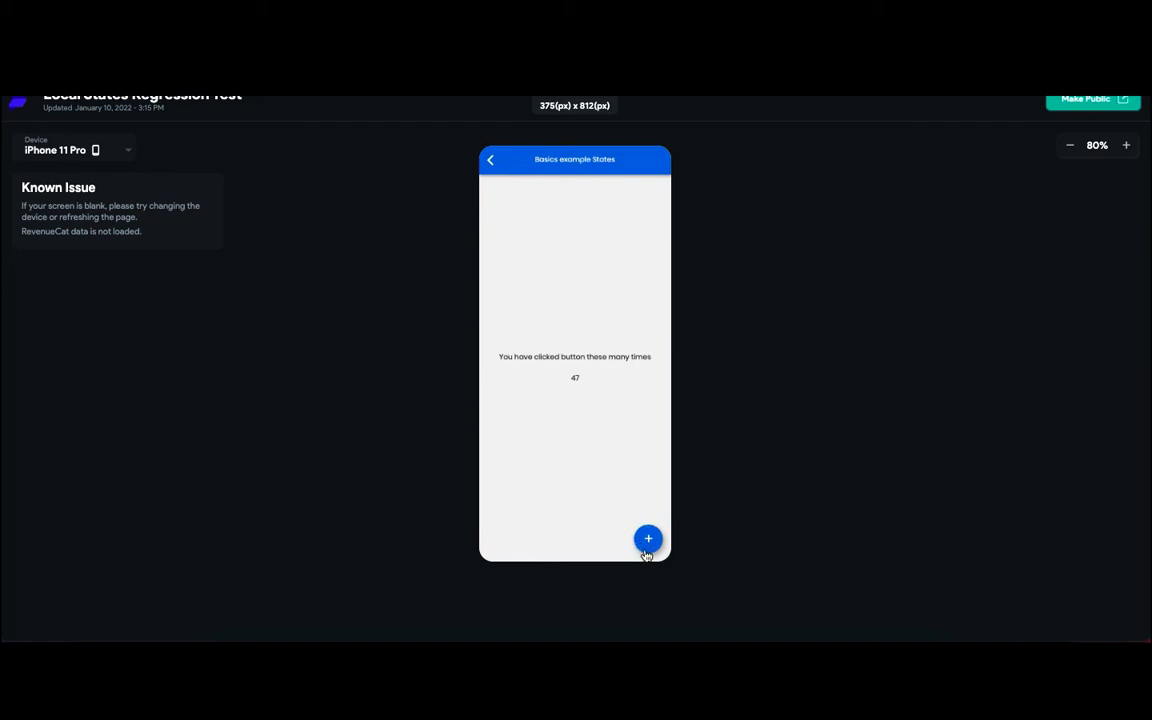
mouse_move(584, 388)
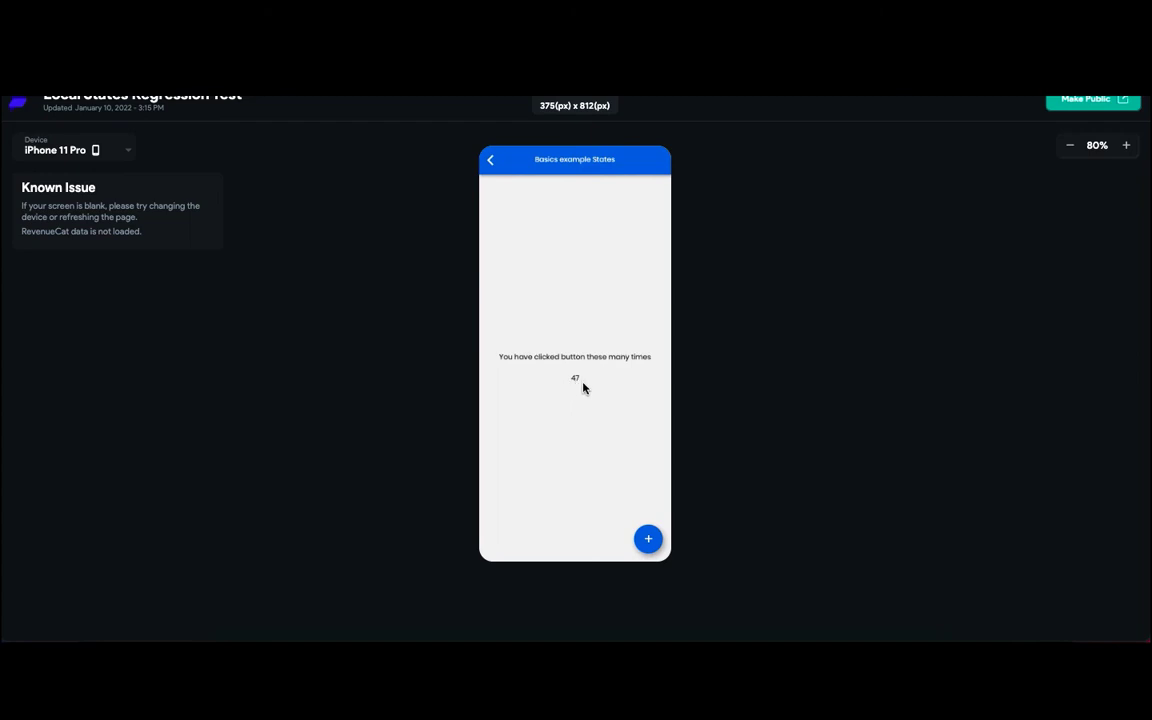
mouse_move(569, 384)
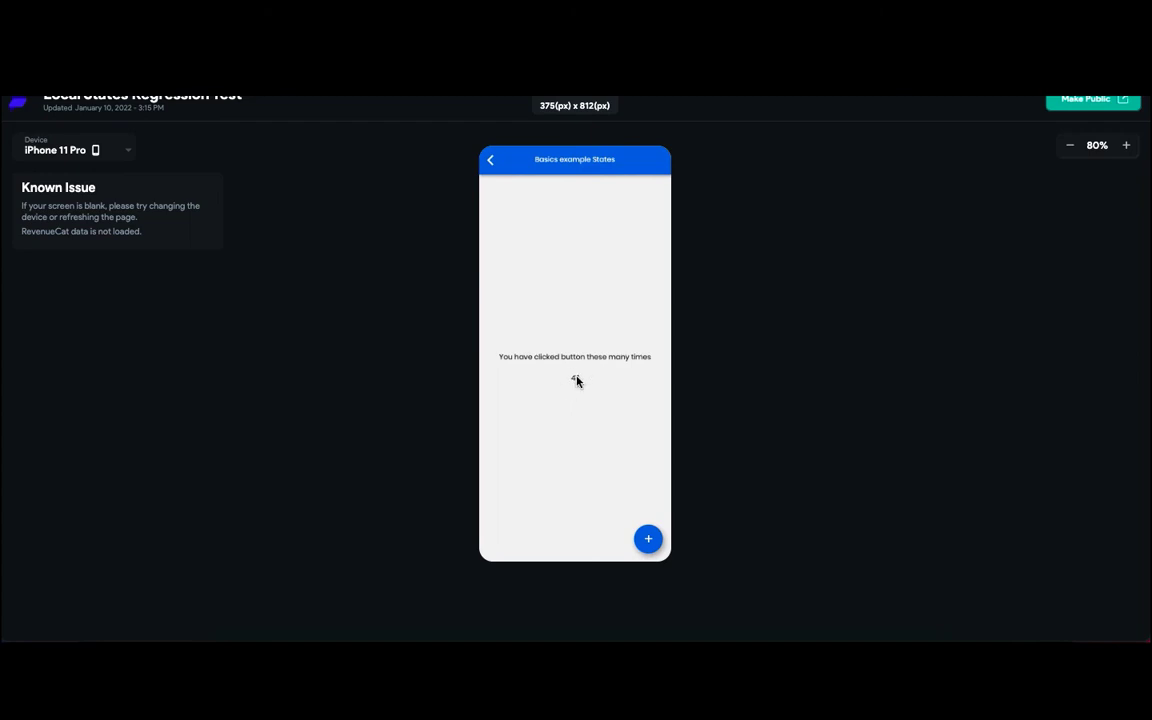
left_click(648, 538)
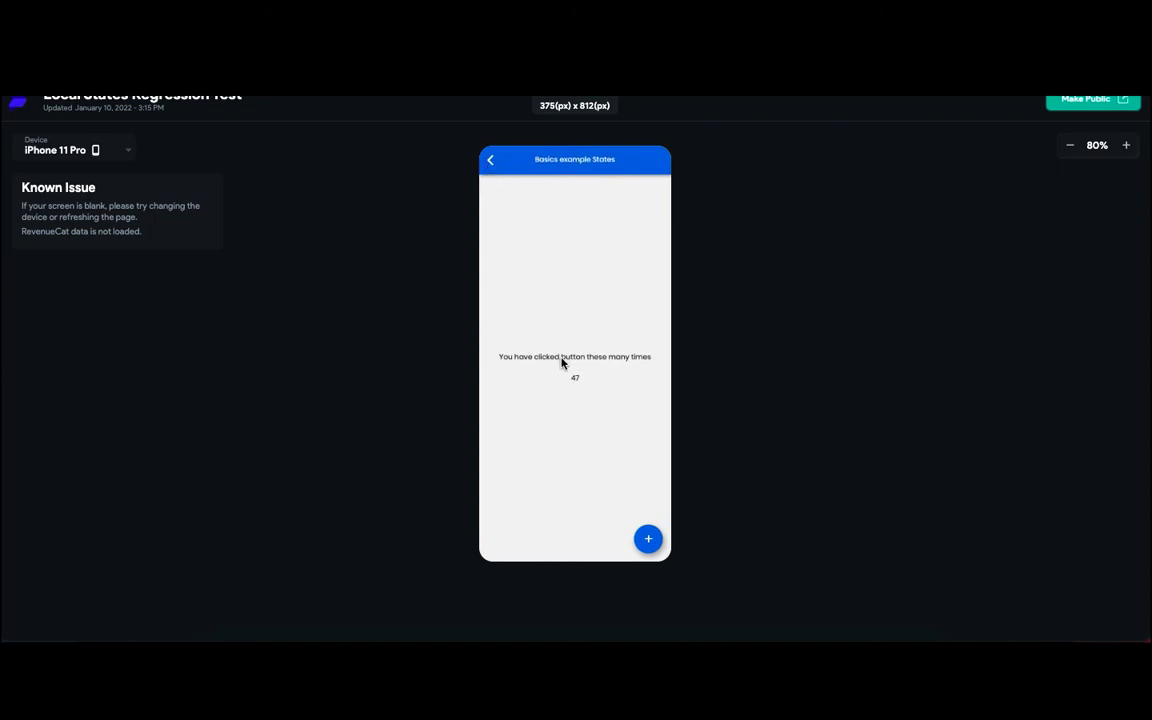
mouse_move(555, 367)
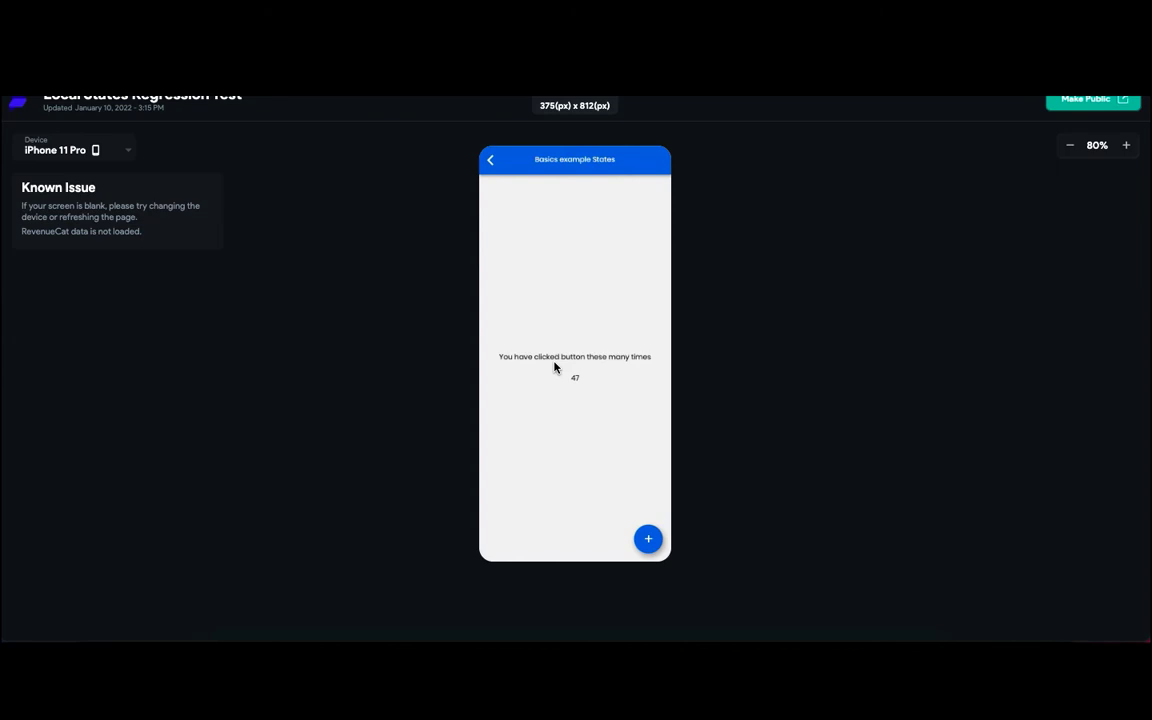